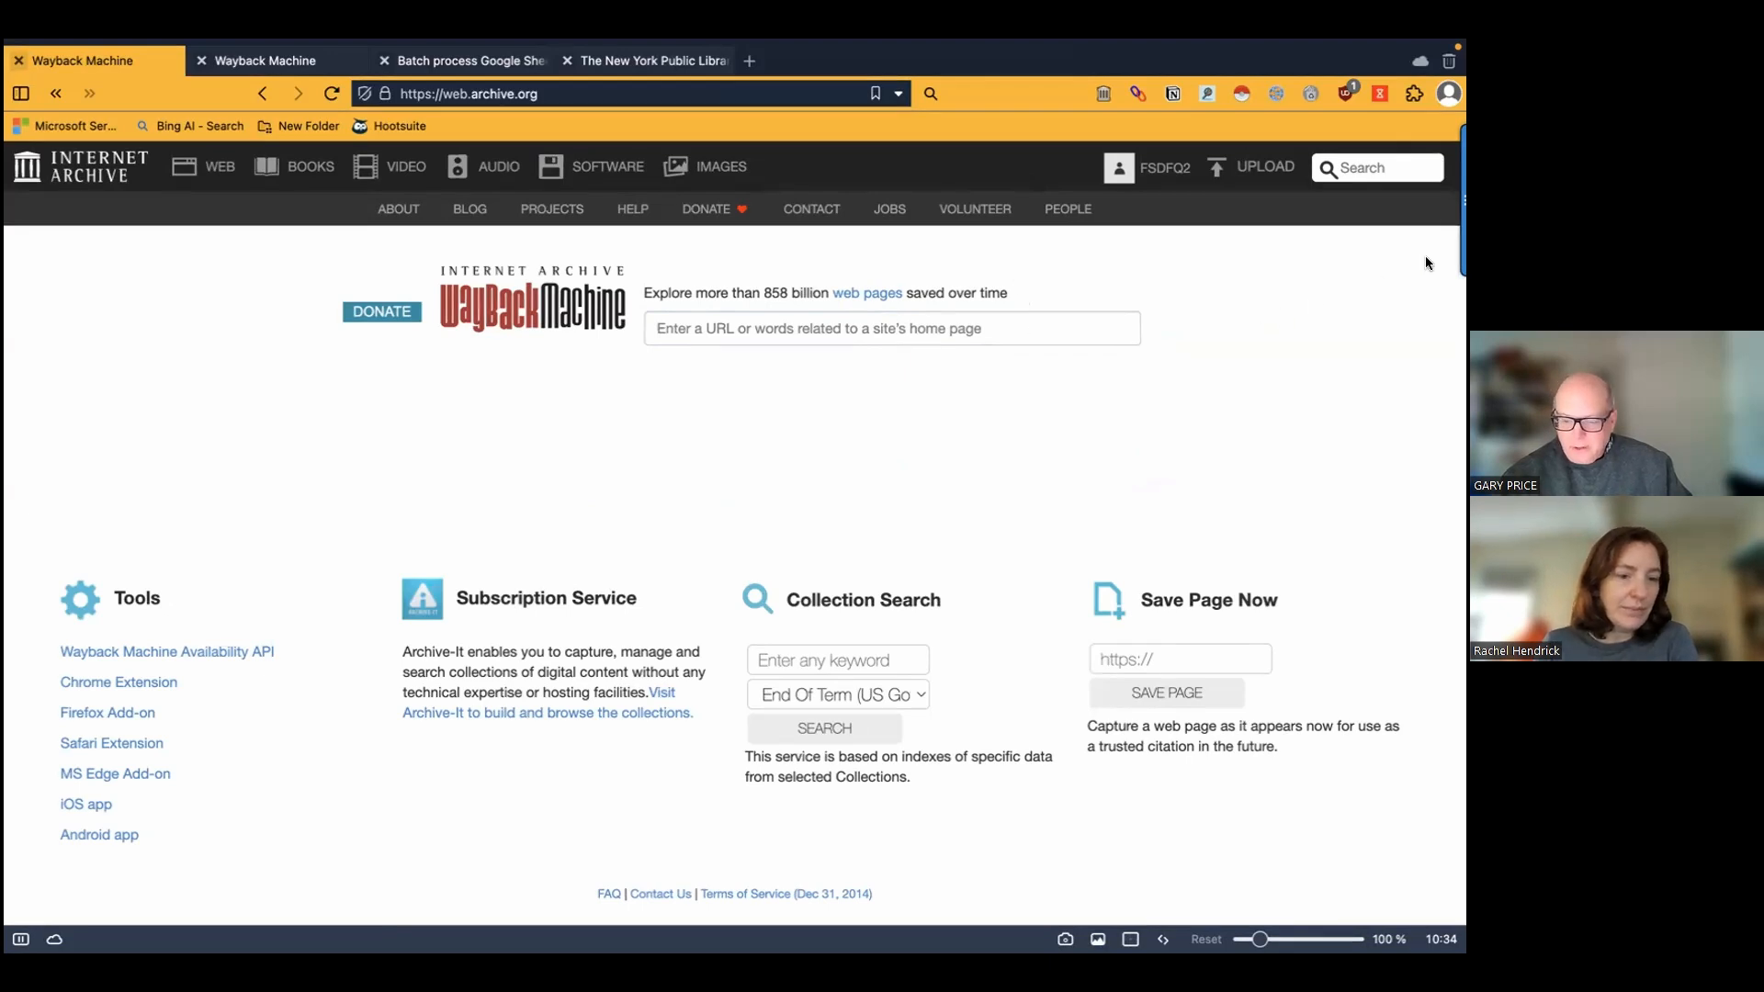
pyautogui.moveTo(1233, 448)
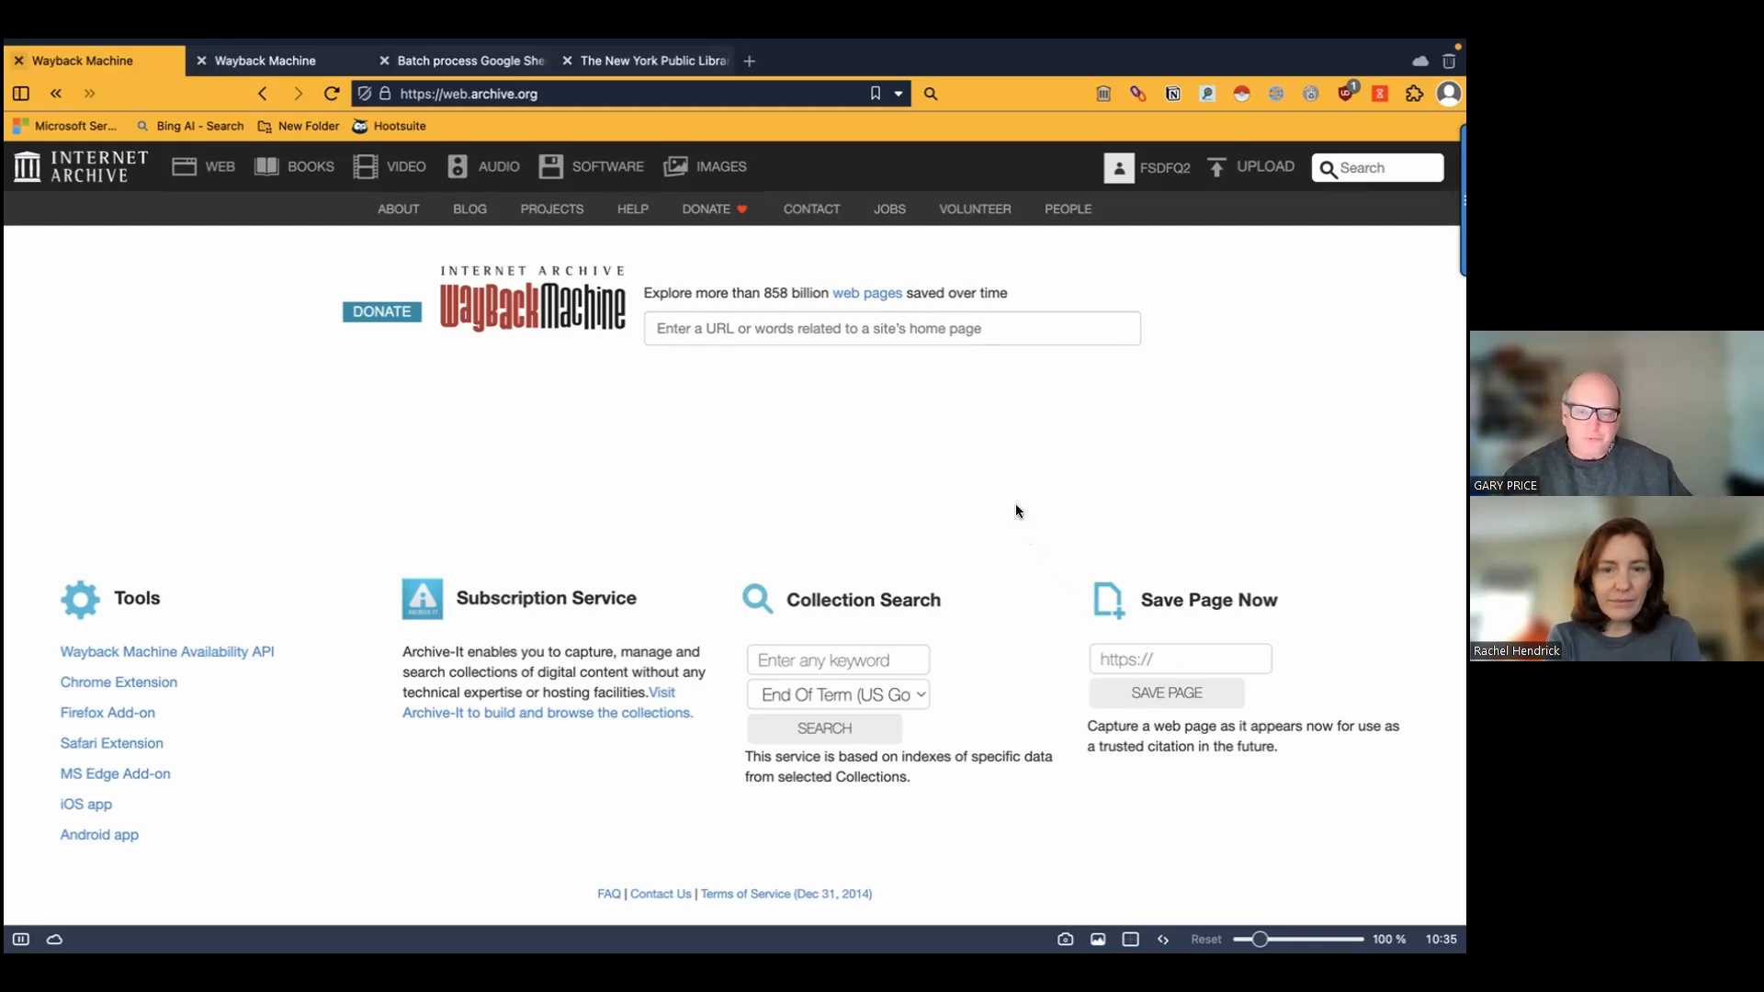
pyautogui.moveTo(1007, 508)
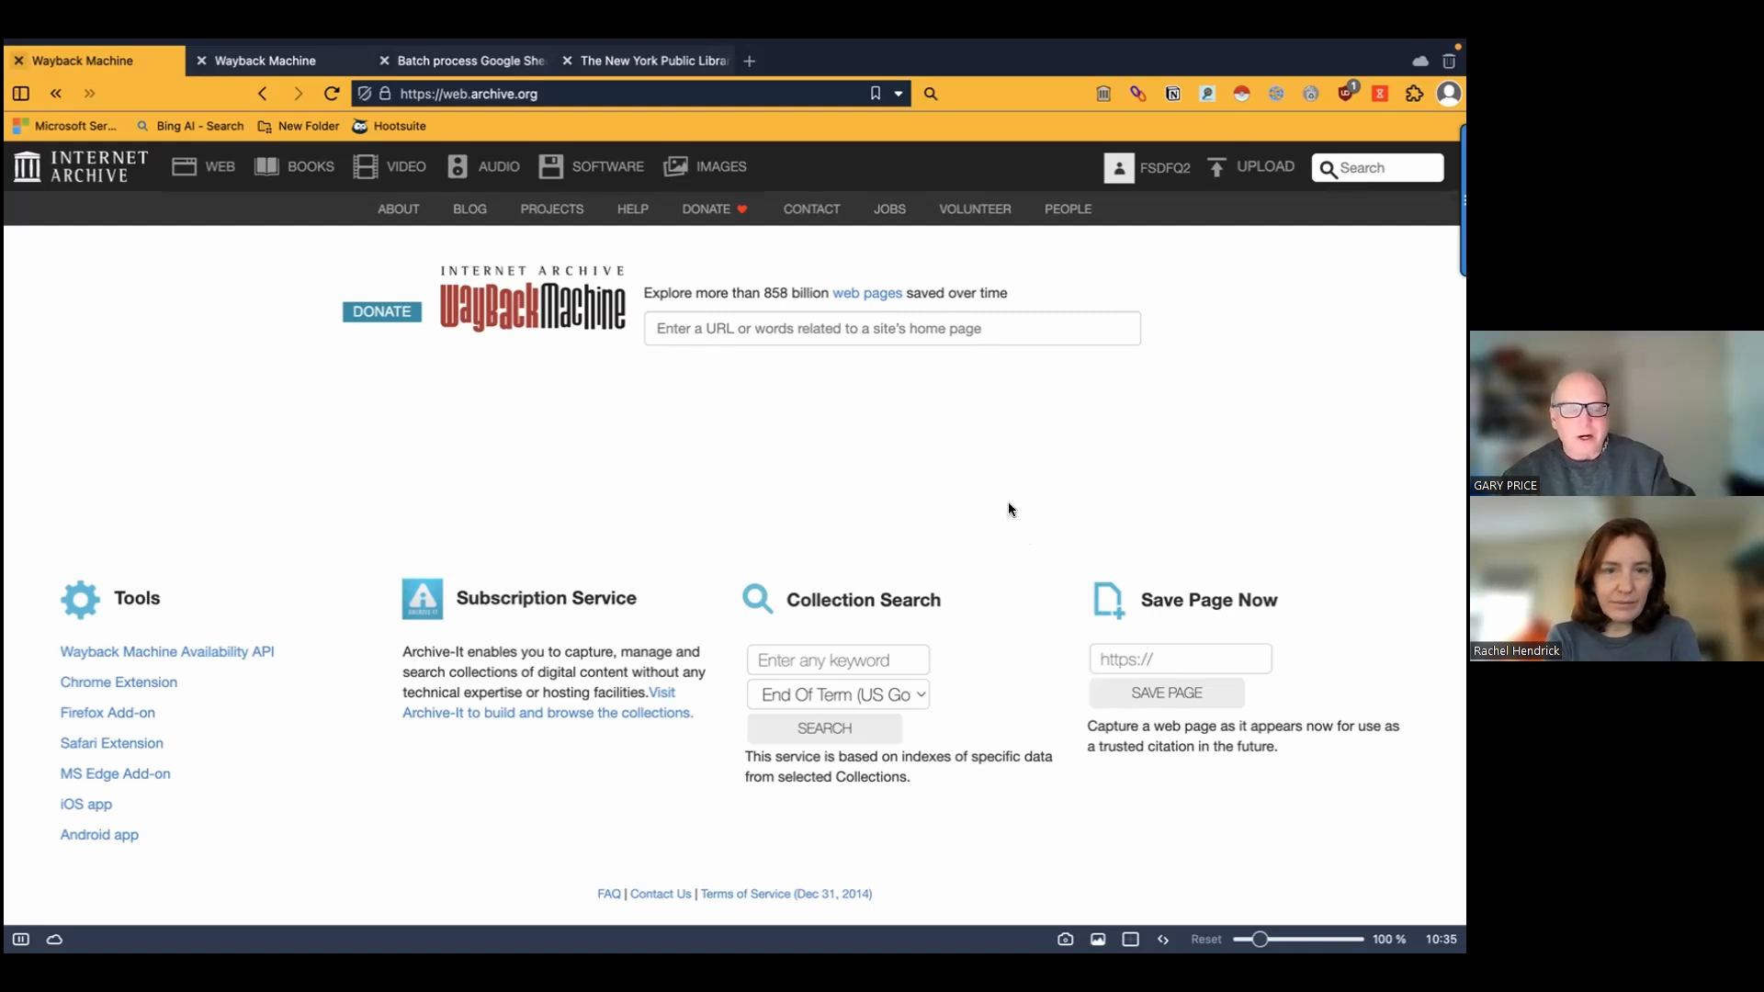
pyautogui.click(1178, 658)
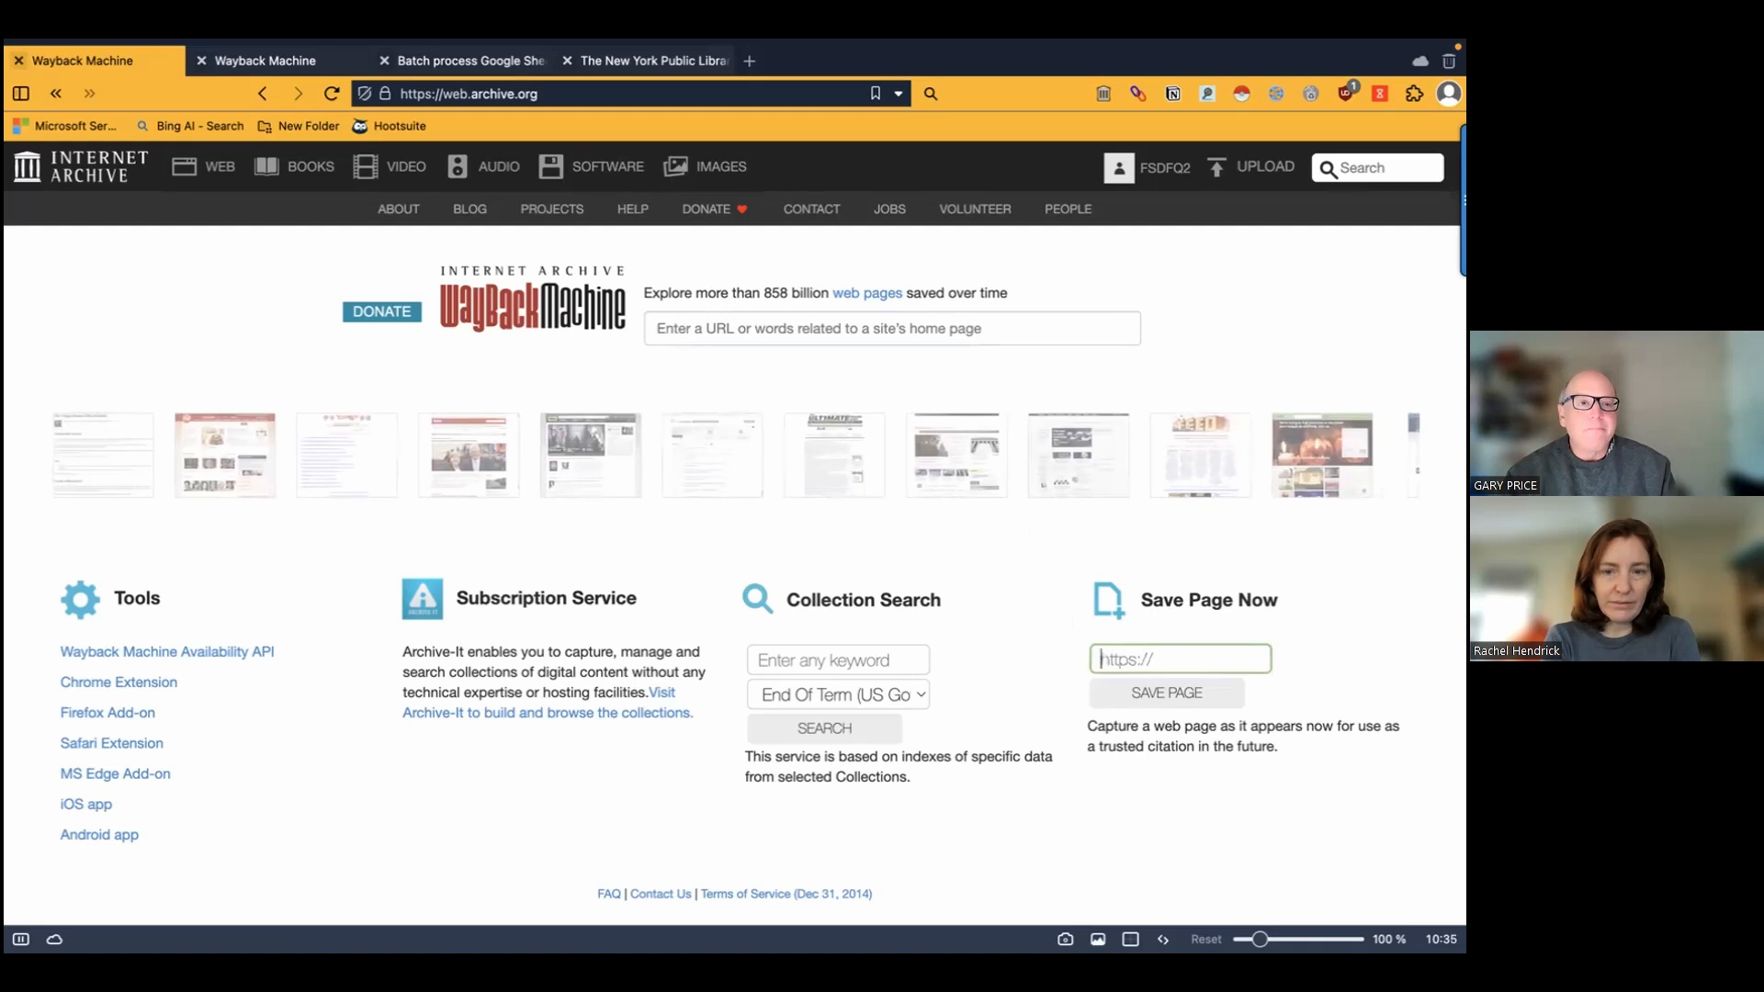
pyautogui.write('www.')
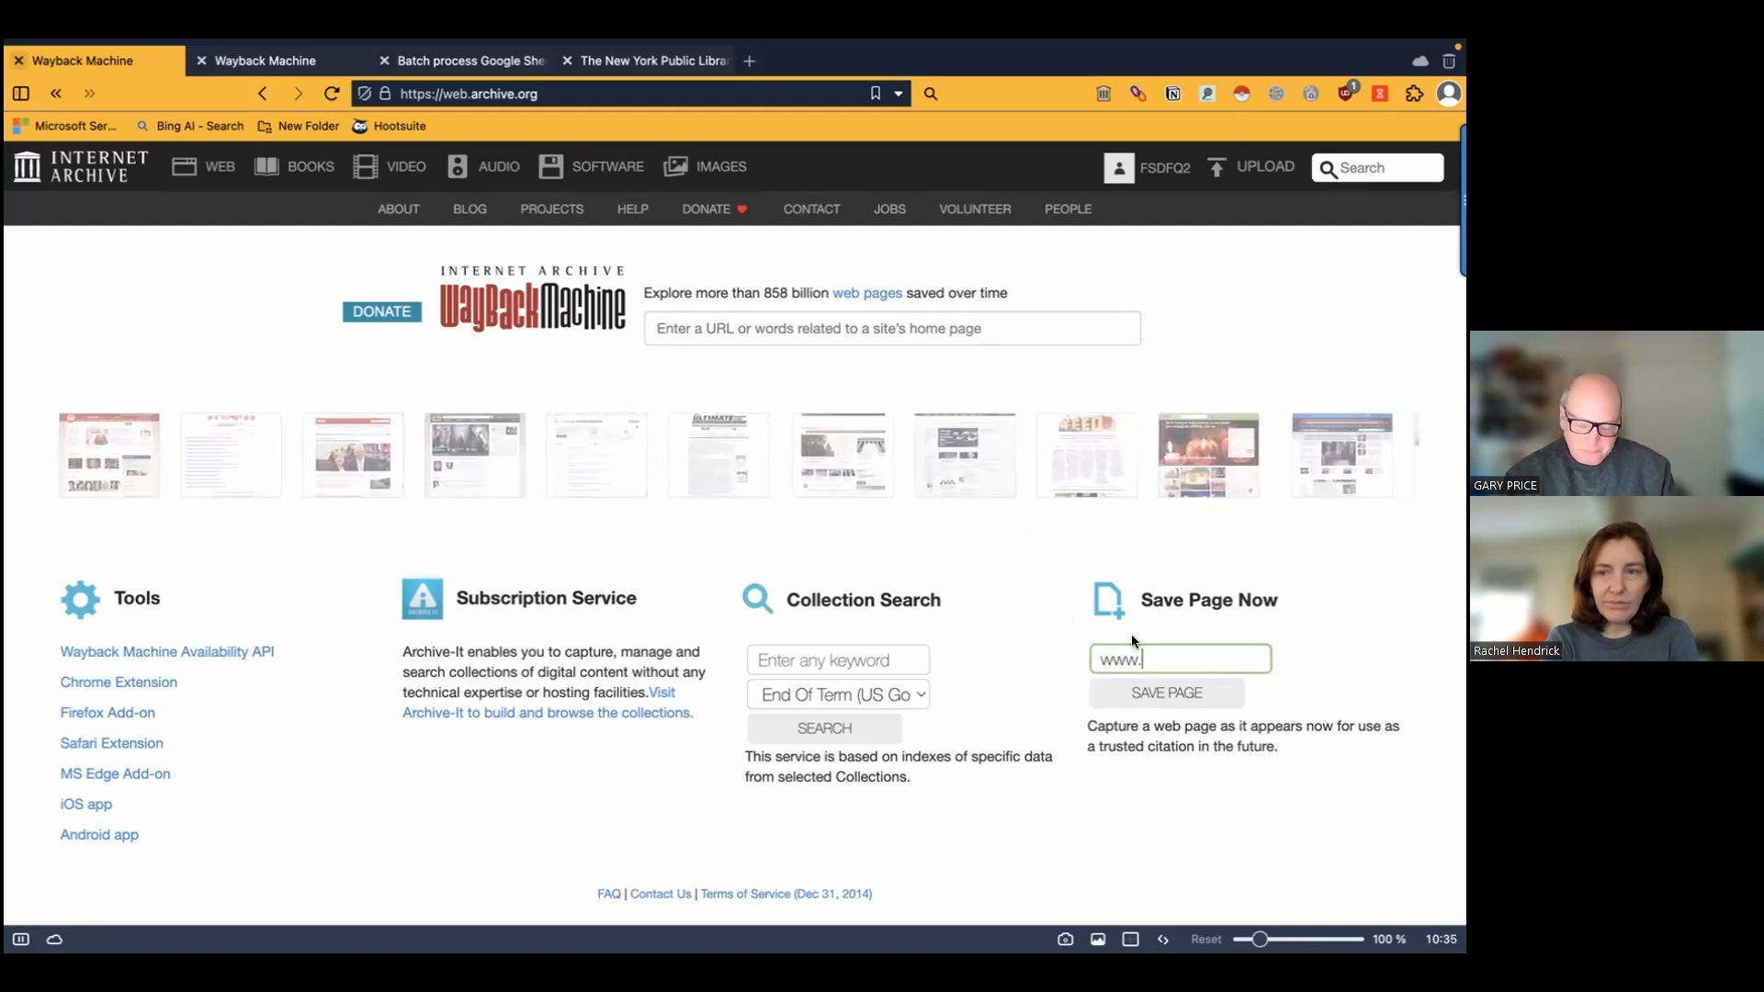
pyautogui.write('lapl.or')
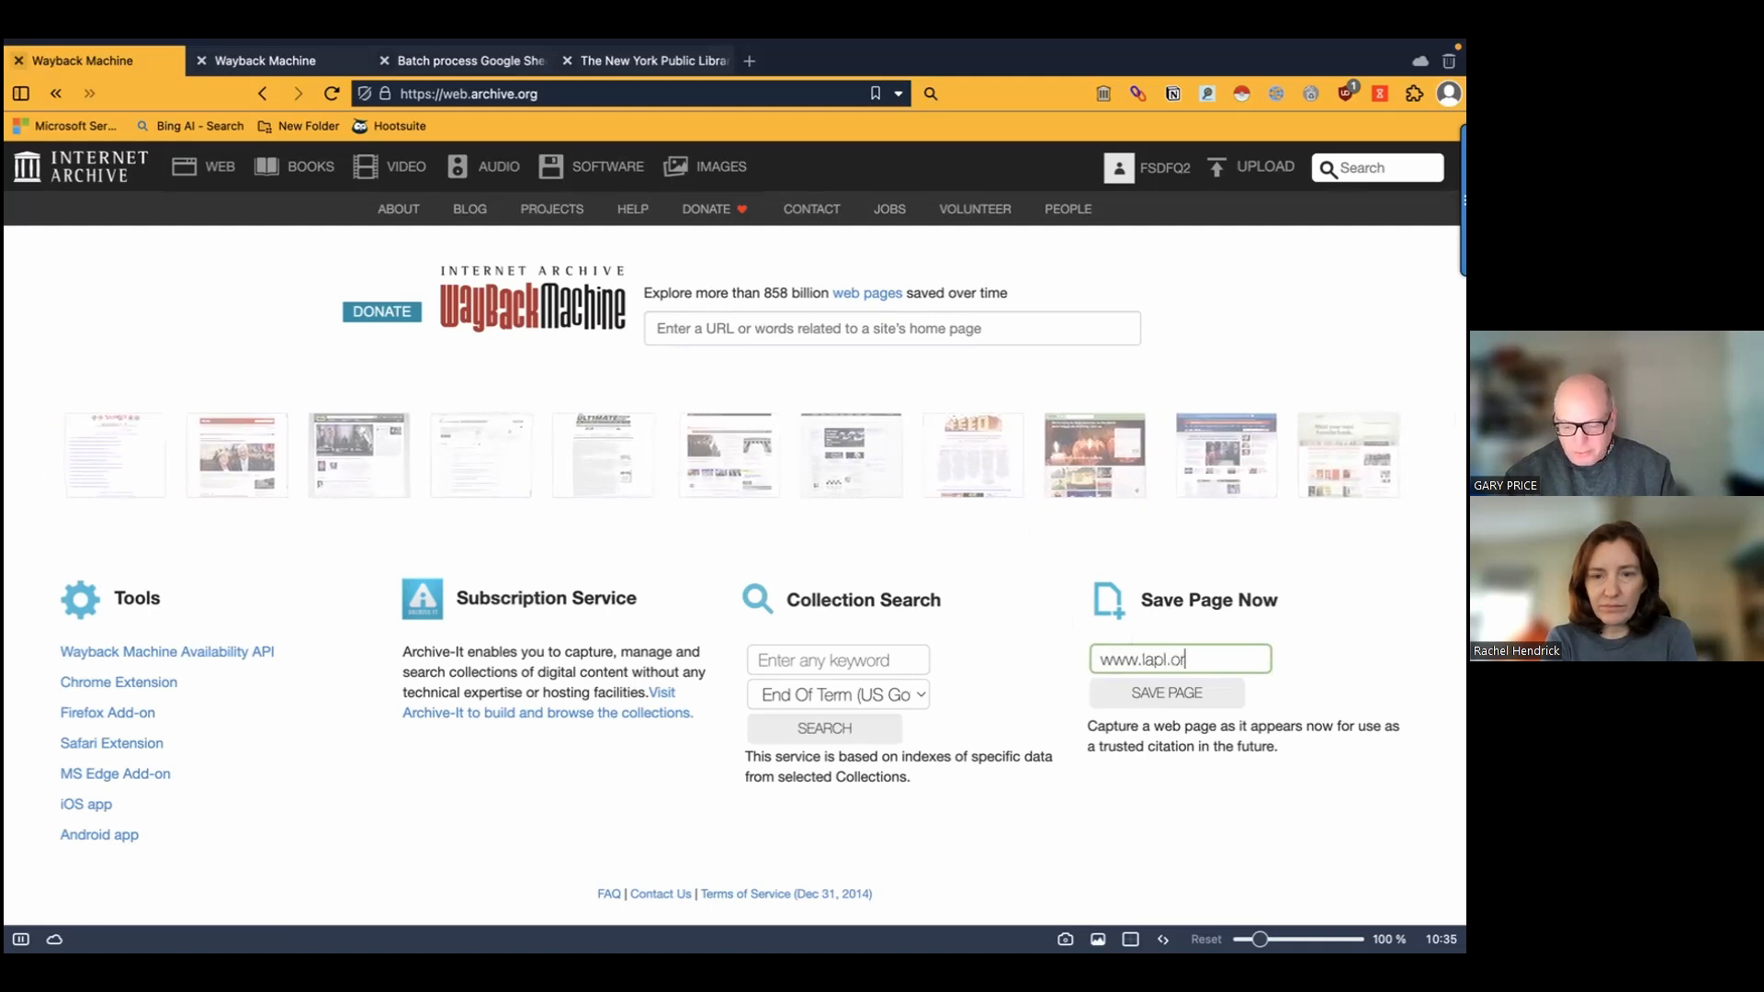
pyautogui.click(1165, 692)
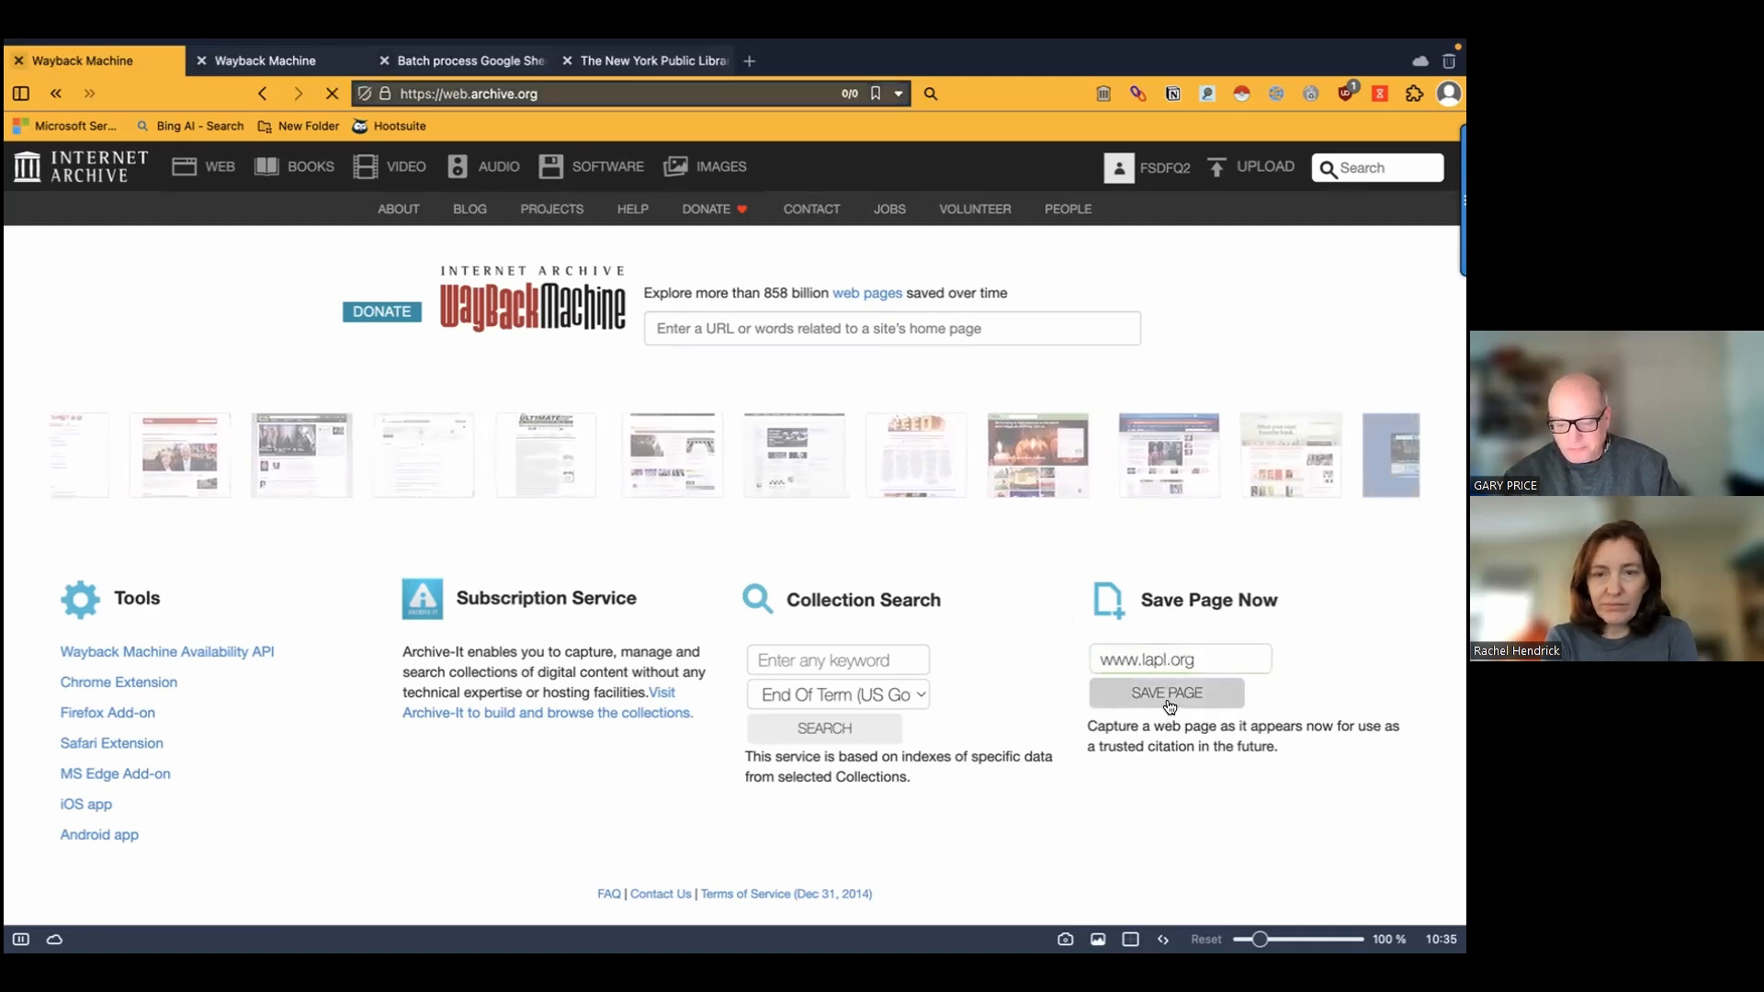
pyautogui.click(1167, 693)
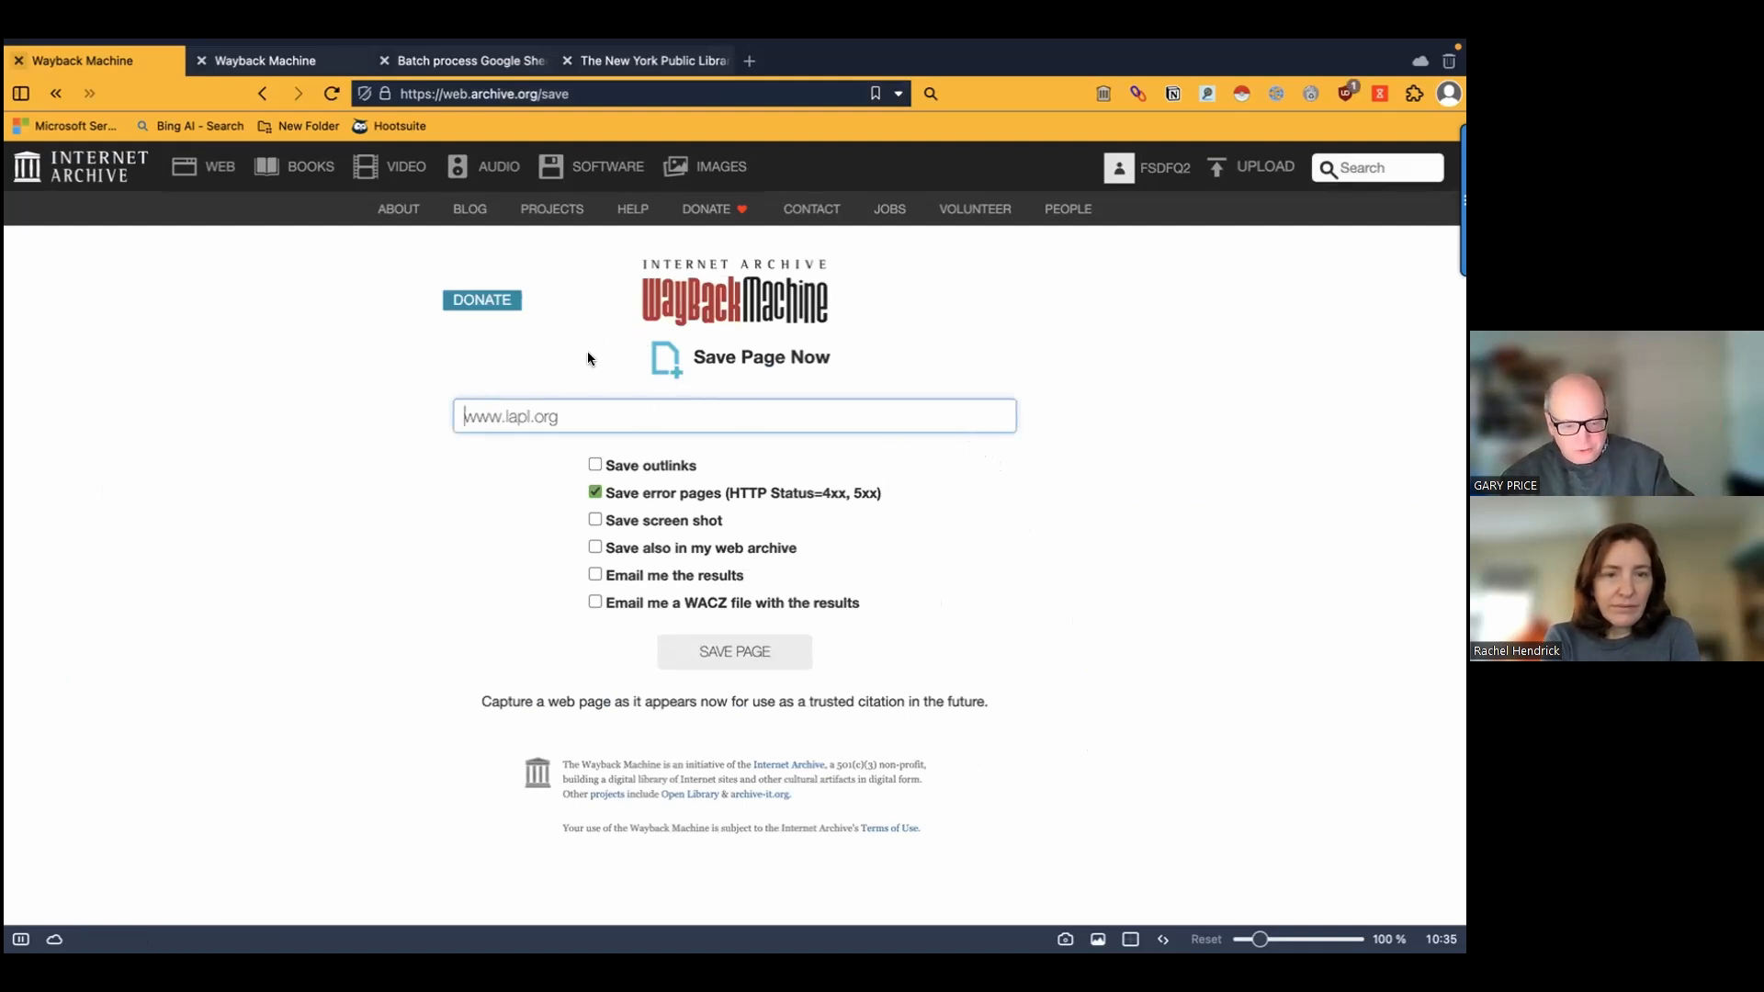
pyautogui.moveTo(593, 165)
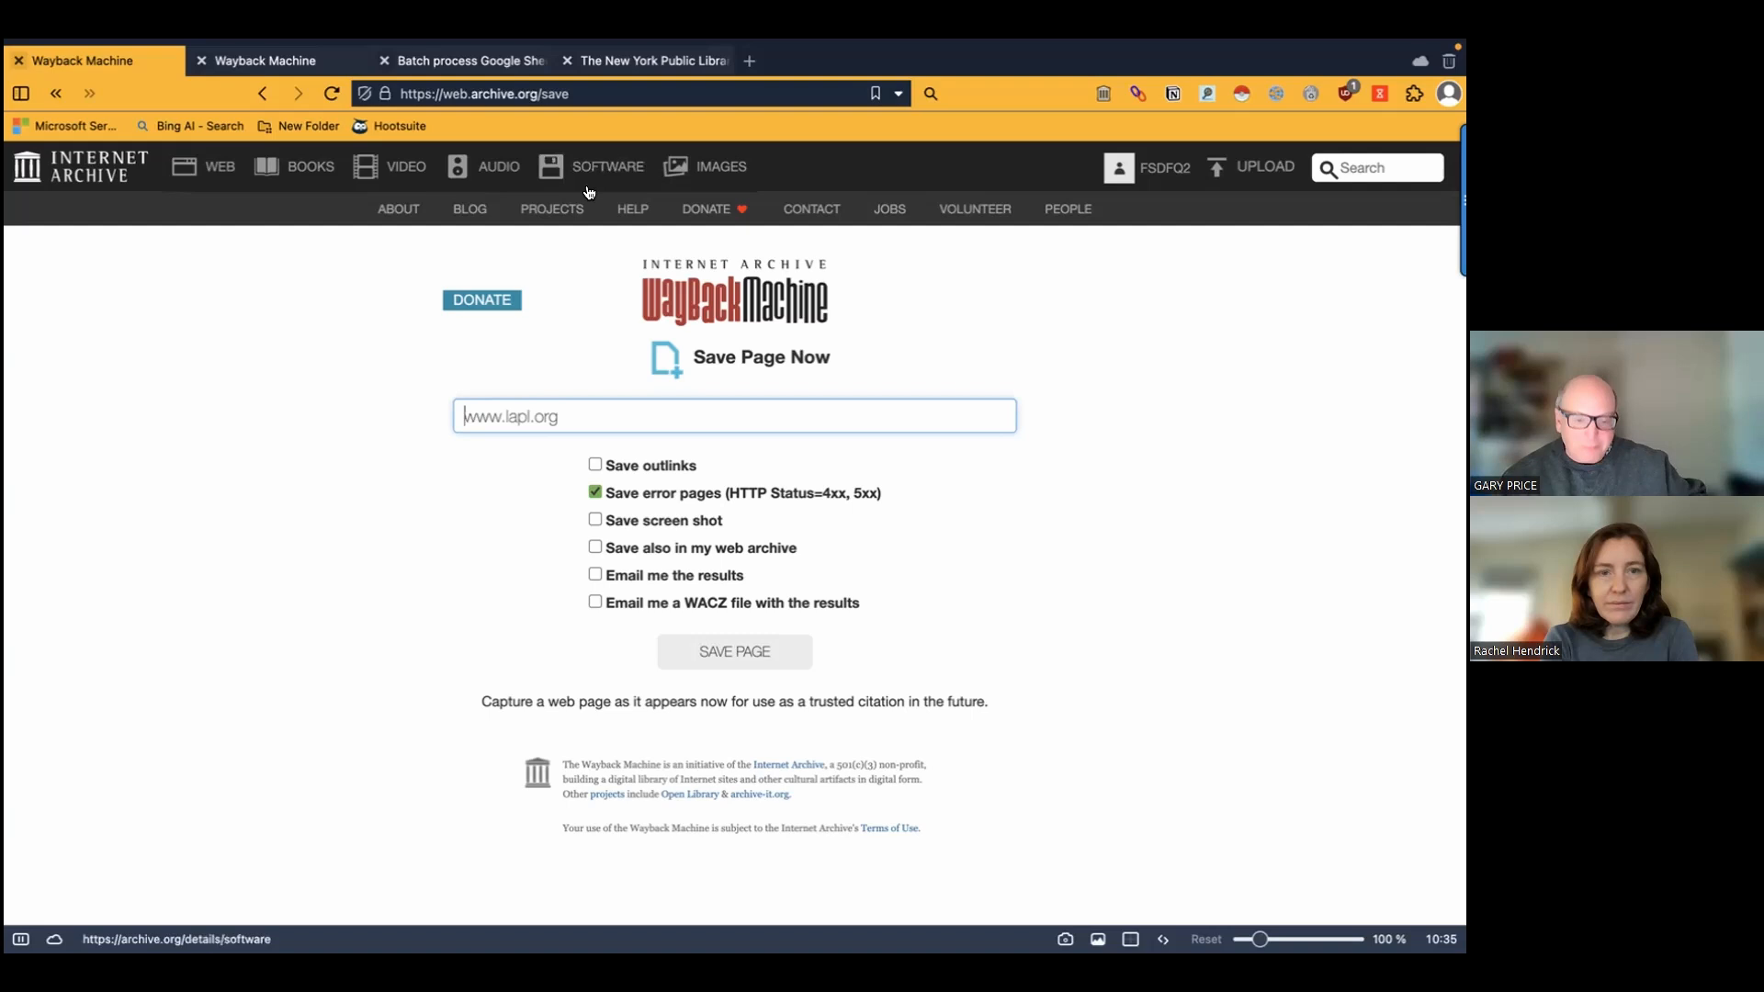
pyautogui.moveTo(516, 101)
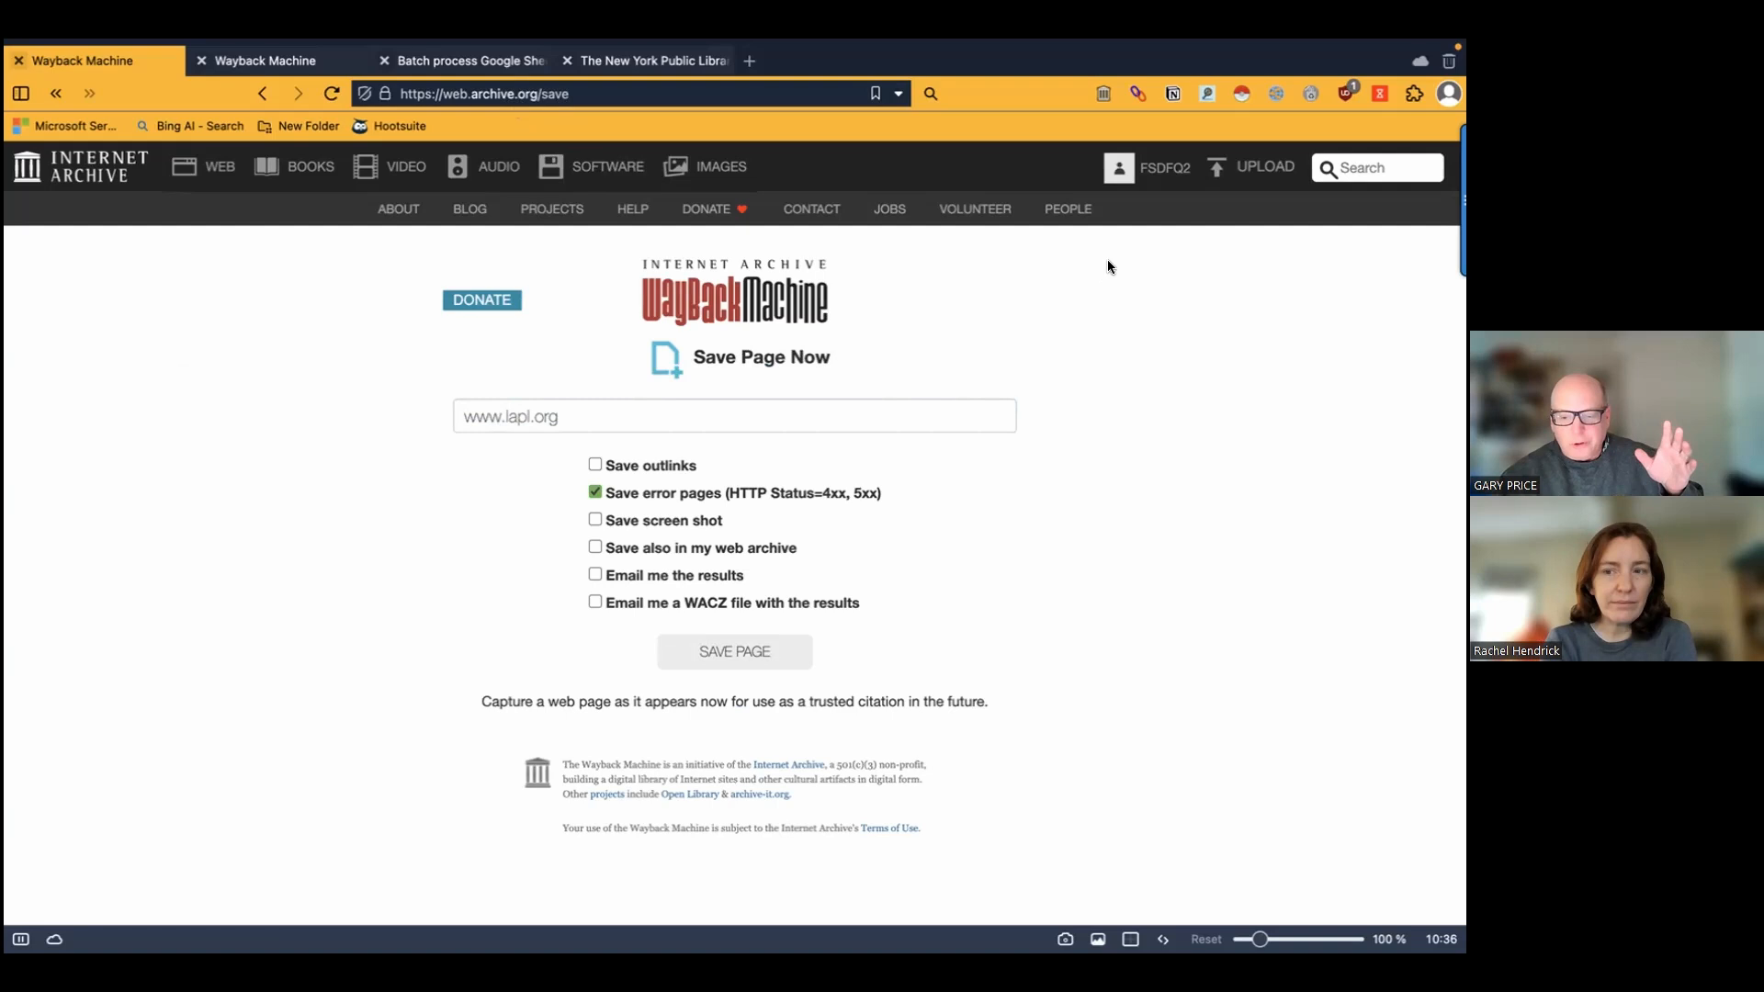
pyautogui.moveTo(1098, 314)
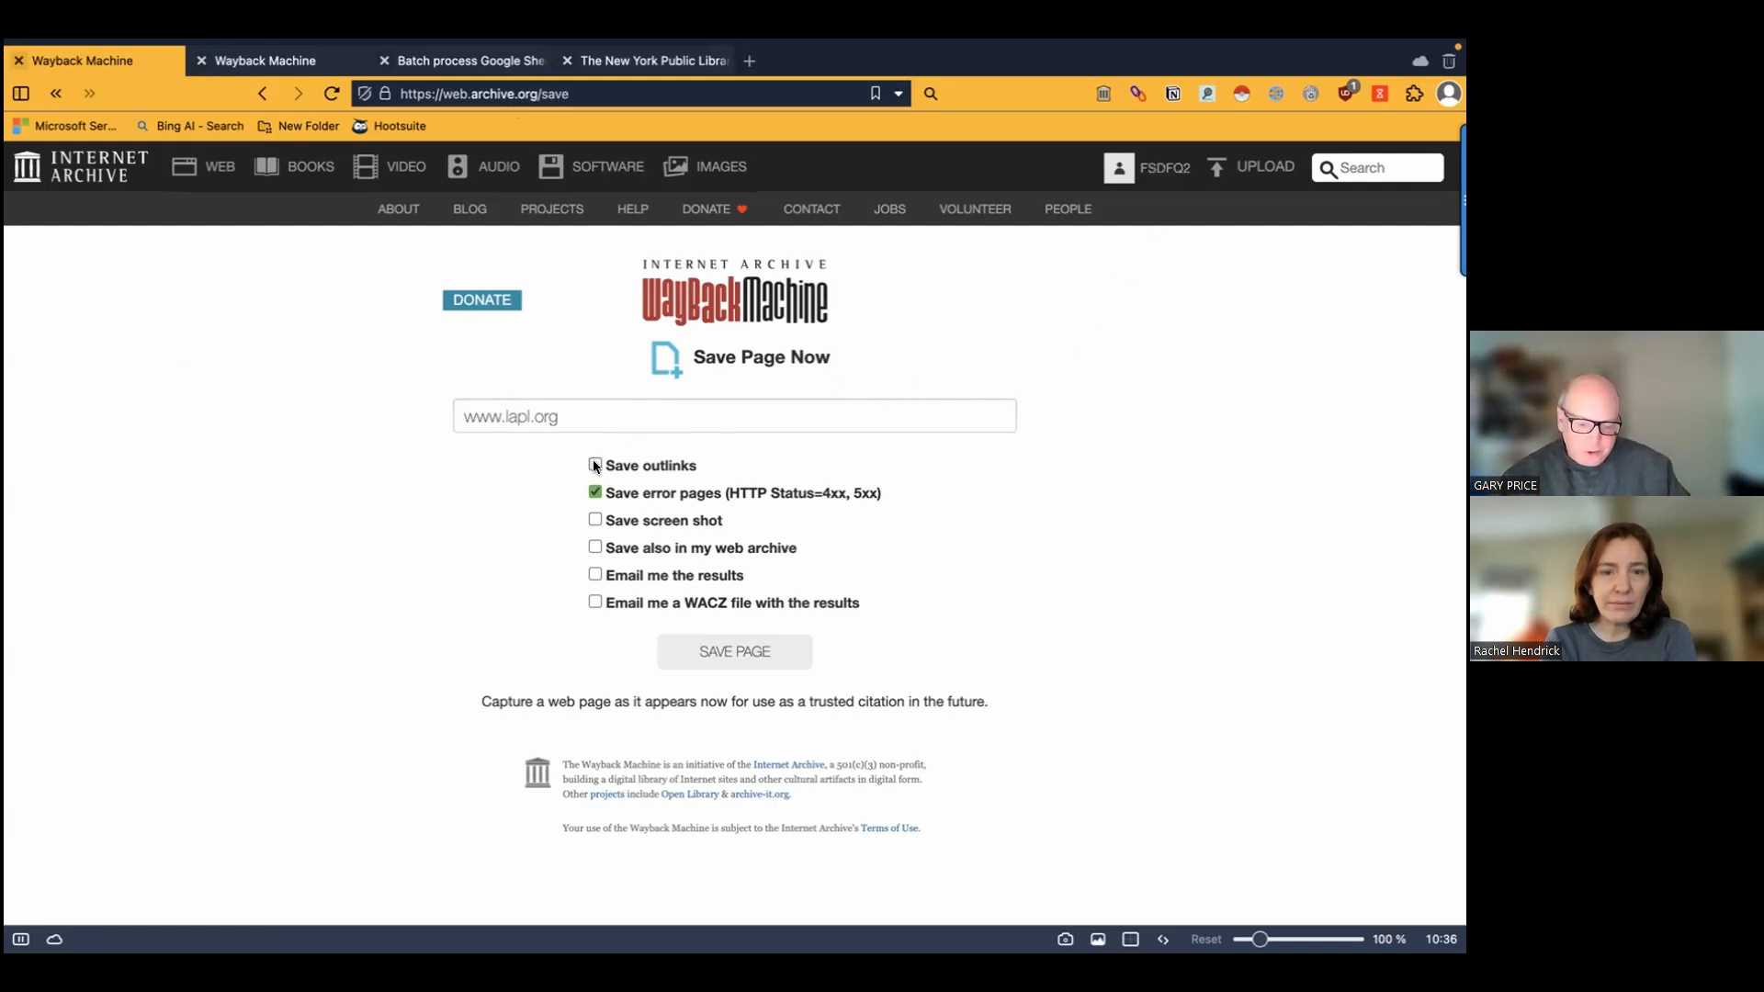
pyautogui.click(593, 464)
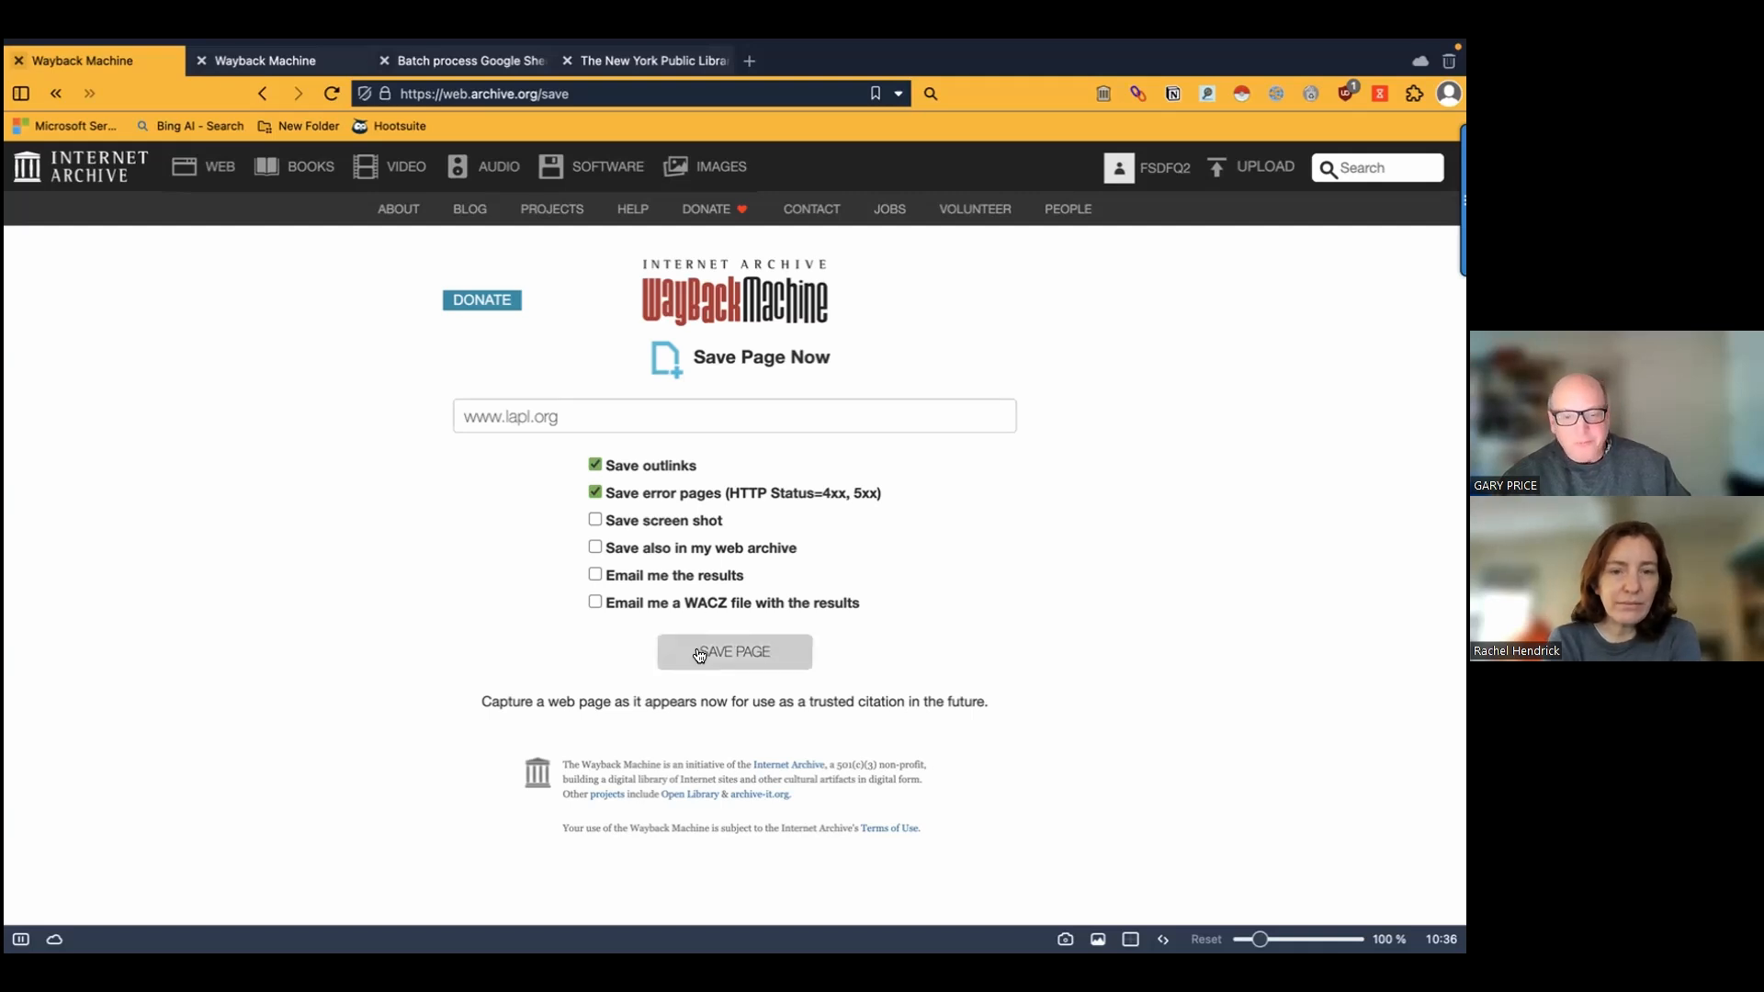
pyautogui.click(733, 652)
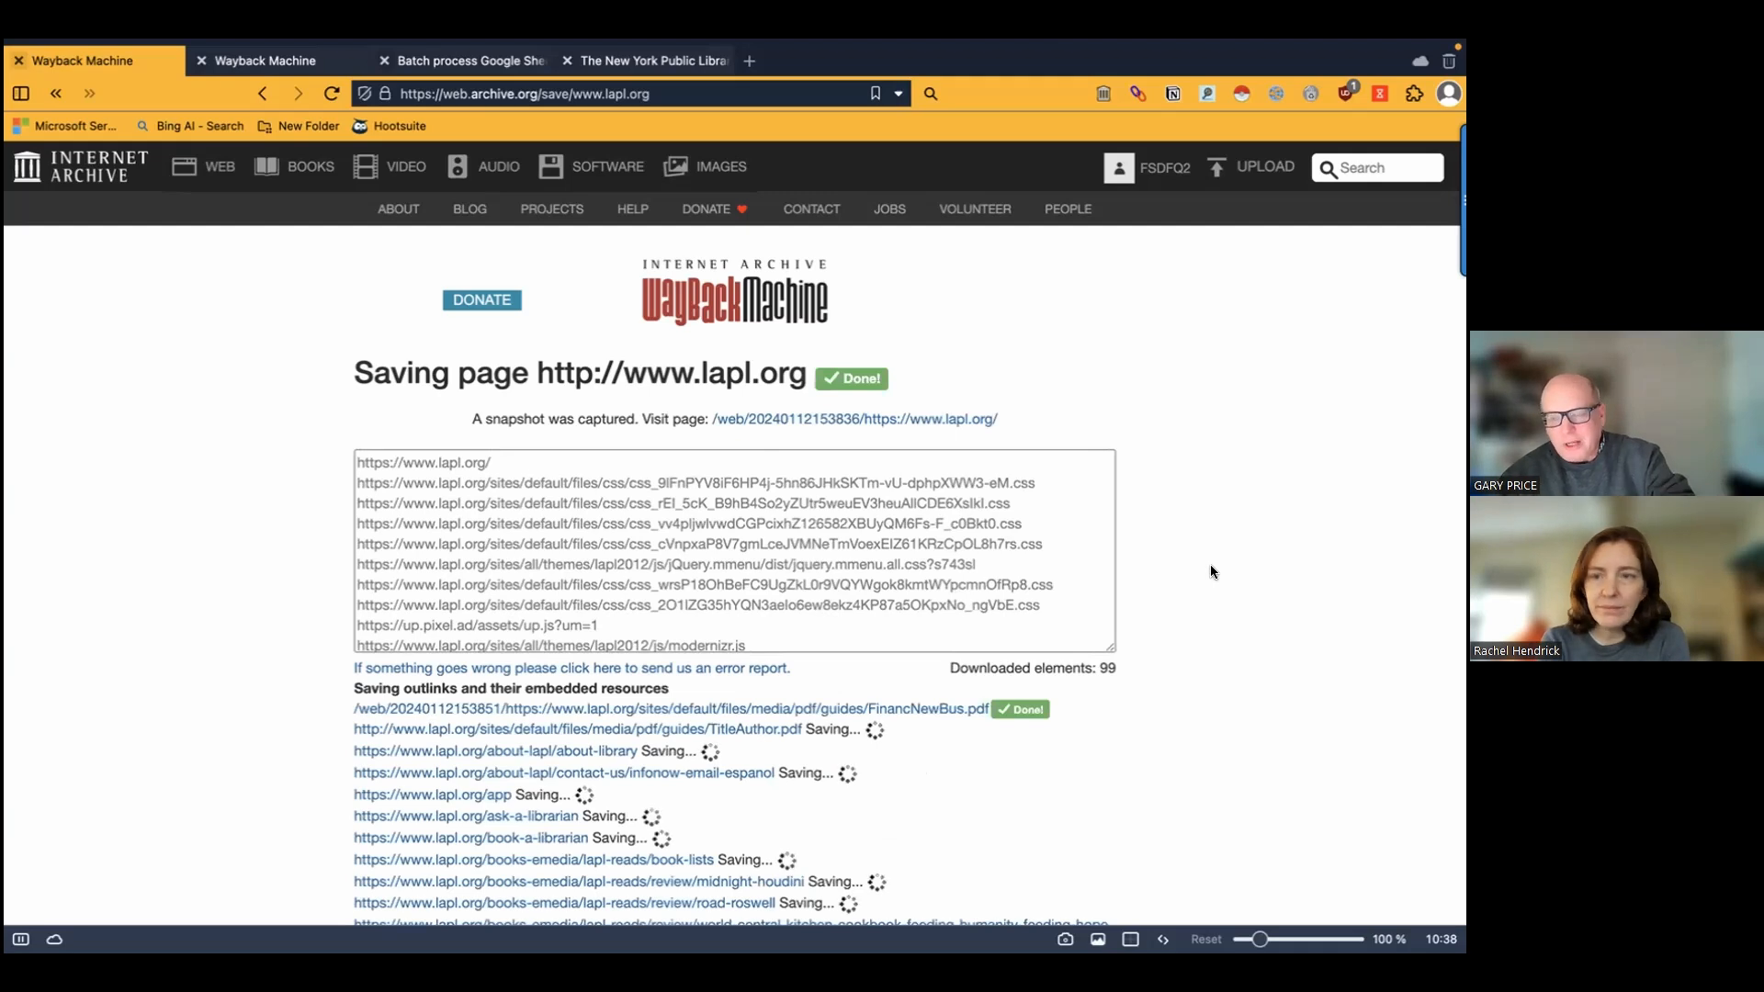
pyautogui.scroll(-3)
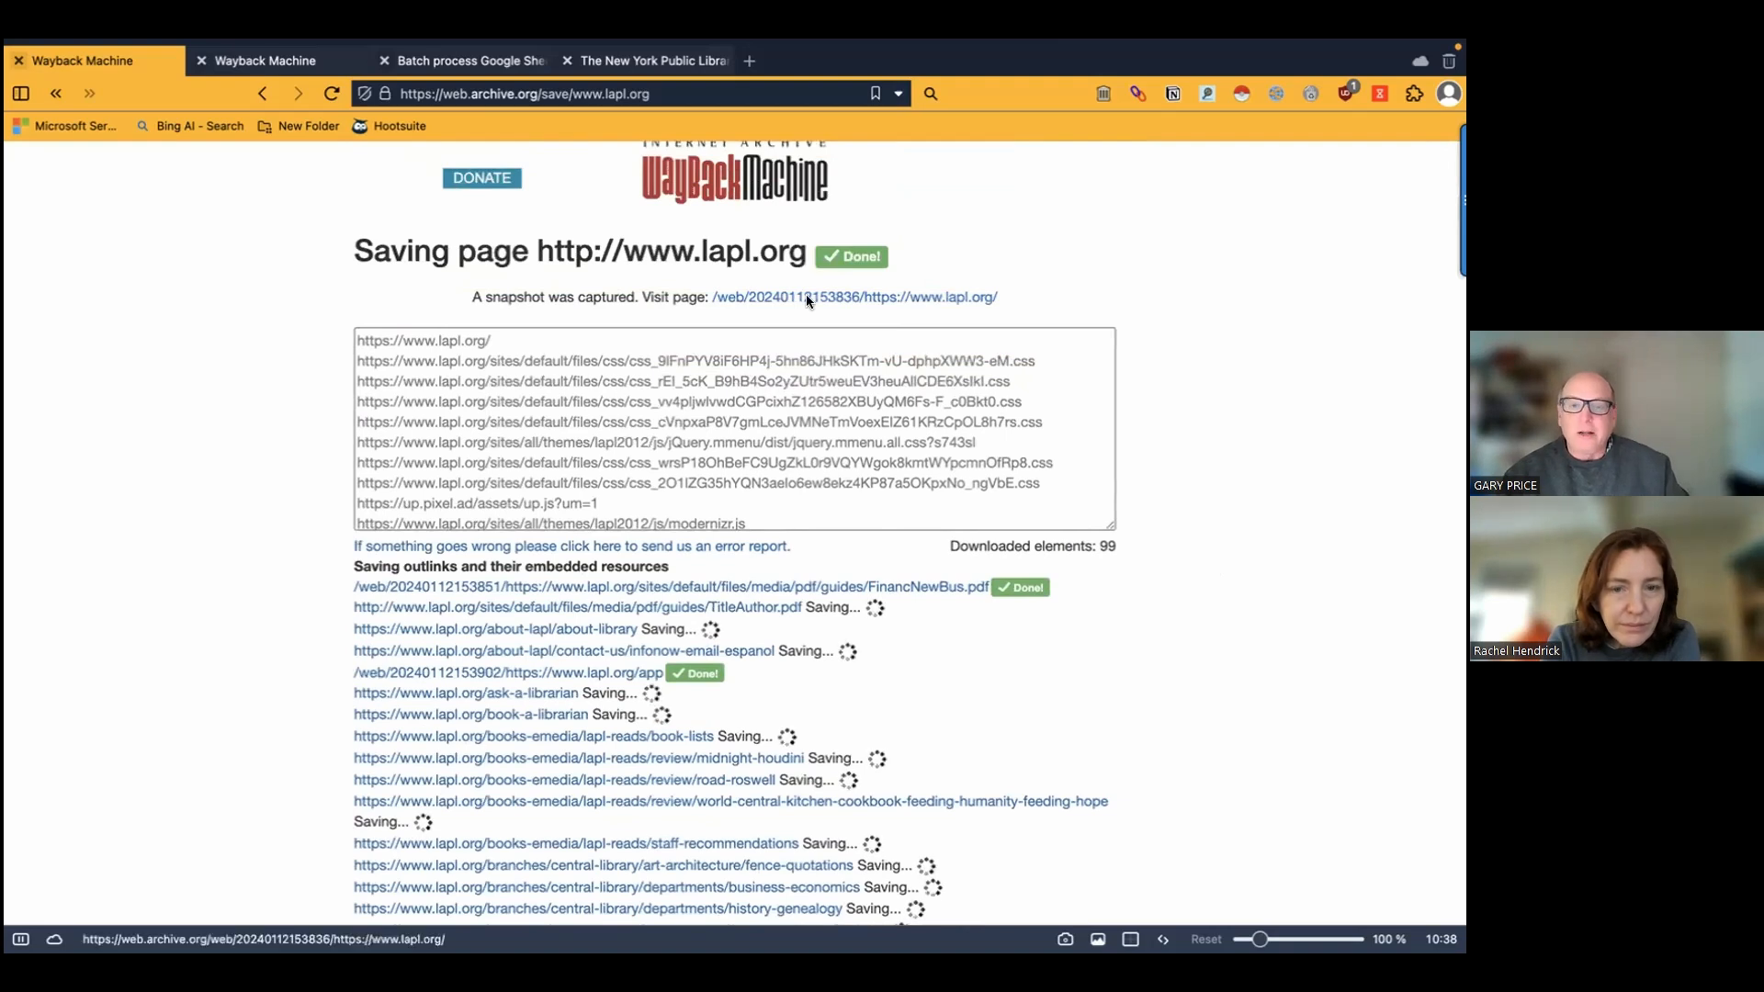
pyautogui.moveTo(834, 312)
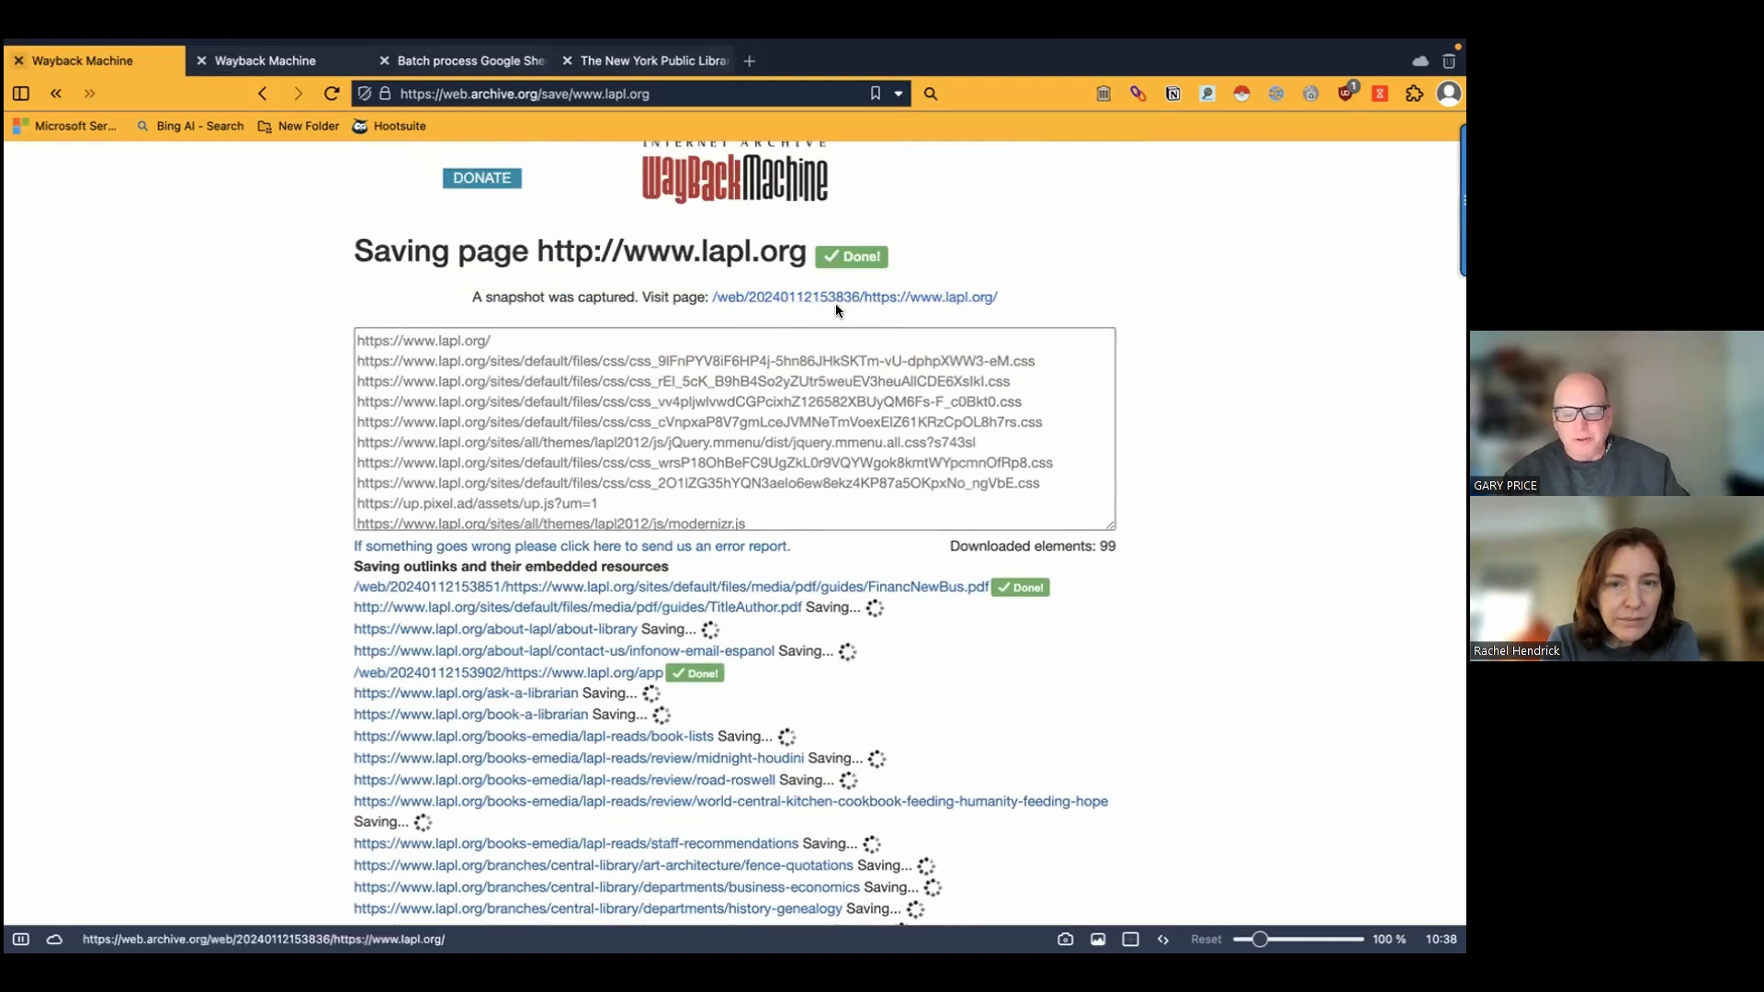
pyautogui.moveTo(988, 668)
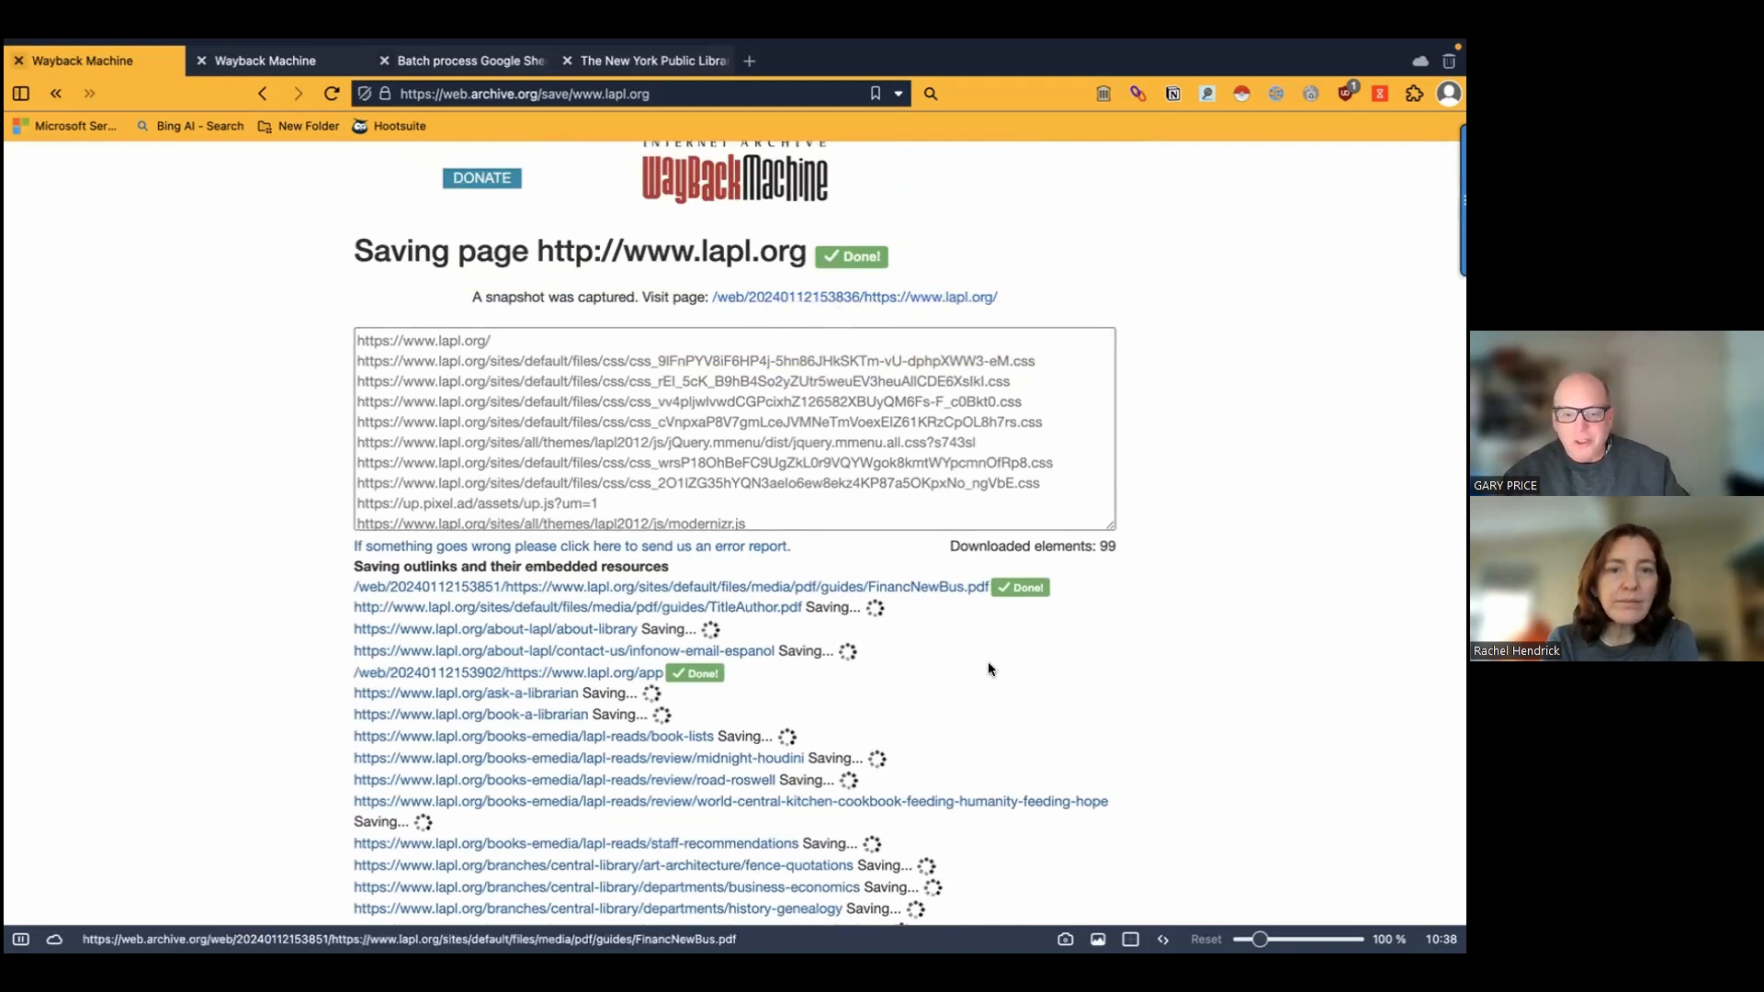
pyautogui.scroll(-3)
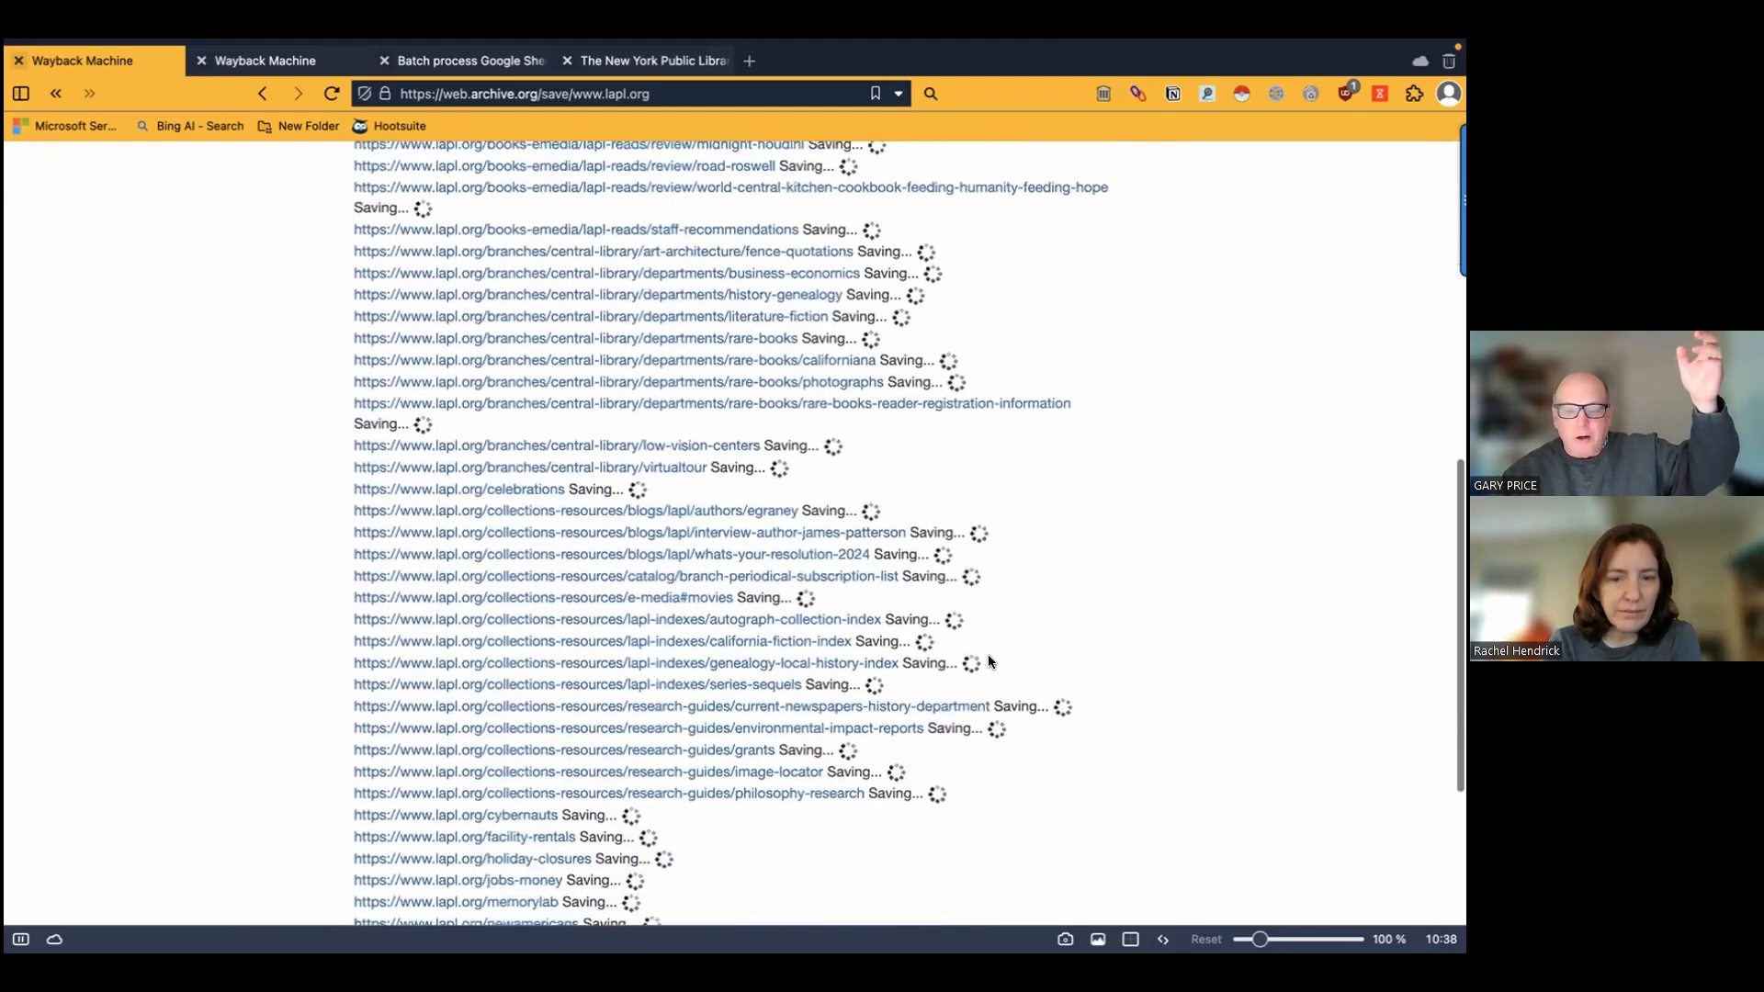
pyautogui.scroll(-3)
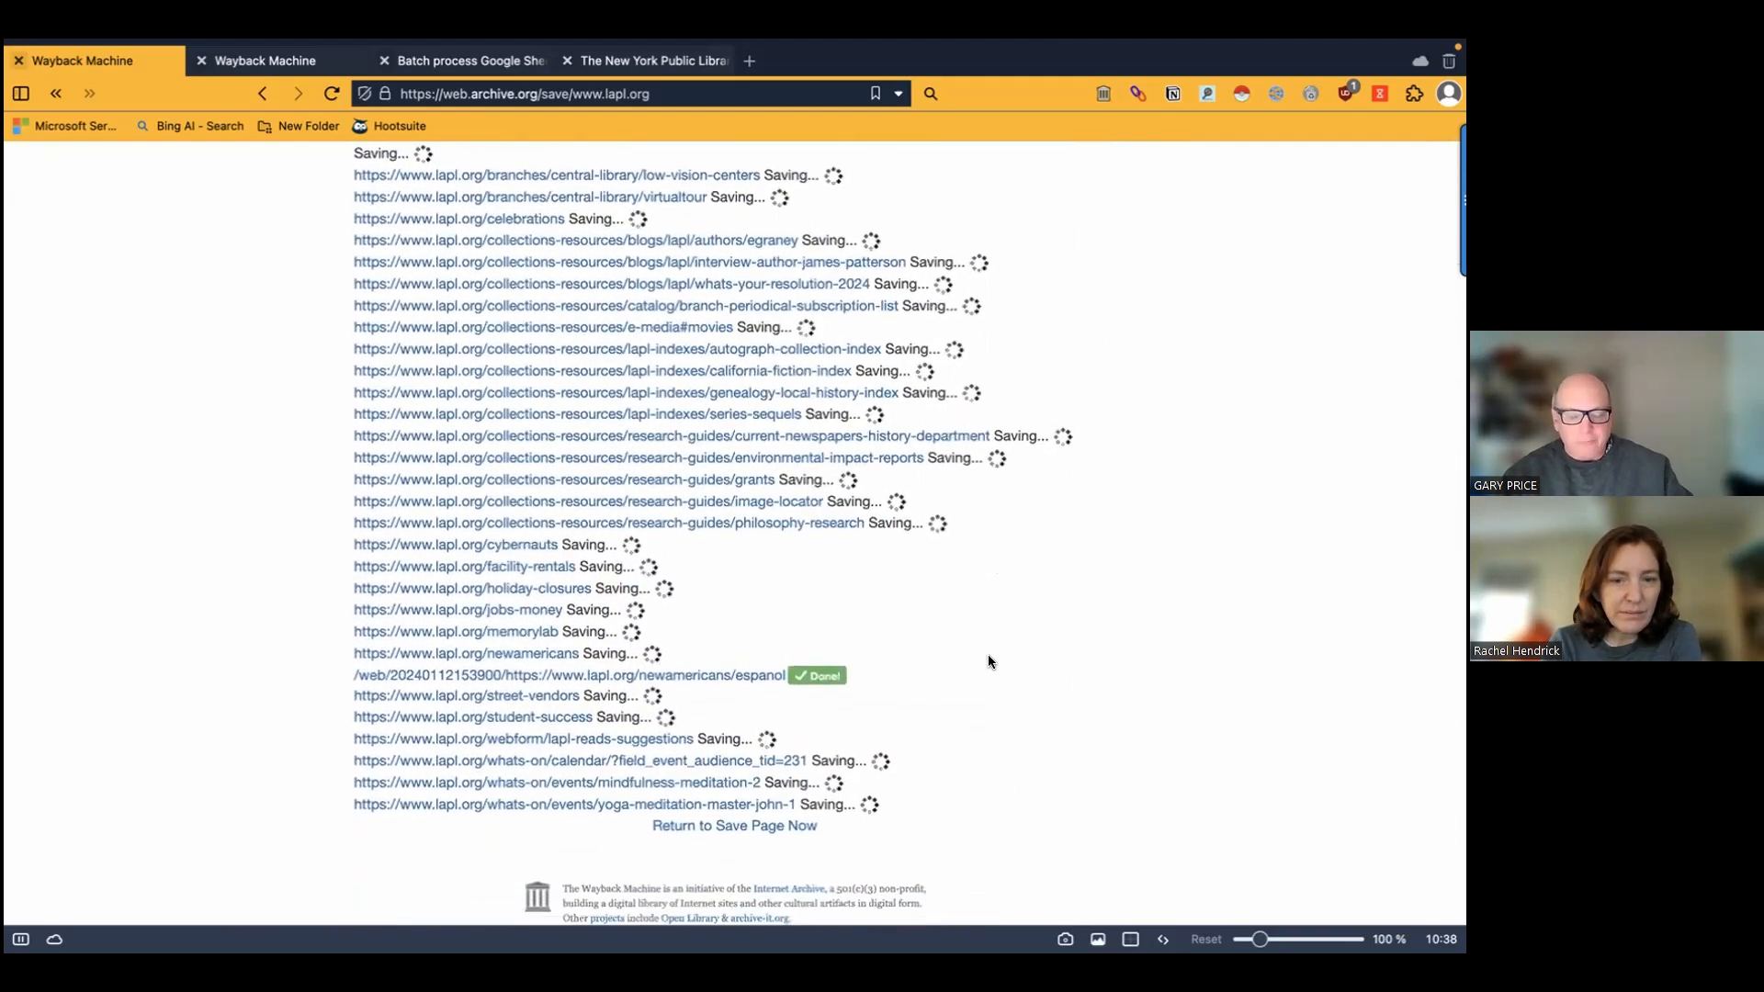
pyautogui.scroll(3)
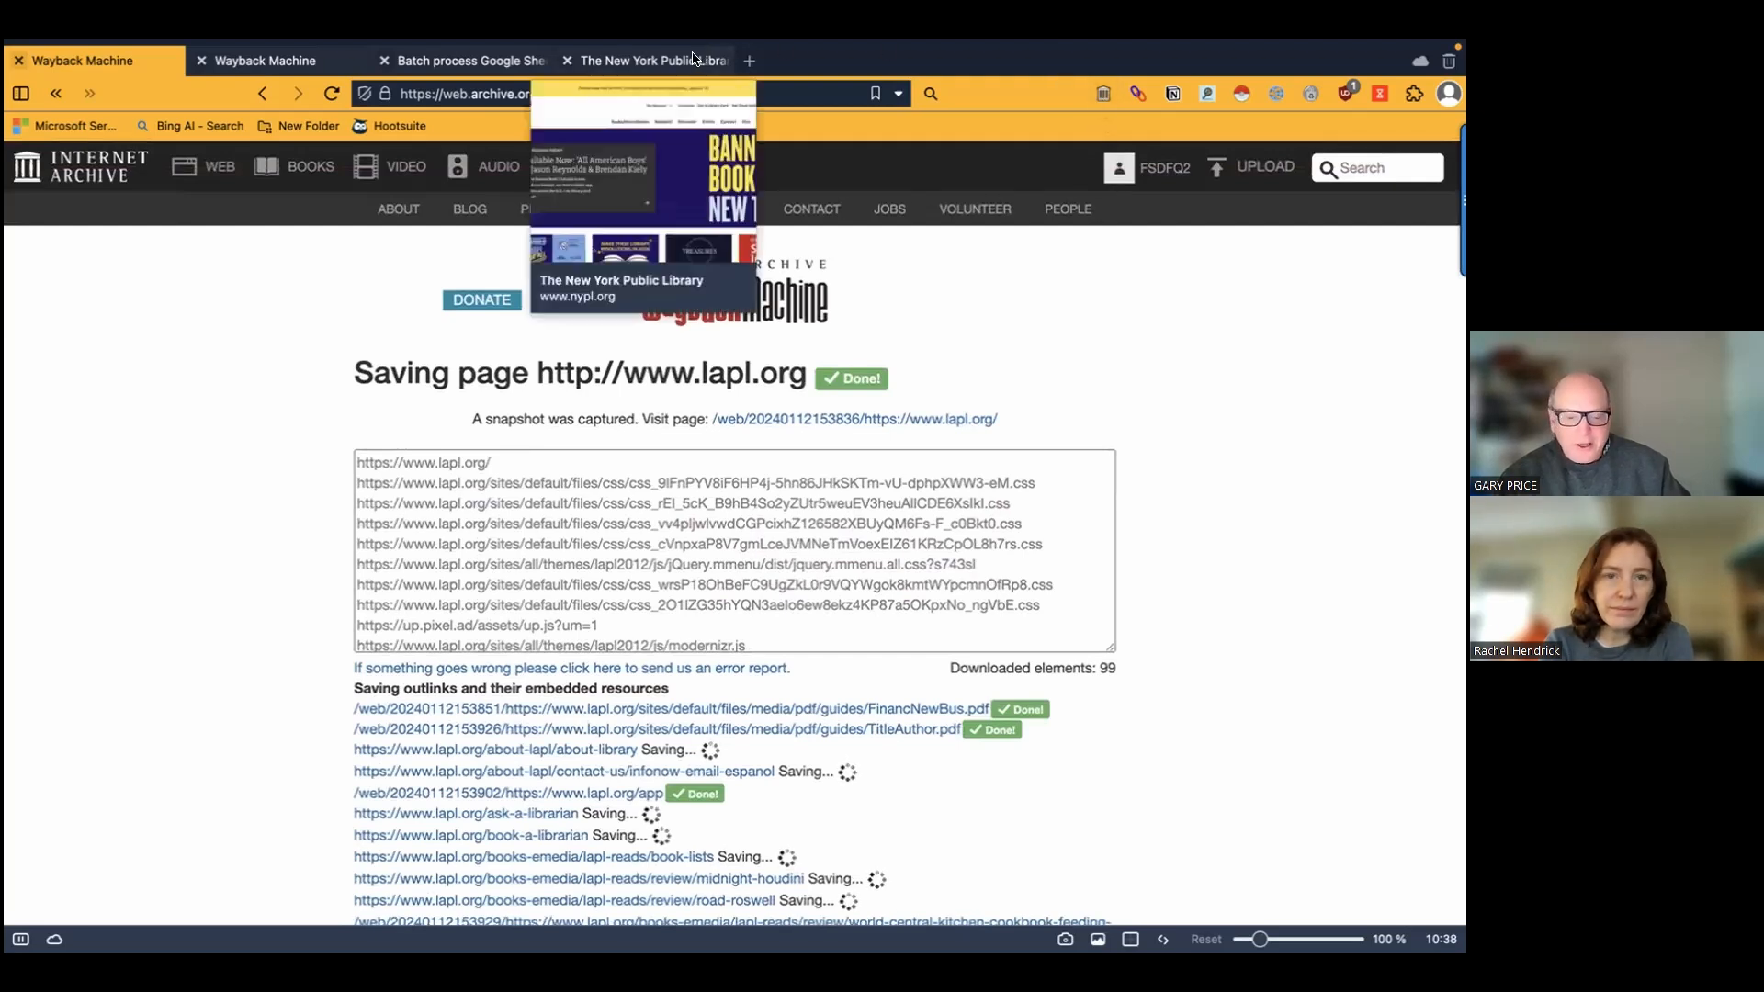
# - Switch browser tabs and show the Wayback Machine extension panel with Outlinks checked
pyautogui.click(646, 59)
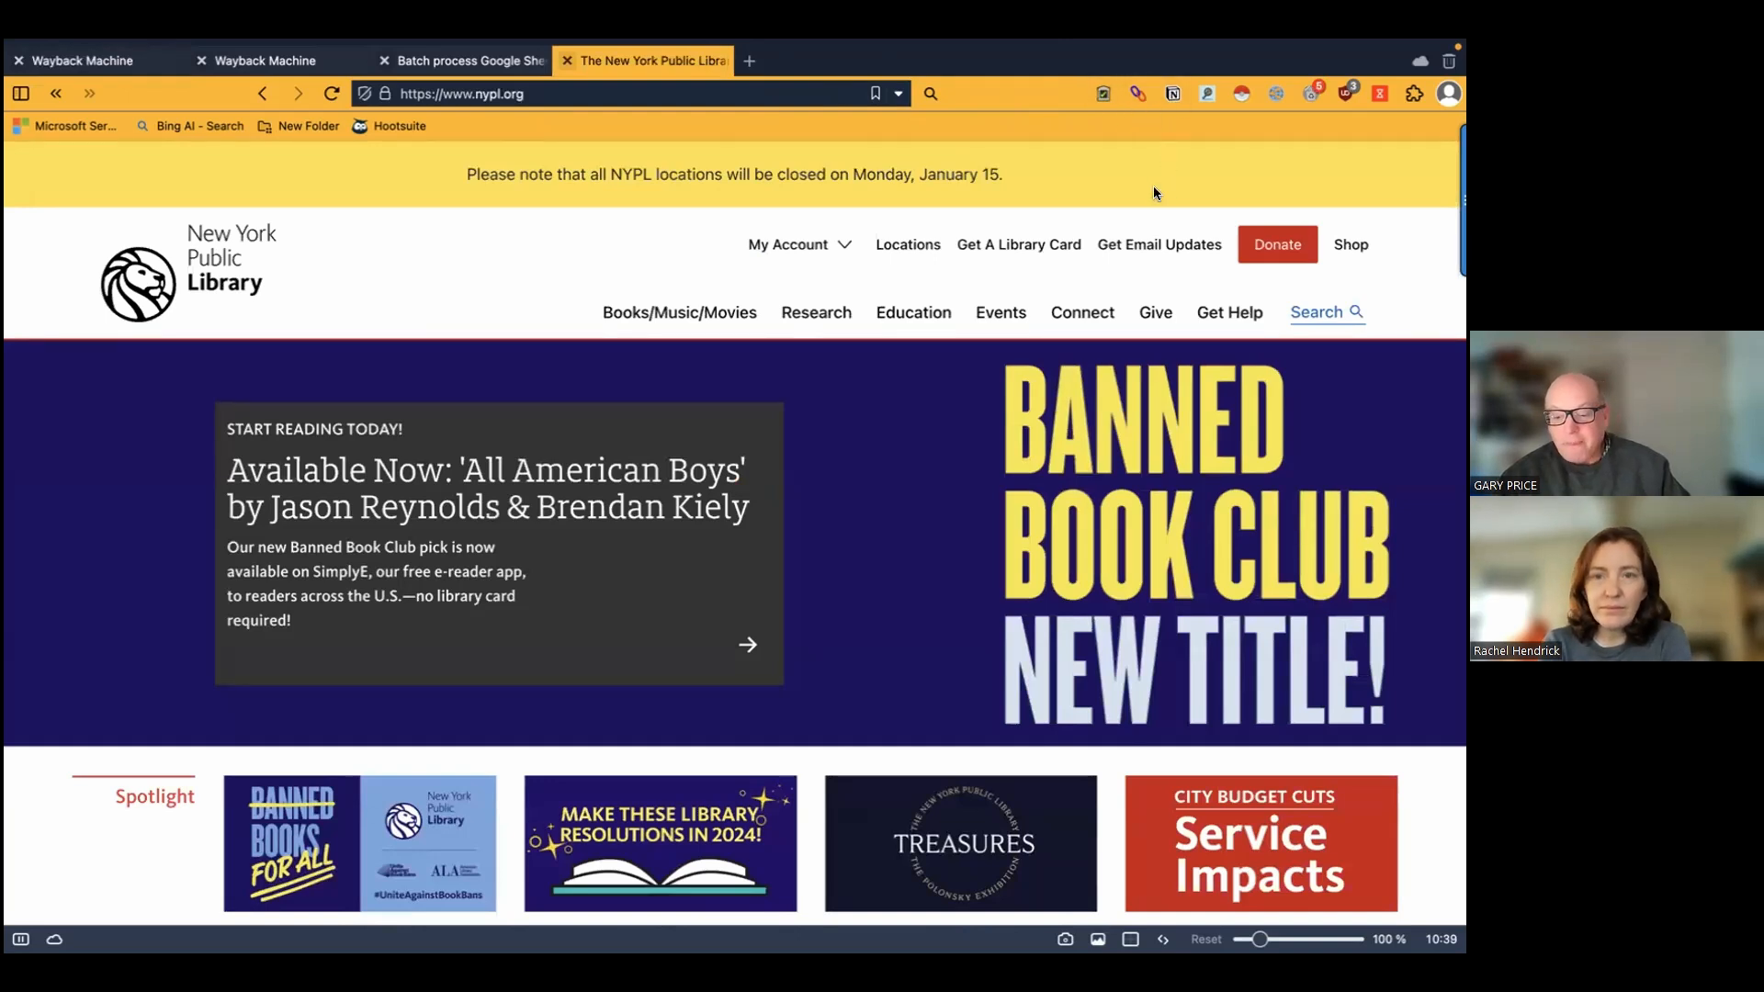
pyautogui.moveTo(619, 107)
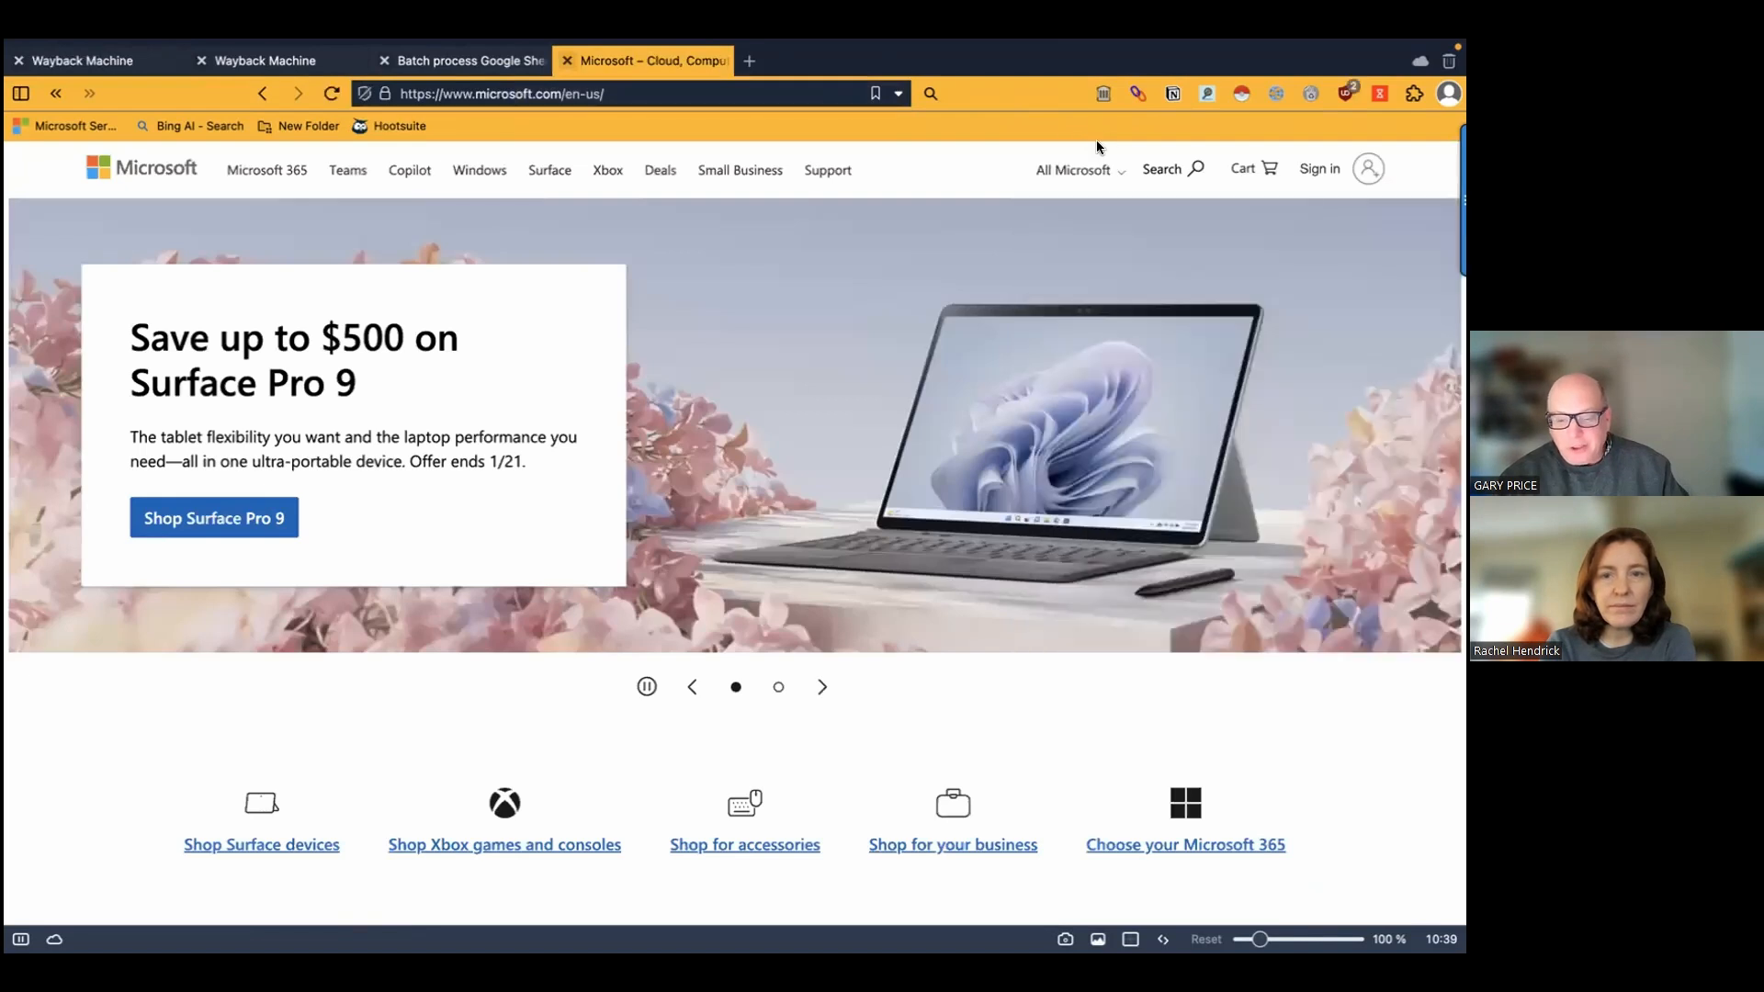
pyautogui.moveTo(1102, 93)
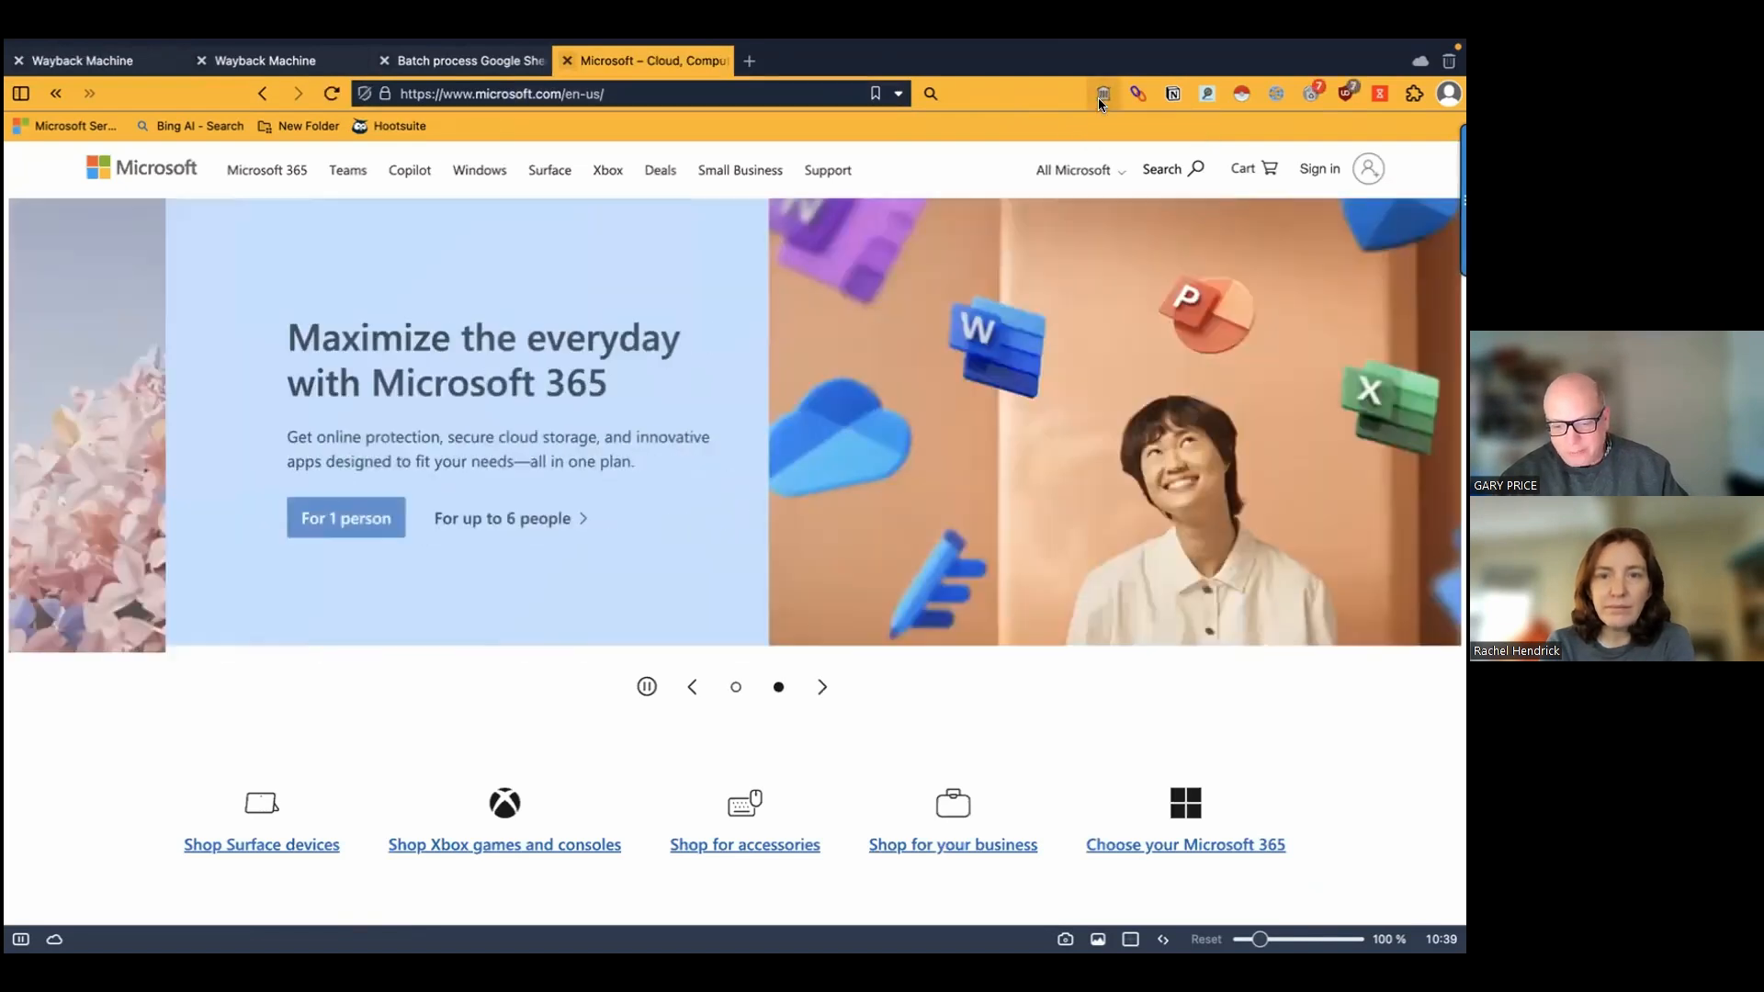
pyautogui.click(1104, 94)
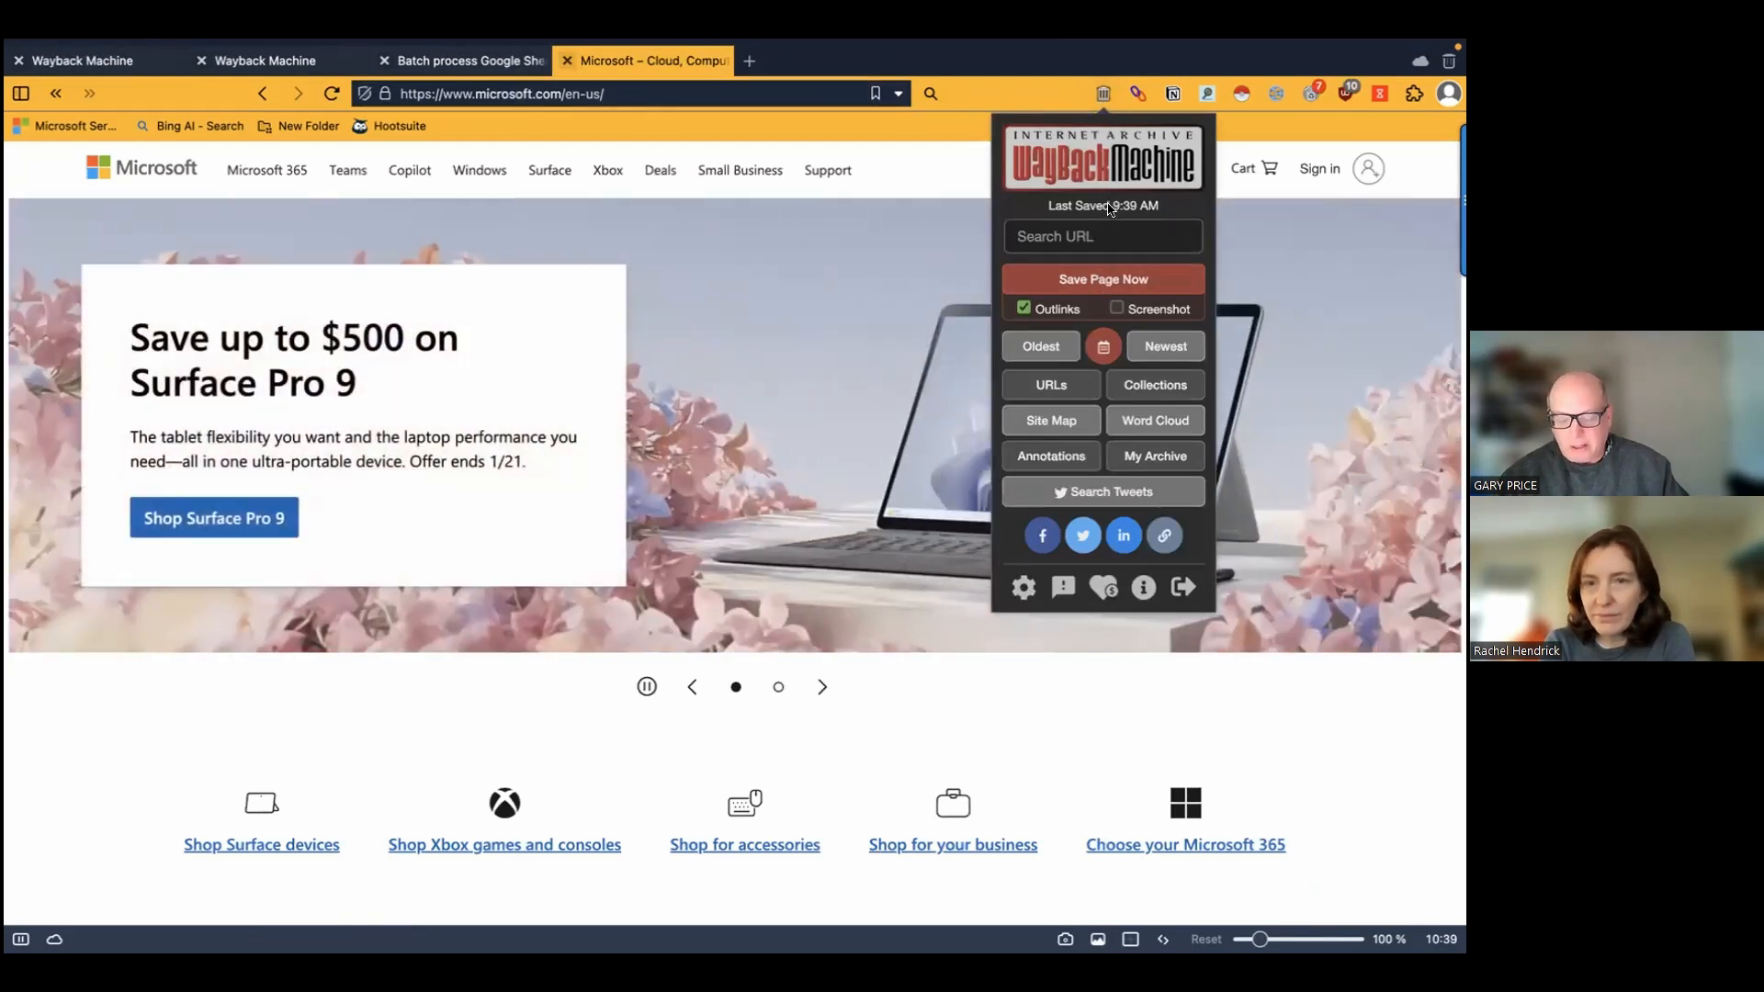
pyautogui.moveTo(1024, 327)
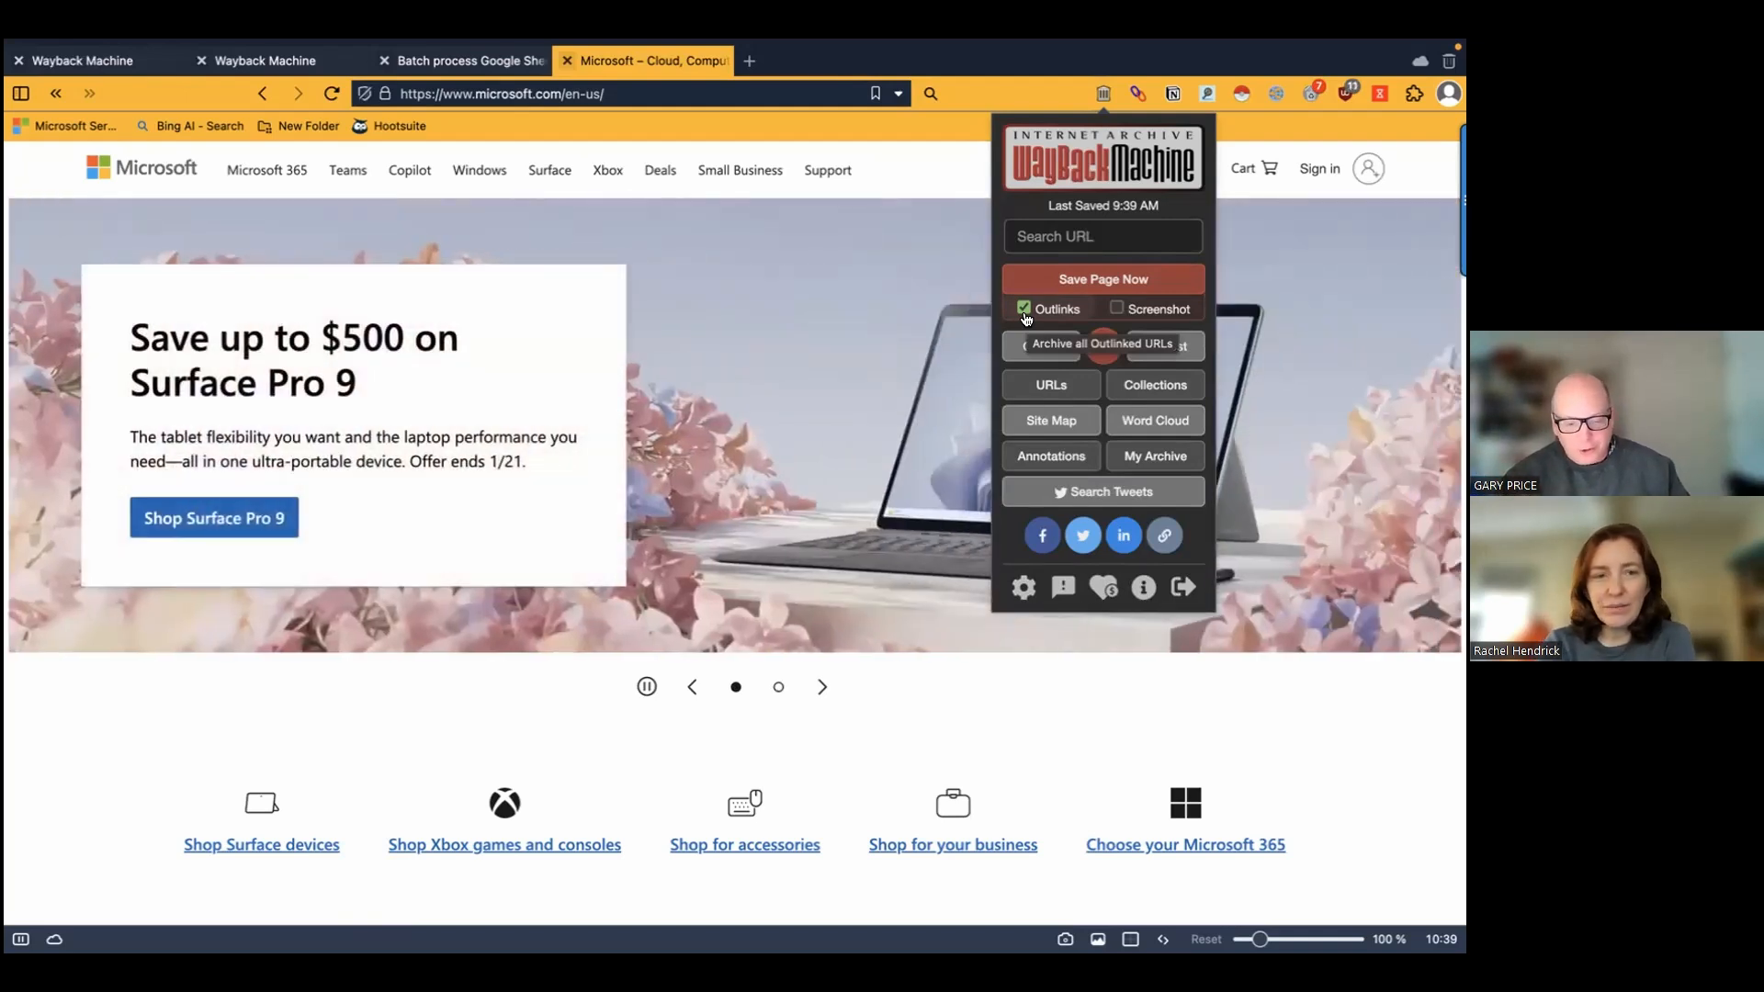
pyautogui.click(460, 59)
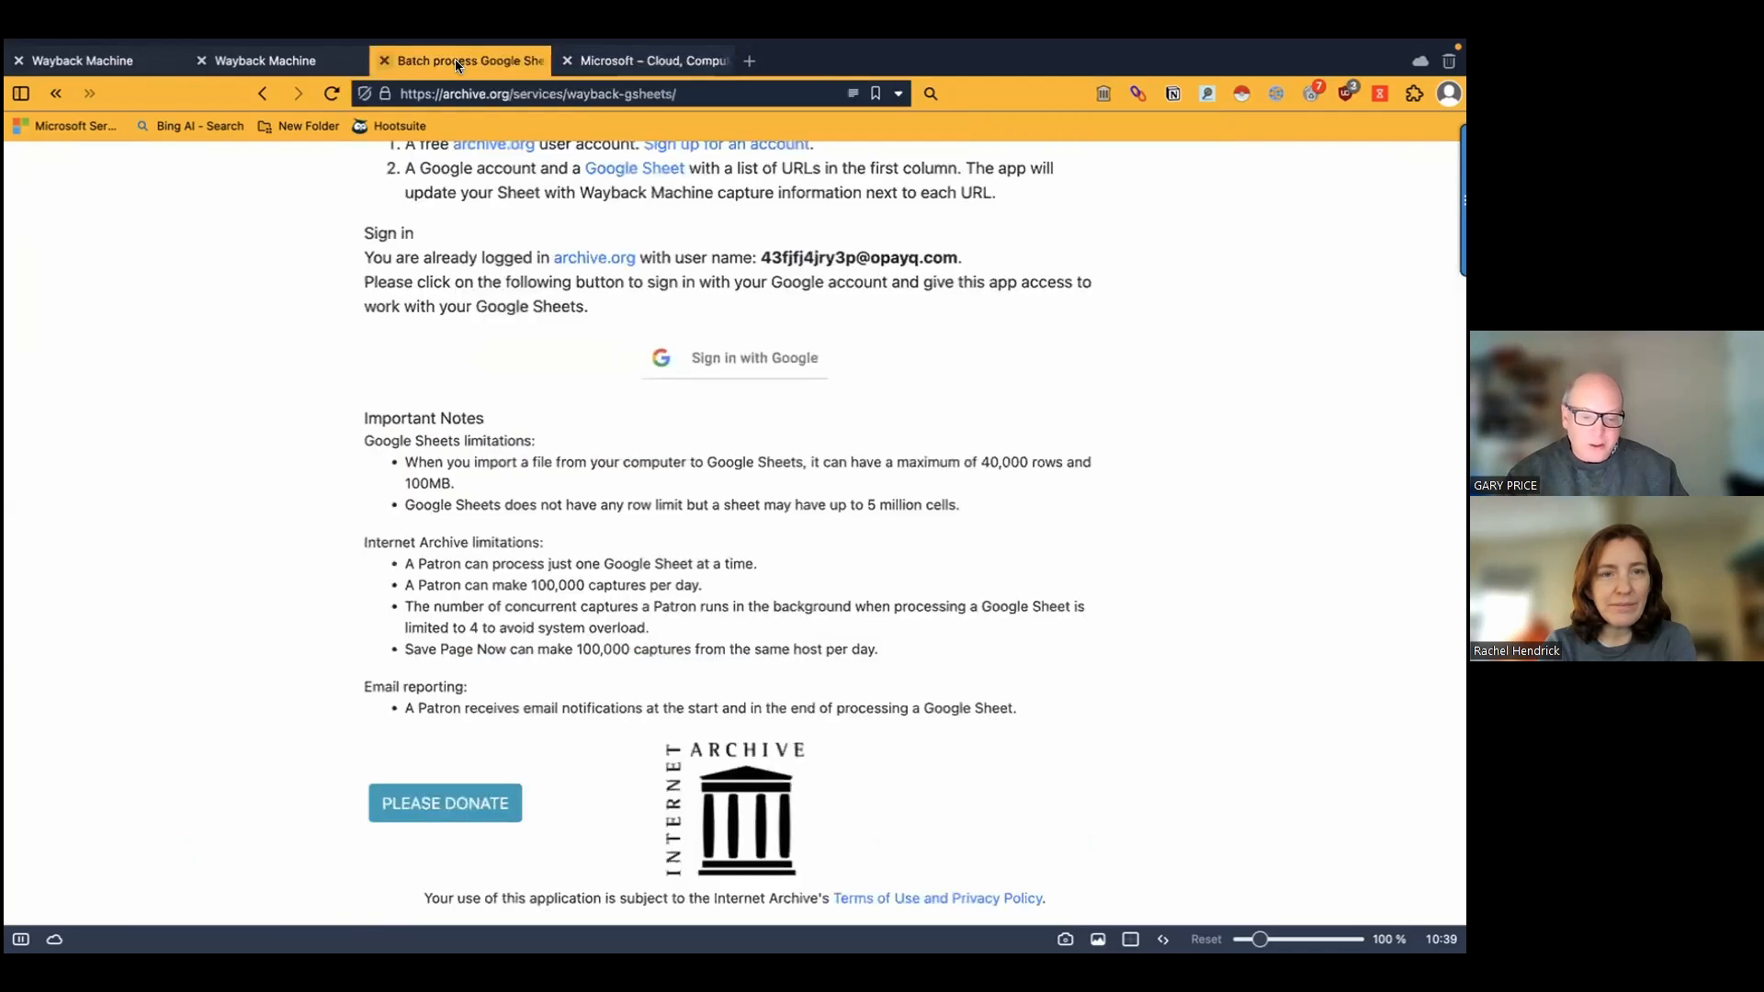
pyautogui.click(264, 59)
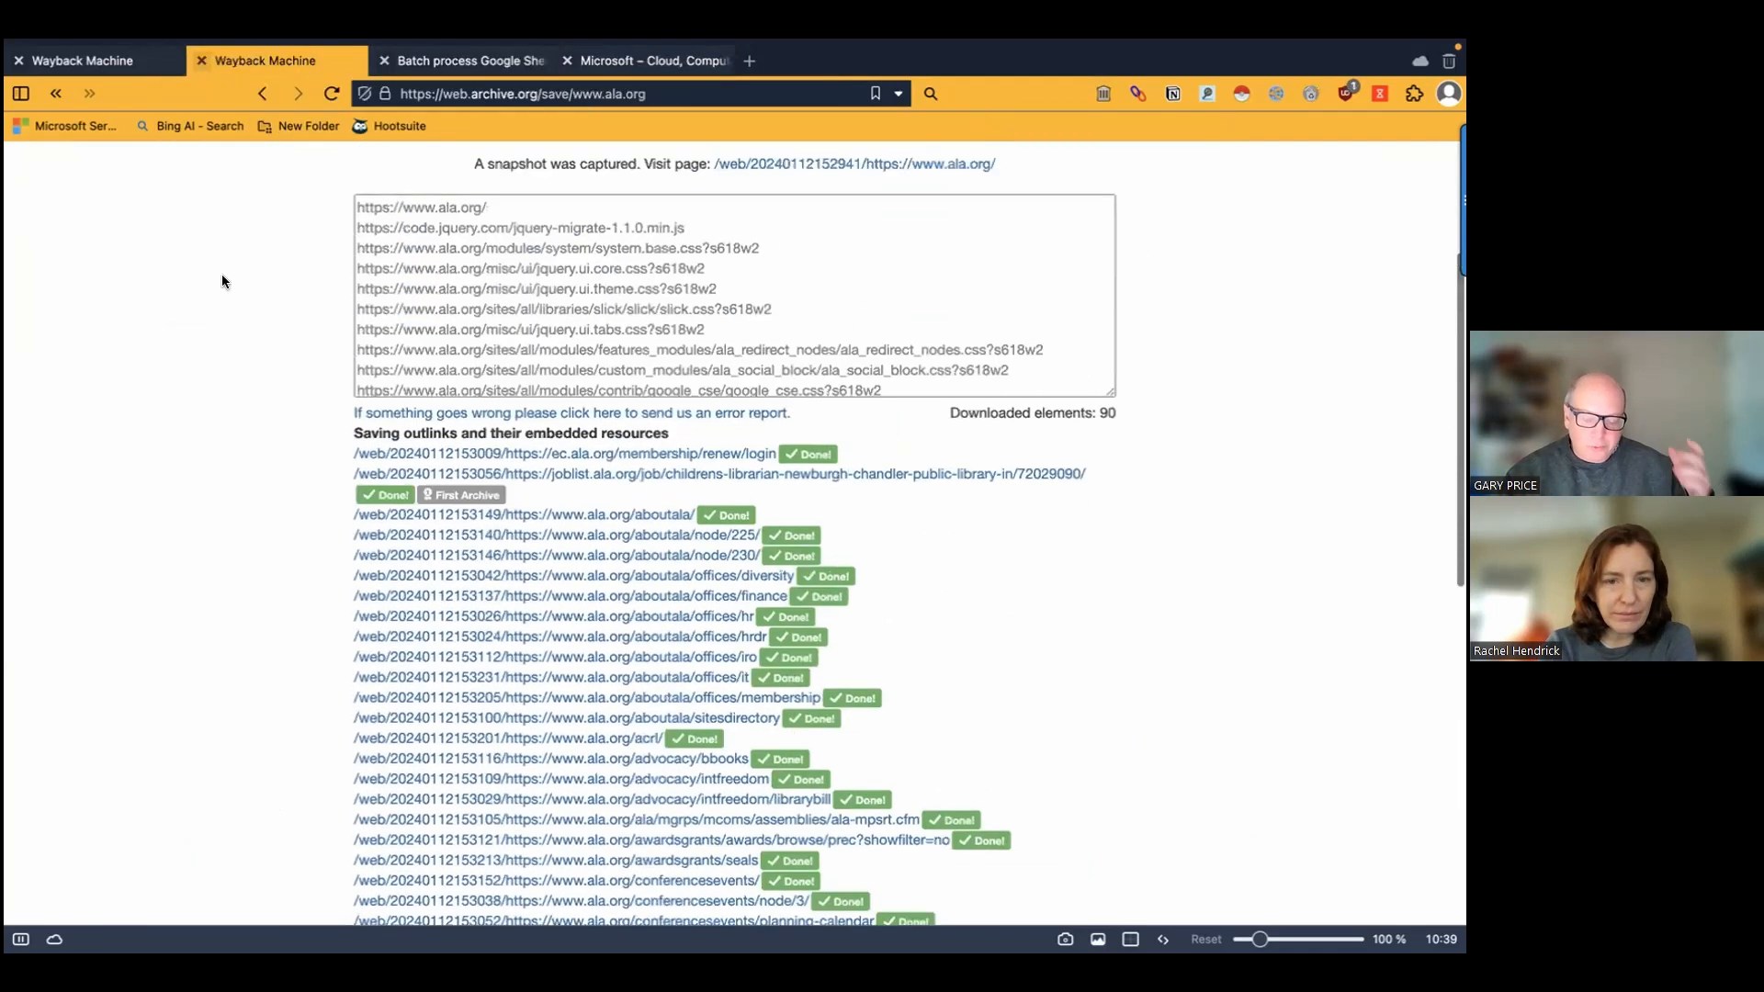
pyautogui.scroll(3)
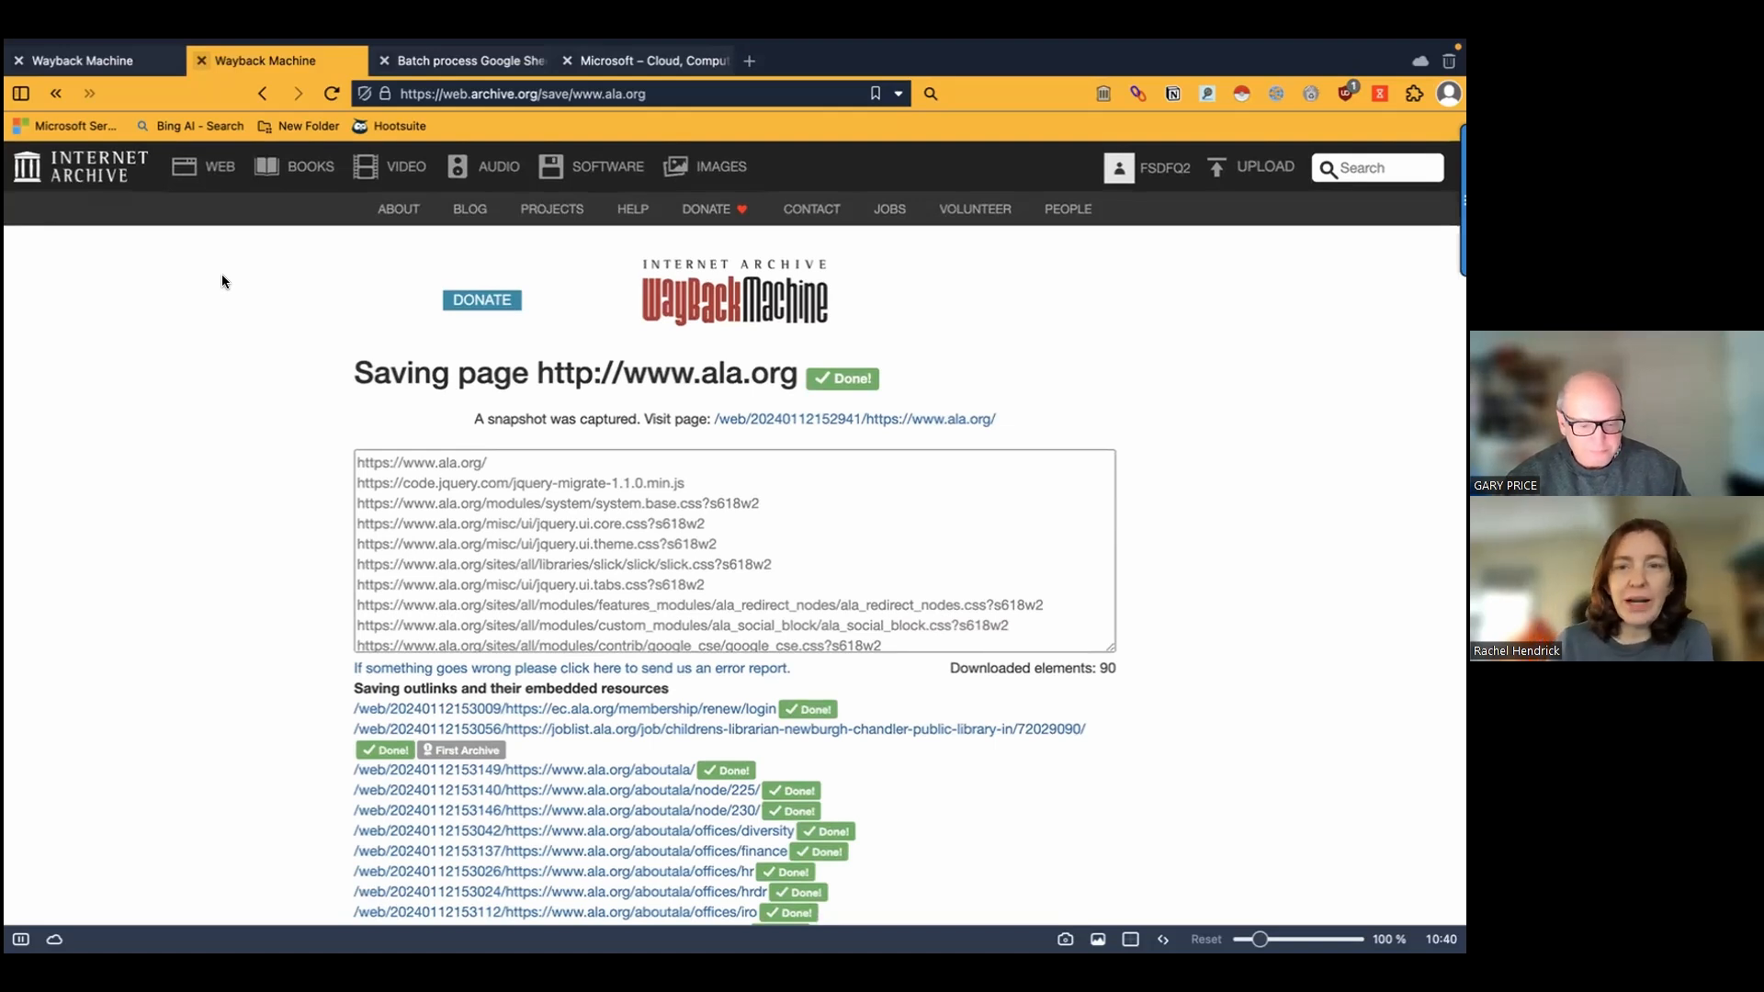
pyautogui.scroll(-3)
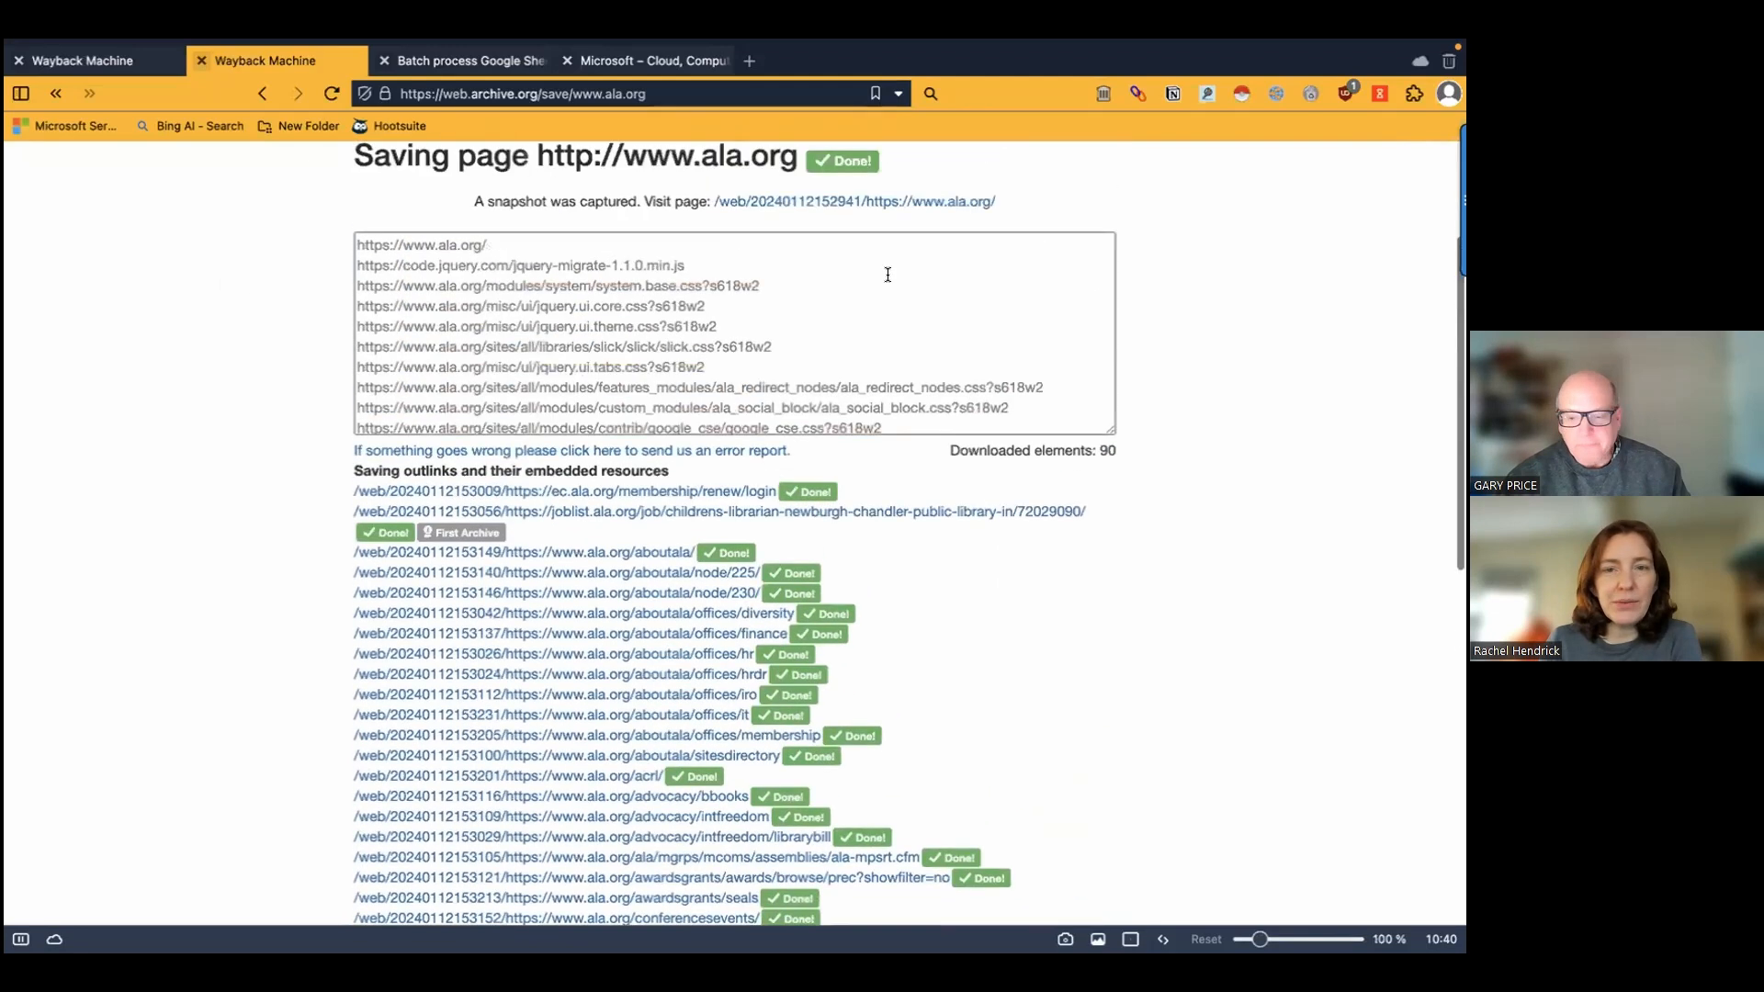
pyautogui.click(1098, 94)
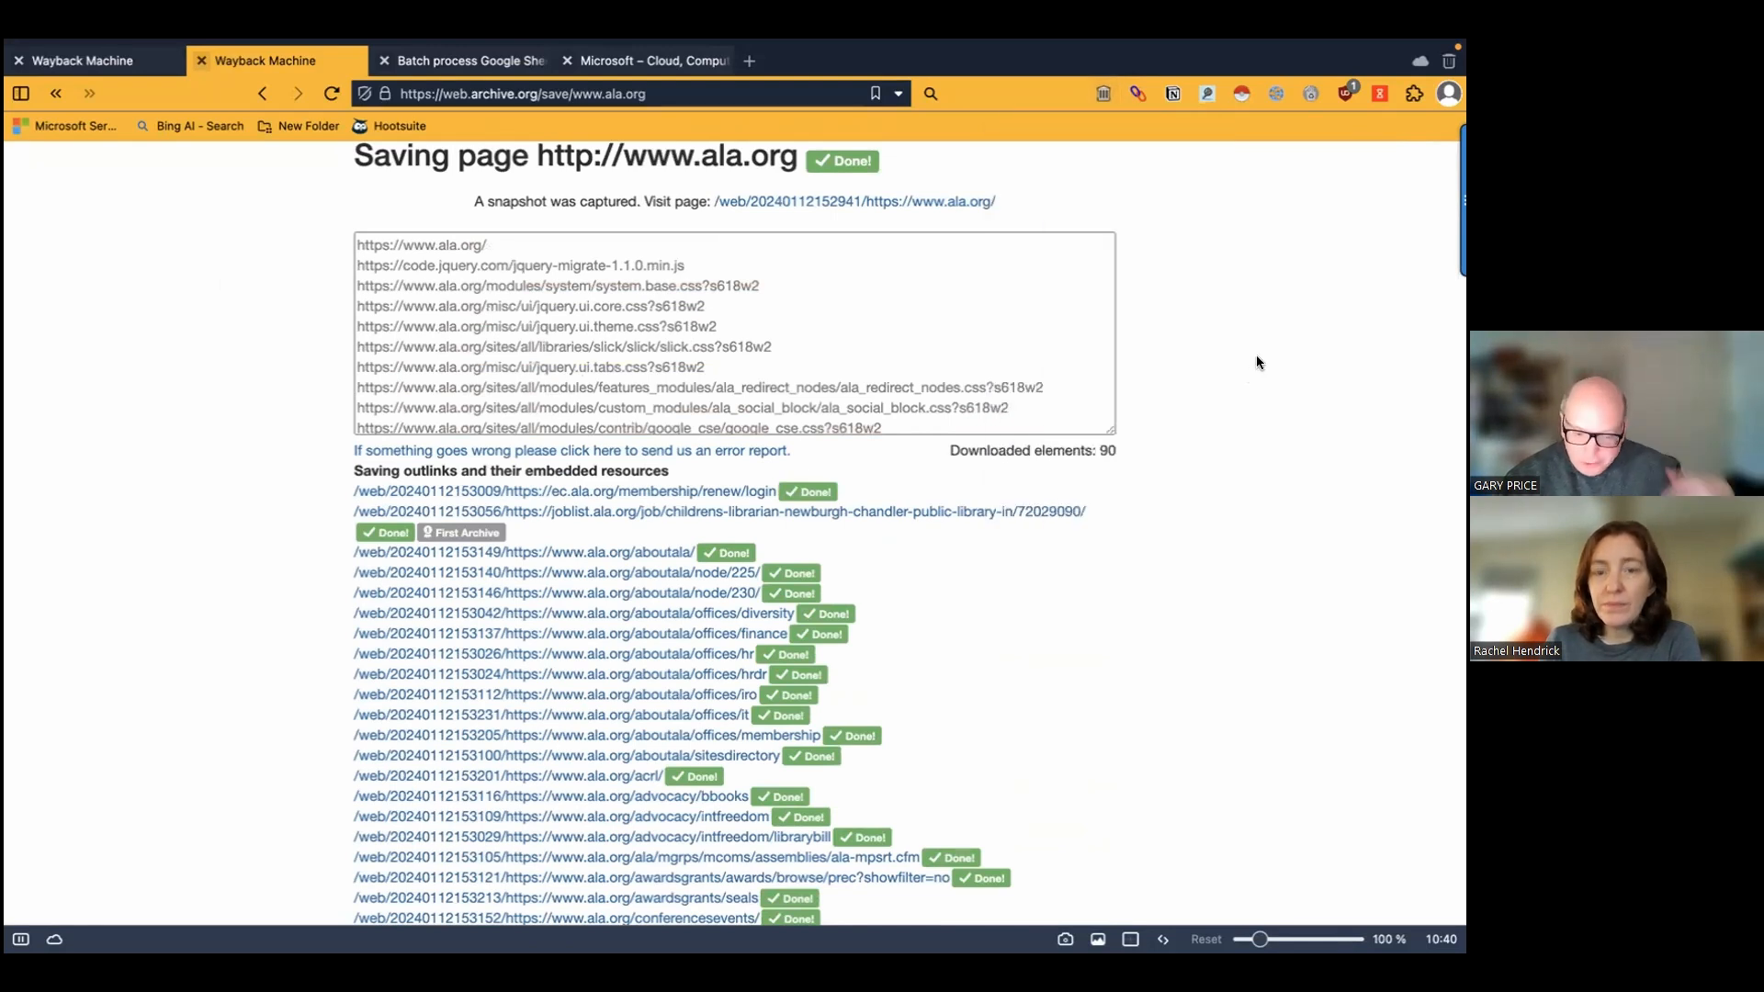
pyautogui.moveTo(1139, 152)
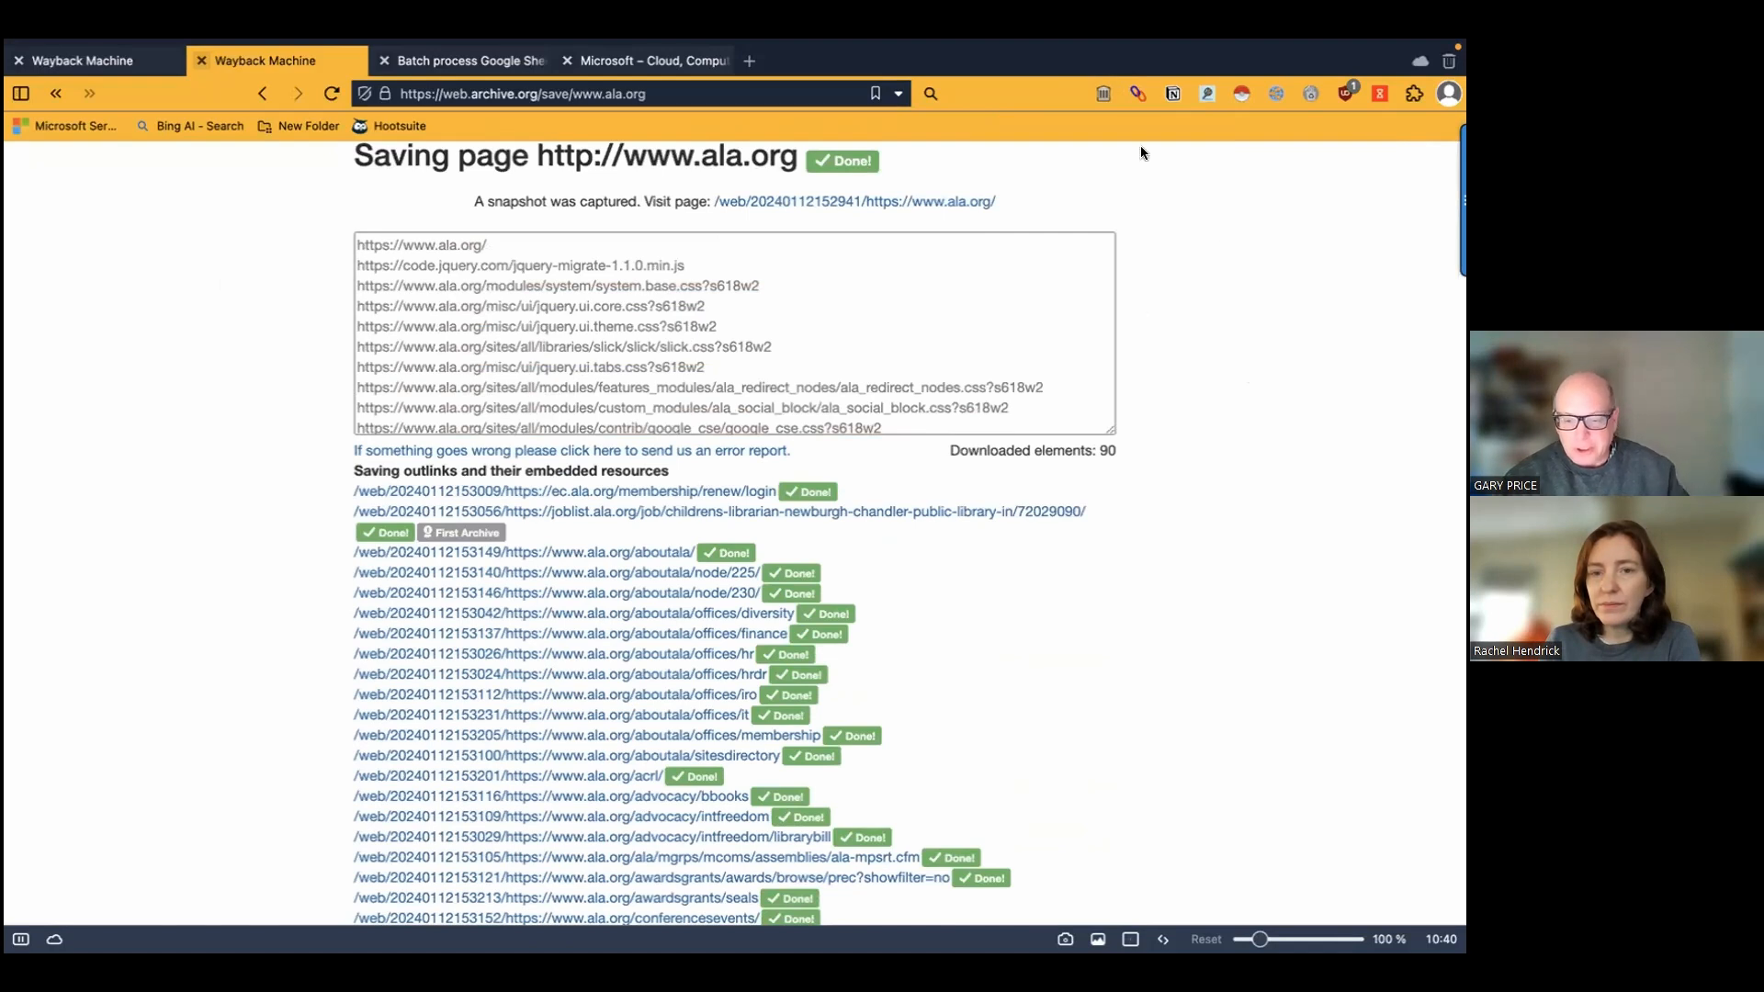
# - Show the extension's General settings page with the Auto Save Page option
pyautogui.click(1103, 94)
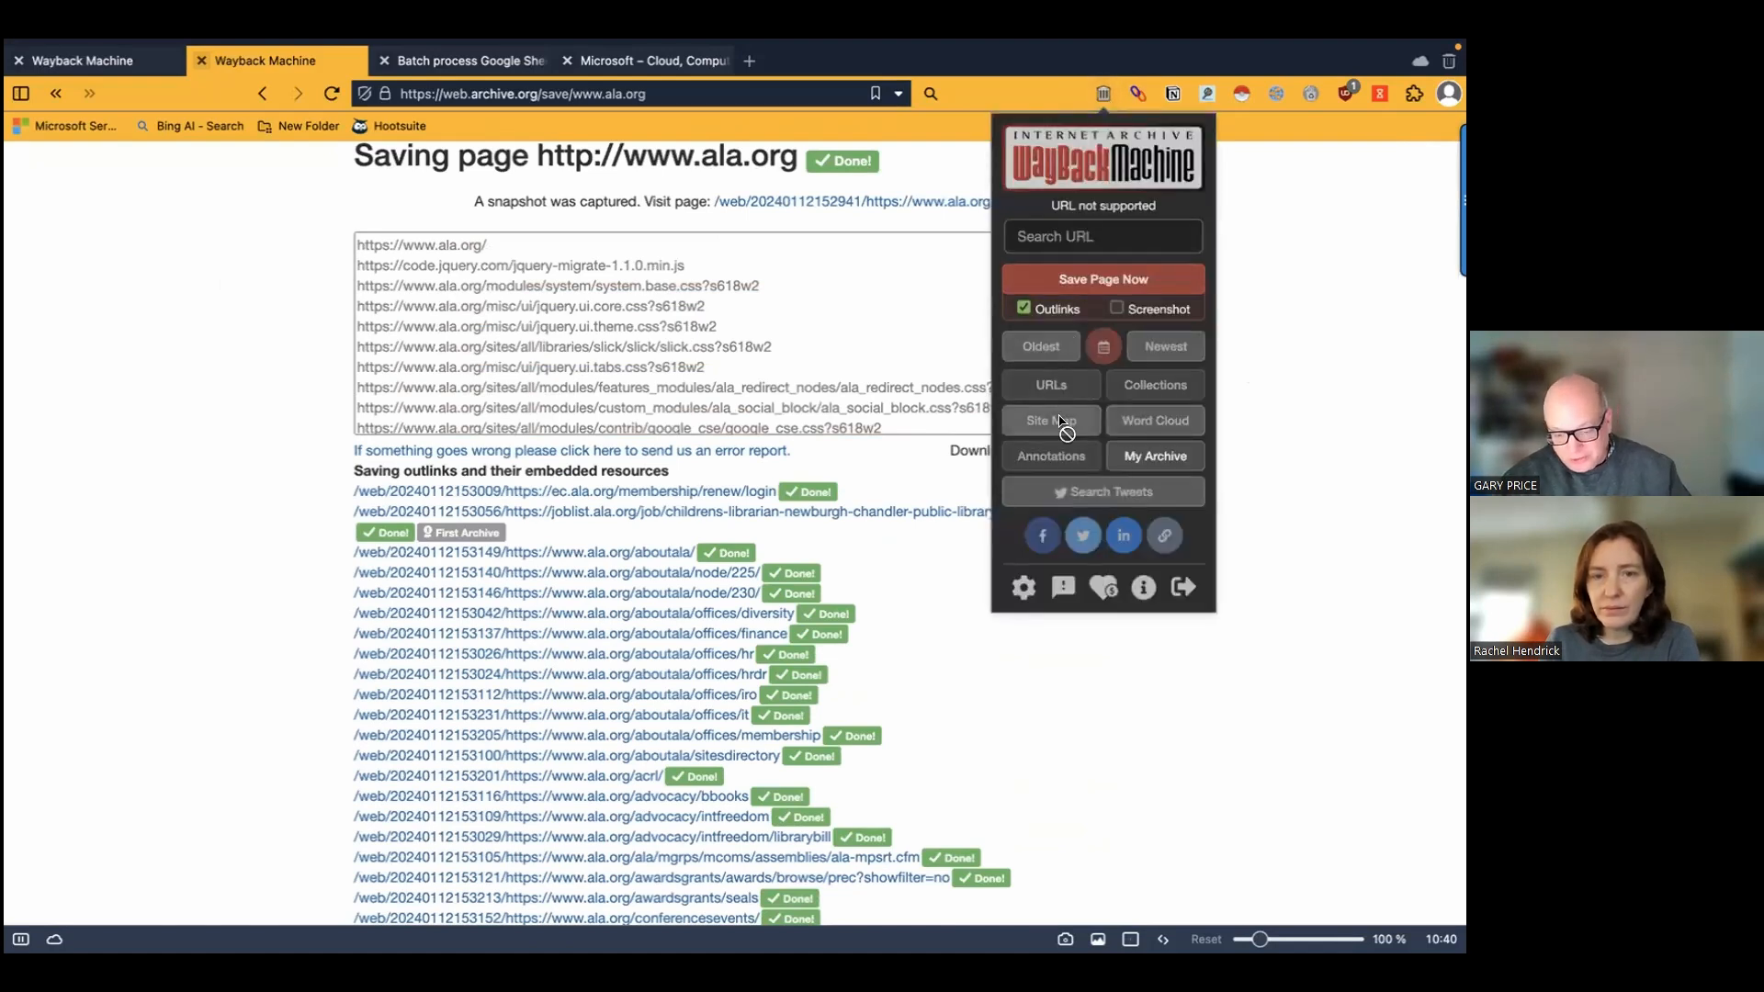
pyautogui.moveTo(1156, 419)
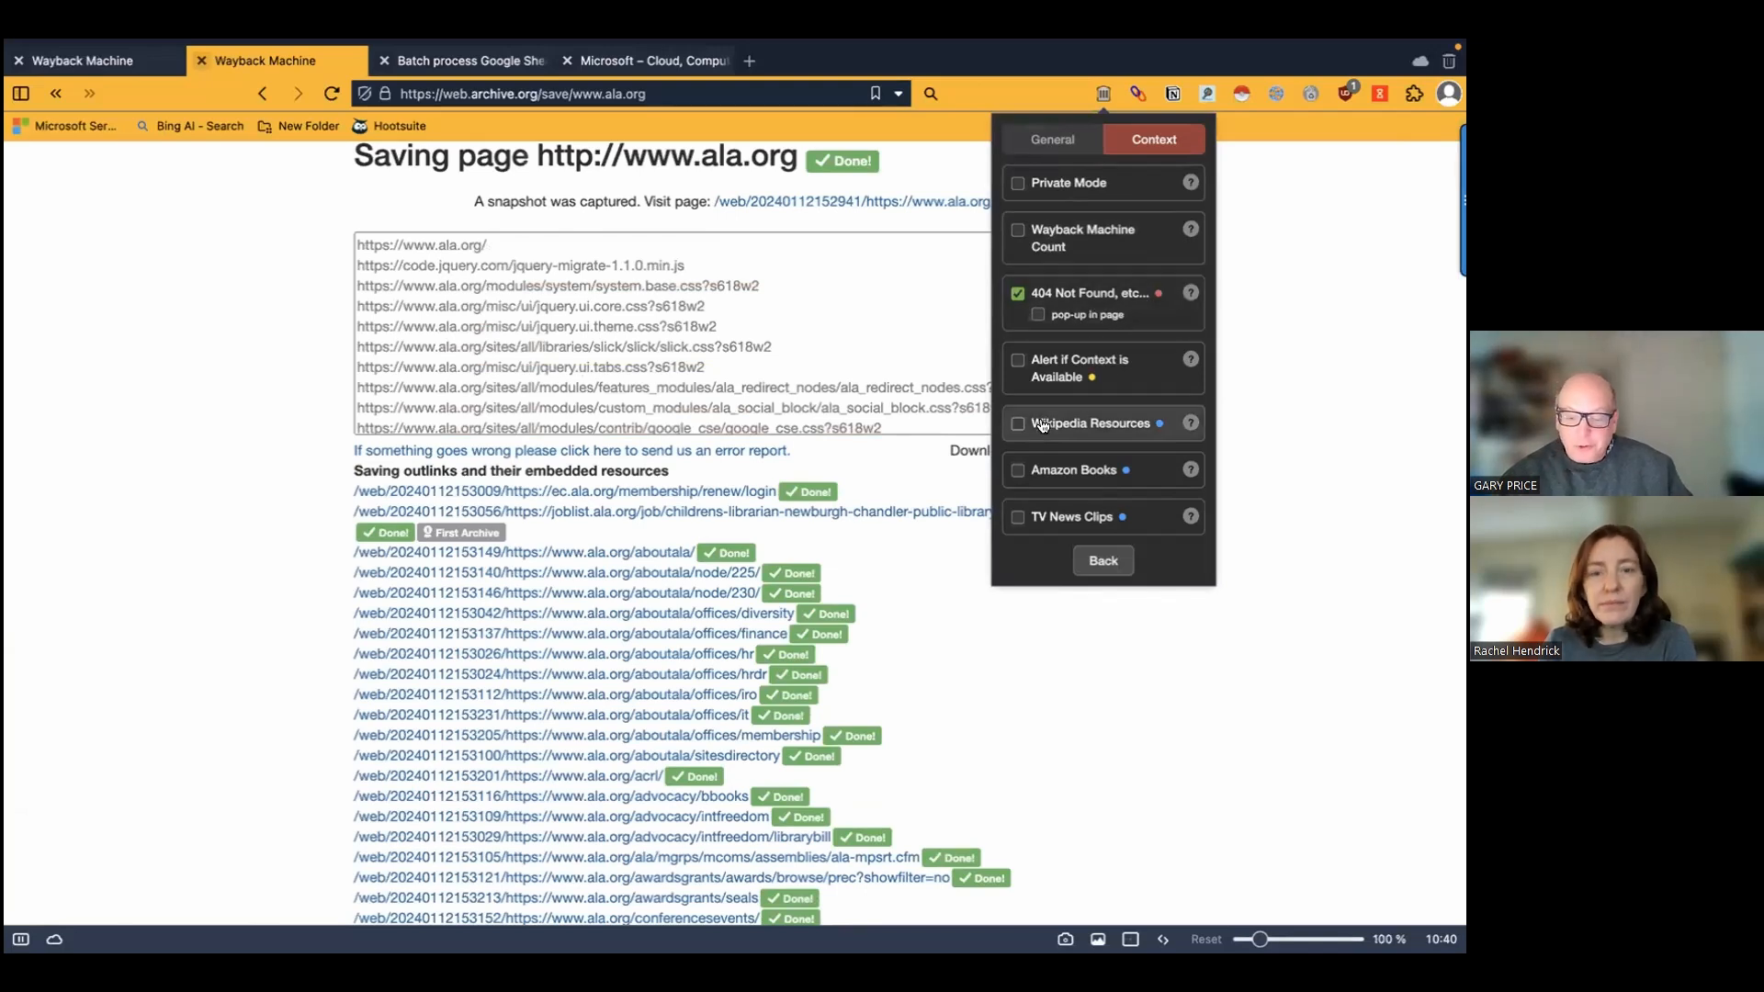
pyautogui.click(1051, 138)
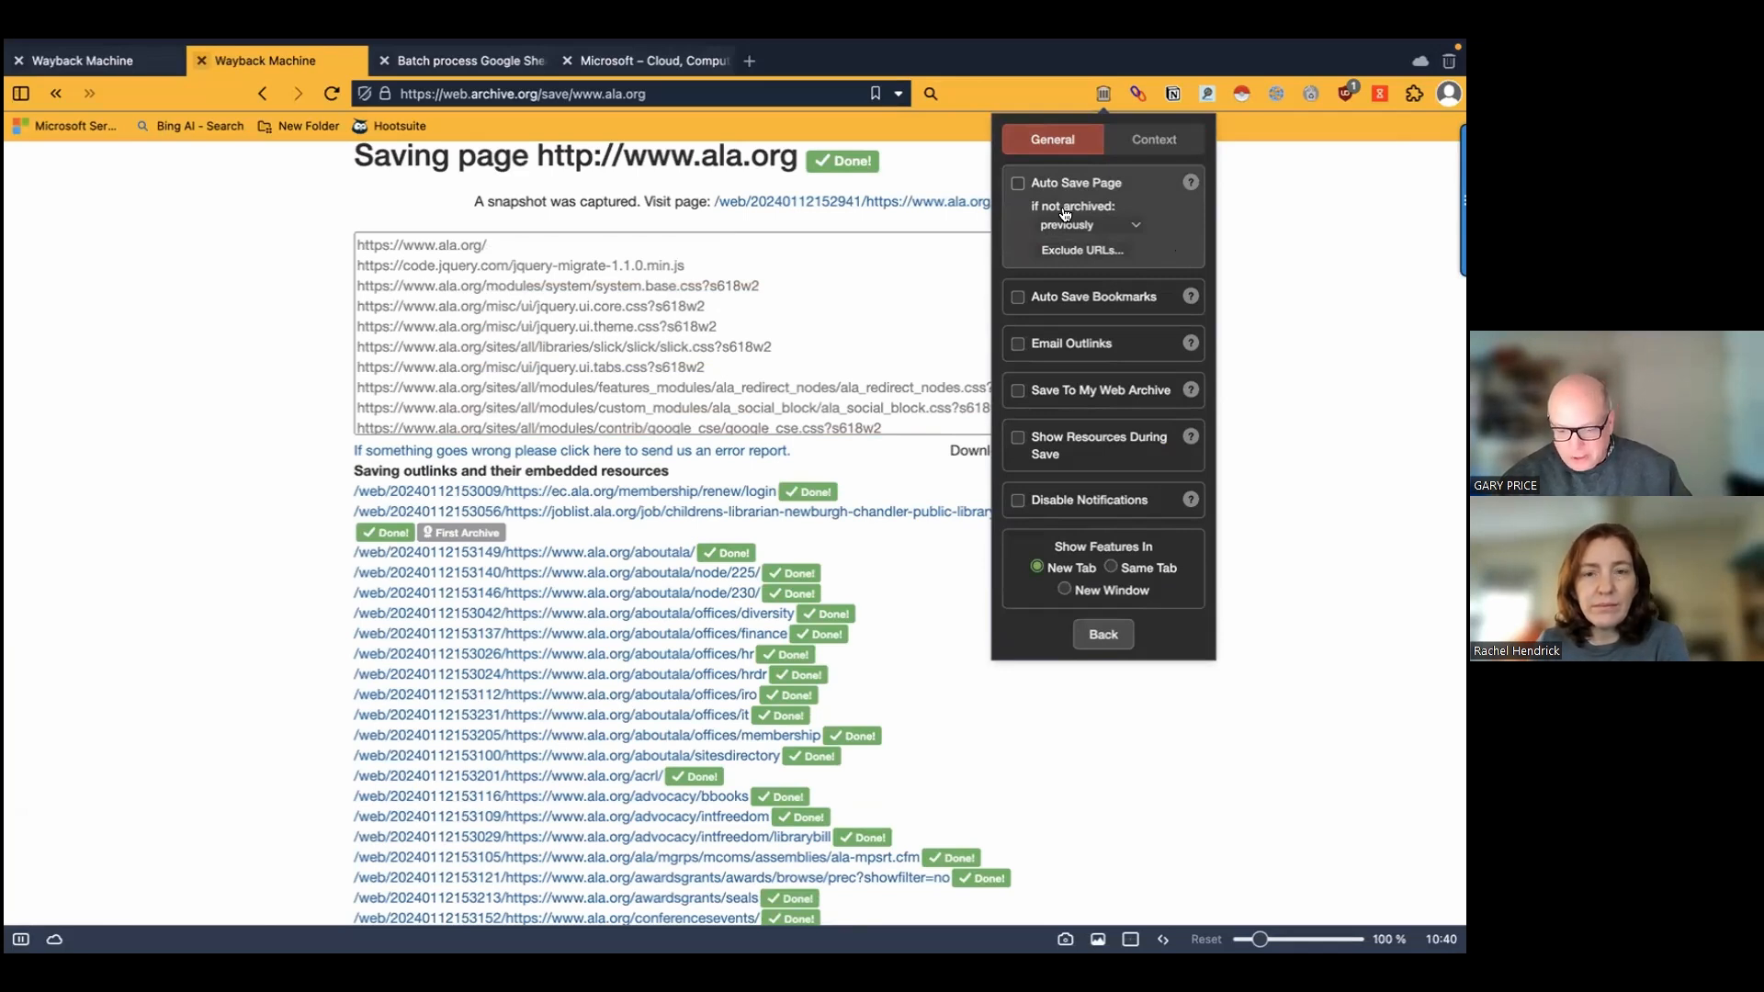
# - Enable Auto Save Page for pages not archived within 24 hours and show the Exclude URLs list
pyautogui.click(1016, 182)
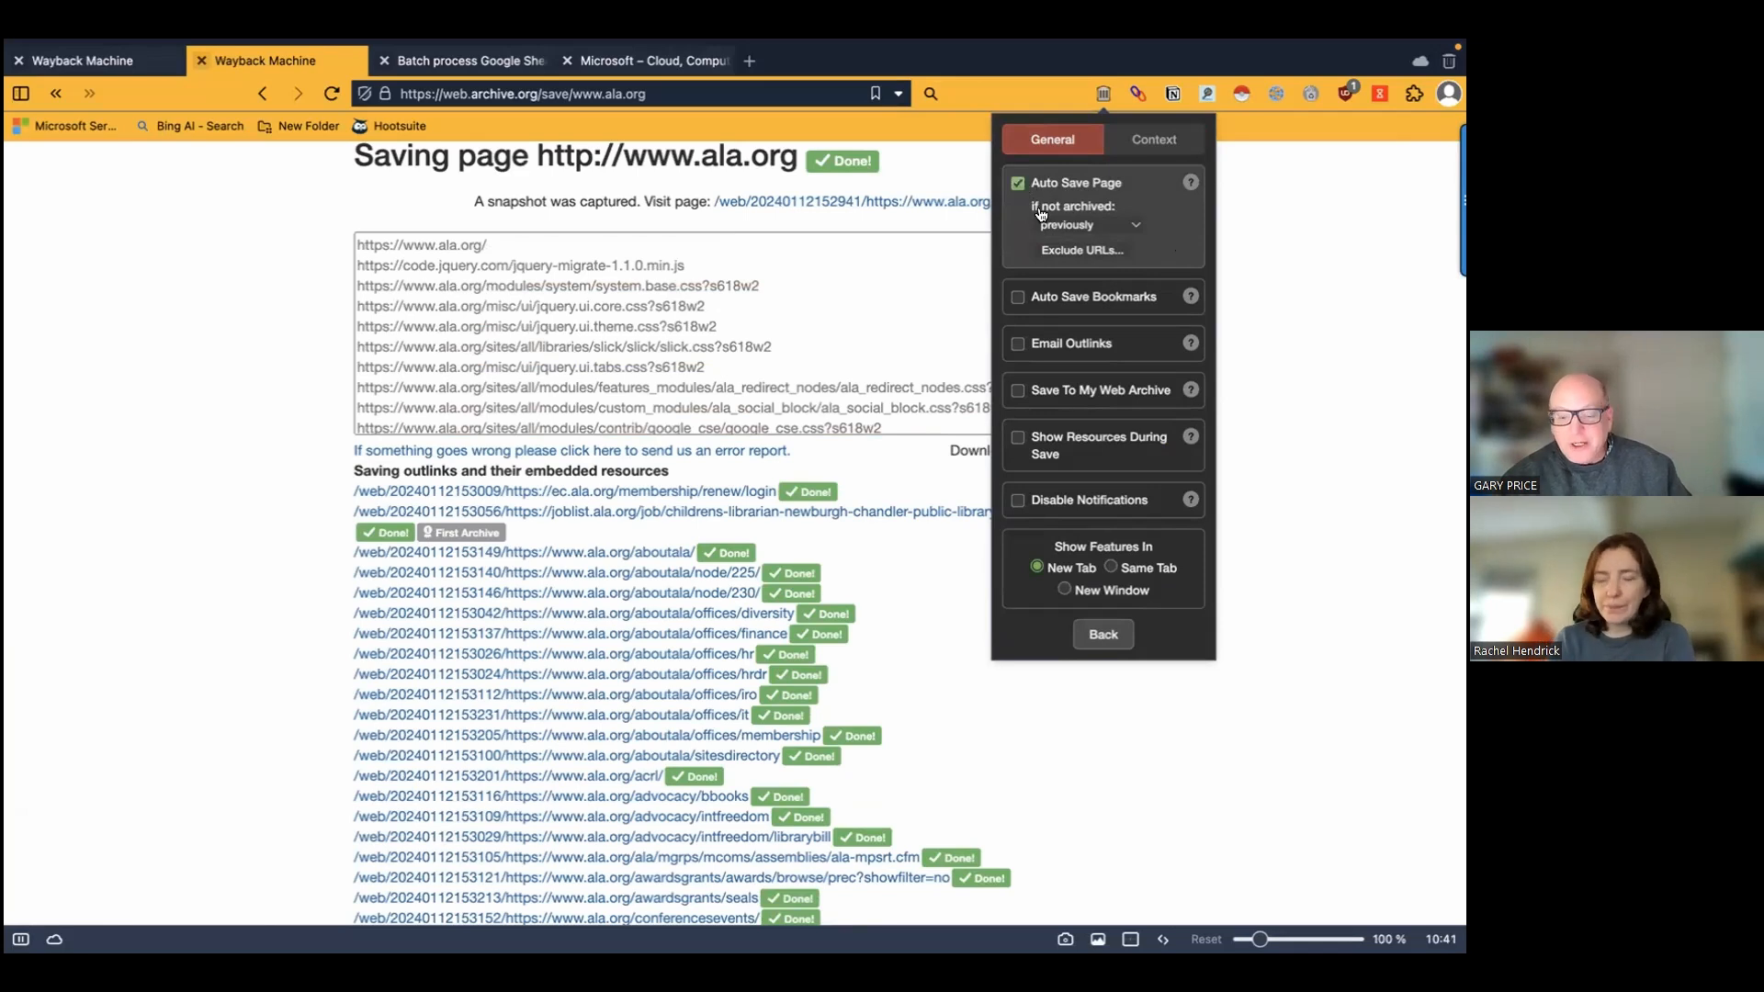
pyautogui.click(1084, 224)
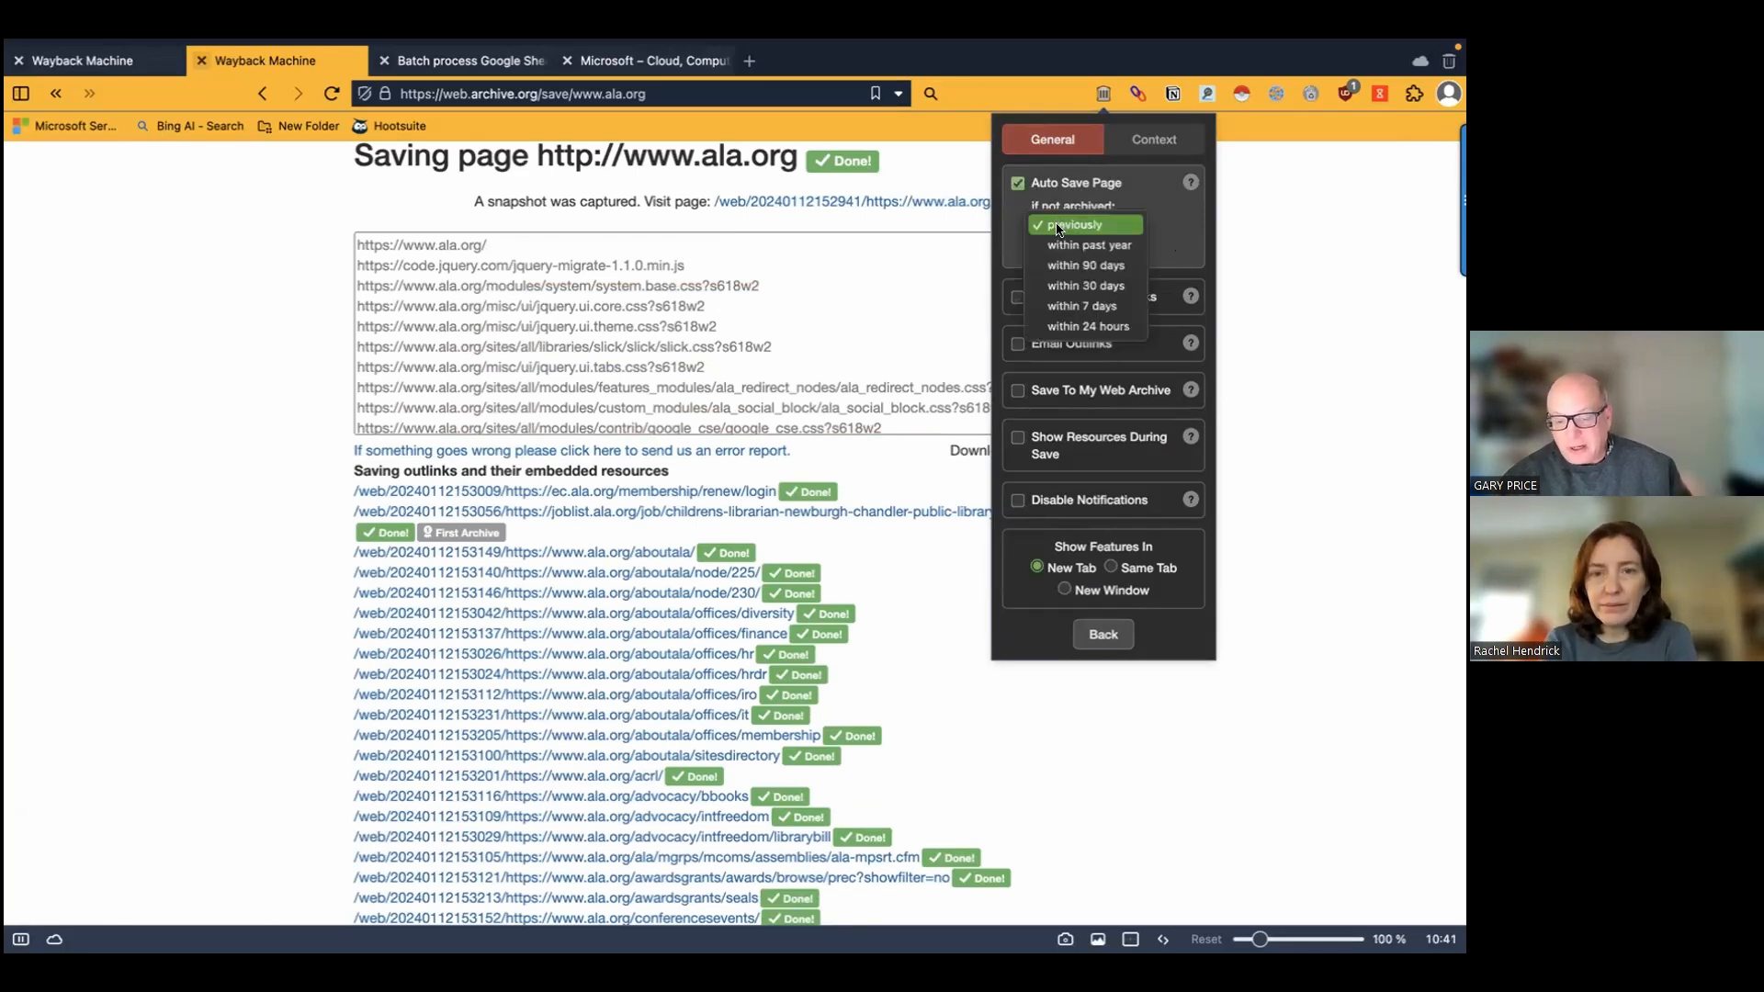
pyautogui.click(1088, 327)
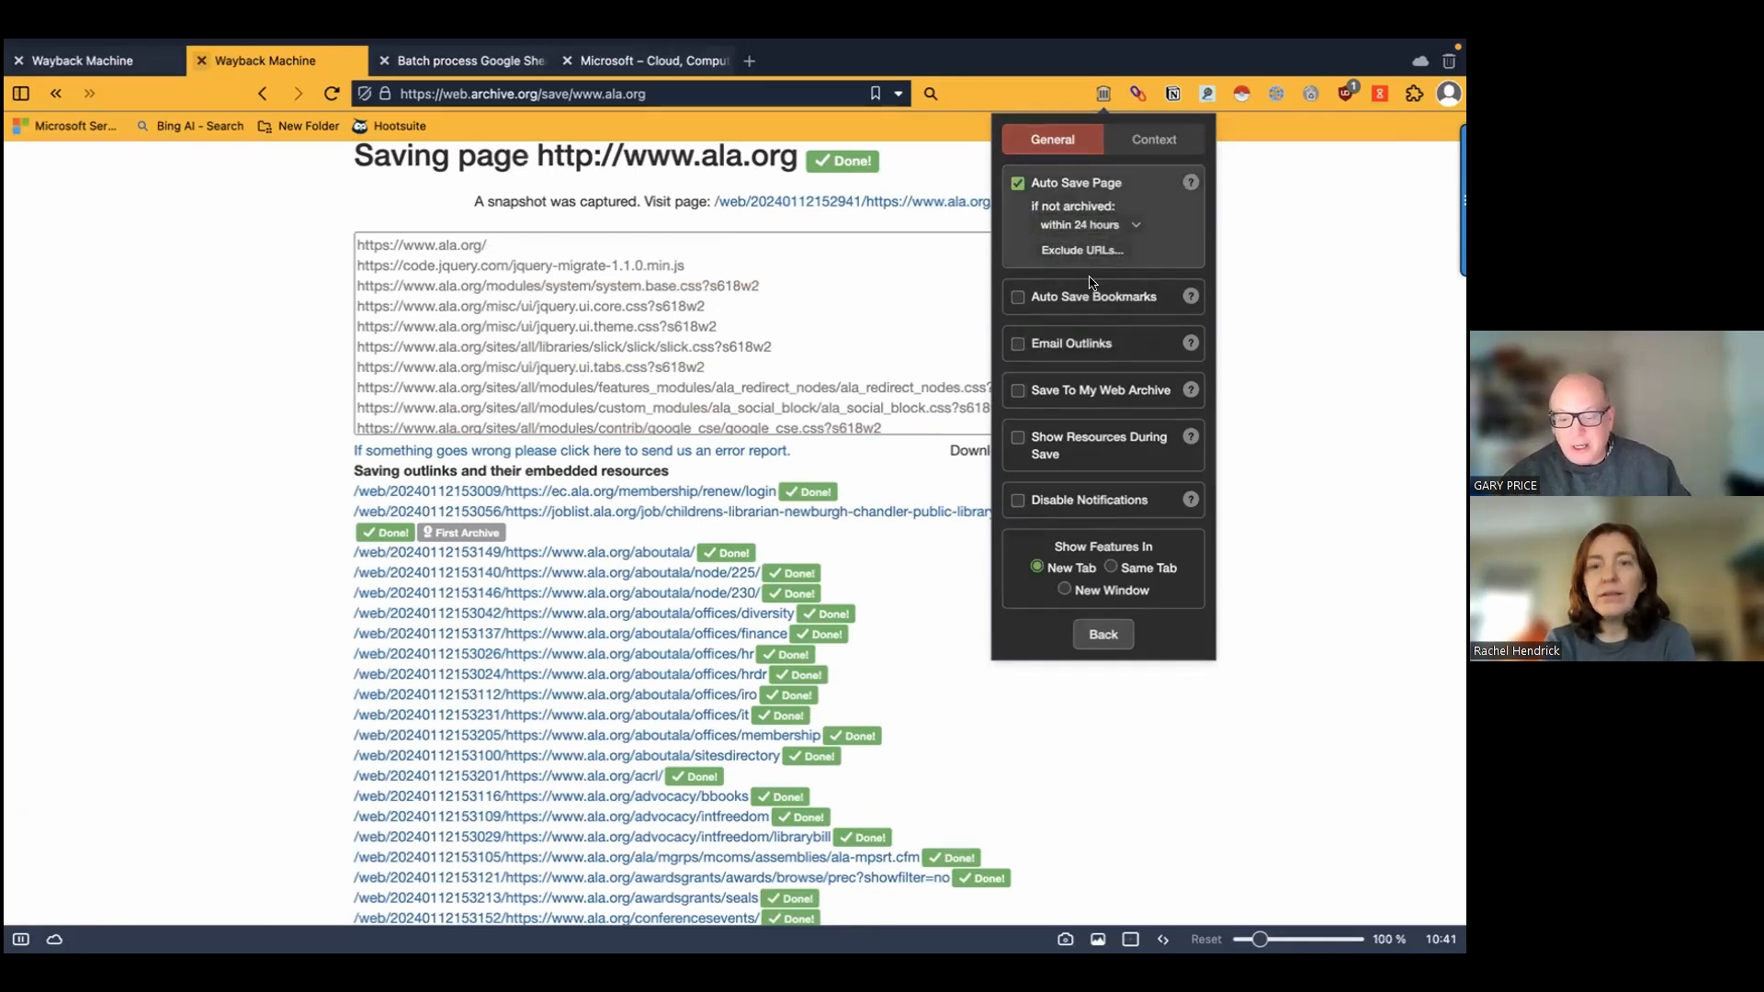
pyautogui.moveTo(1194, 250)
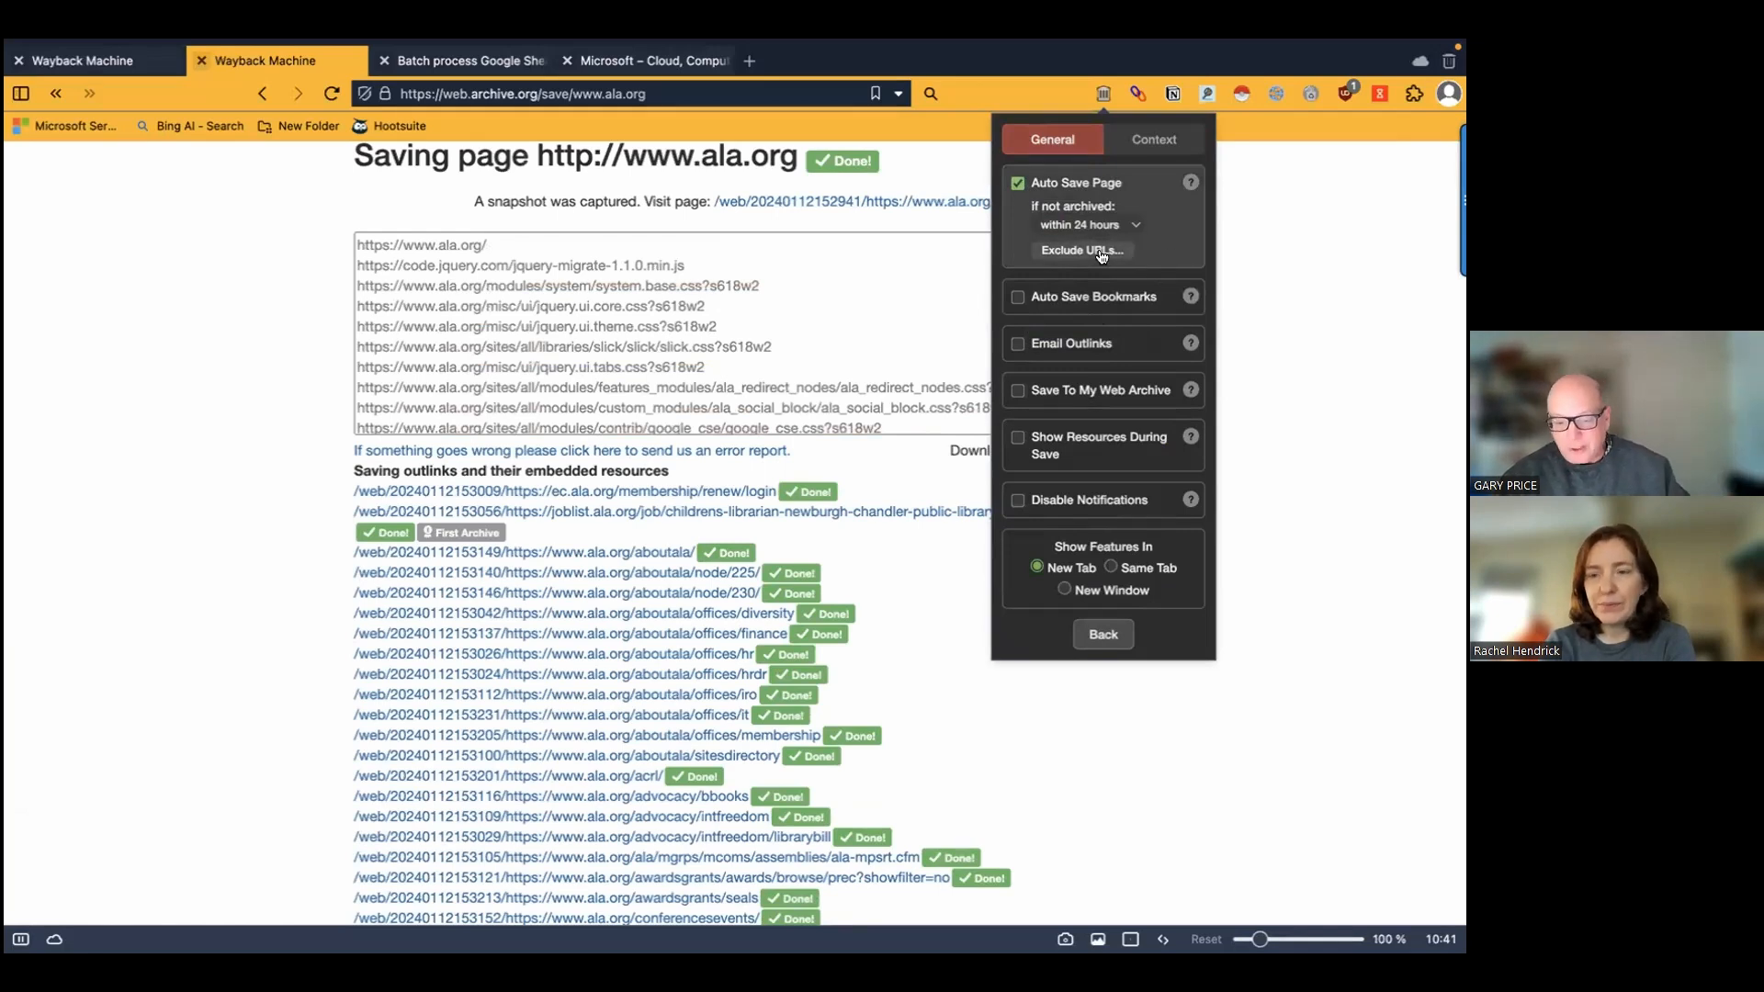
pyautogui.click(1078, 250)
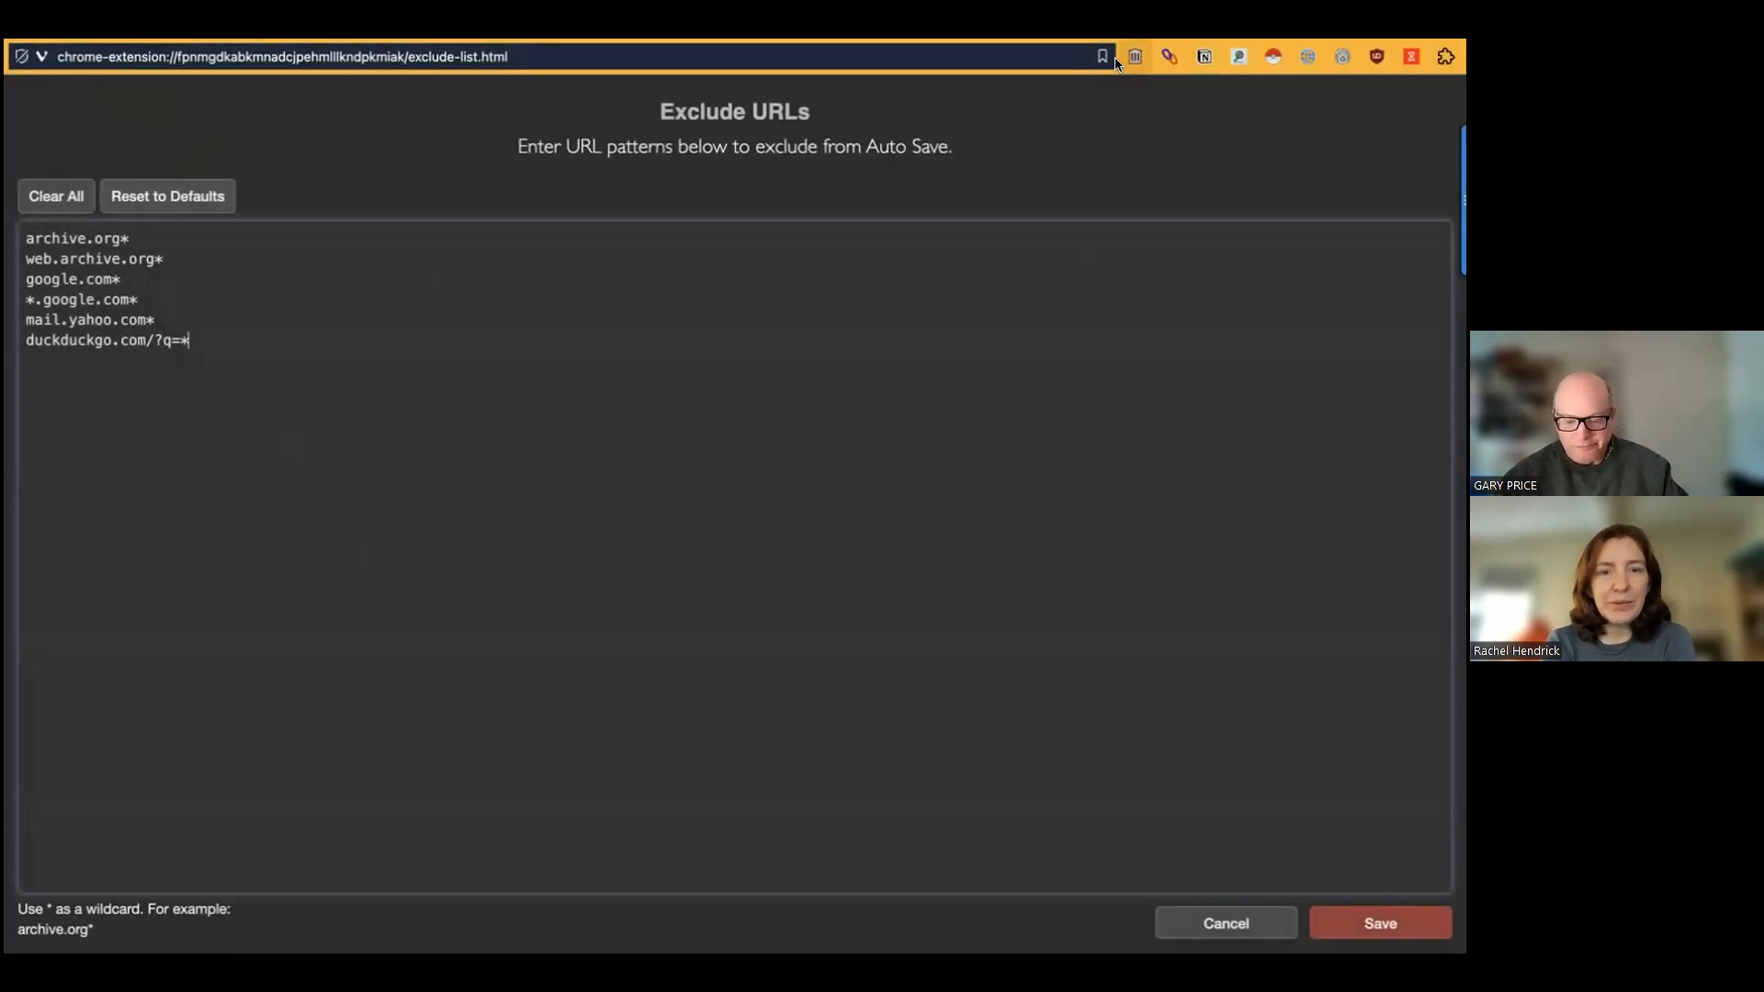
pyautogui.click(1133, 57)
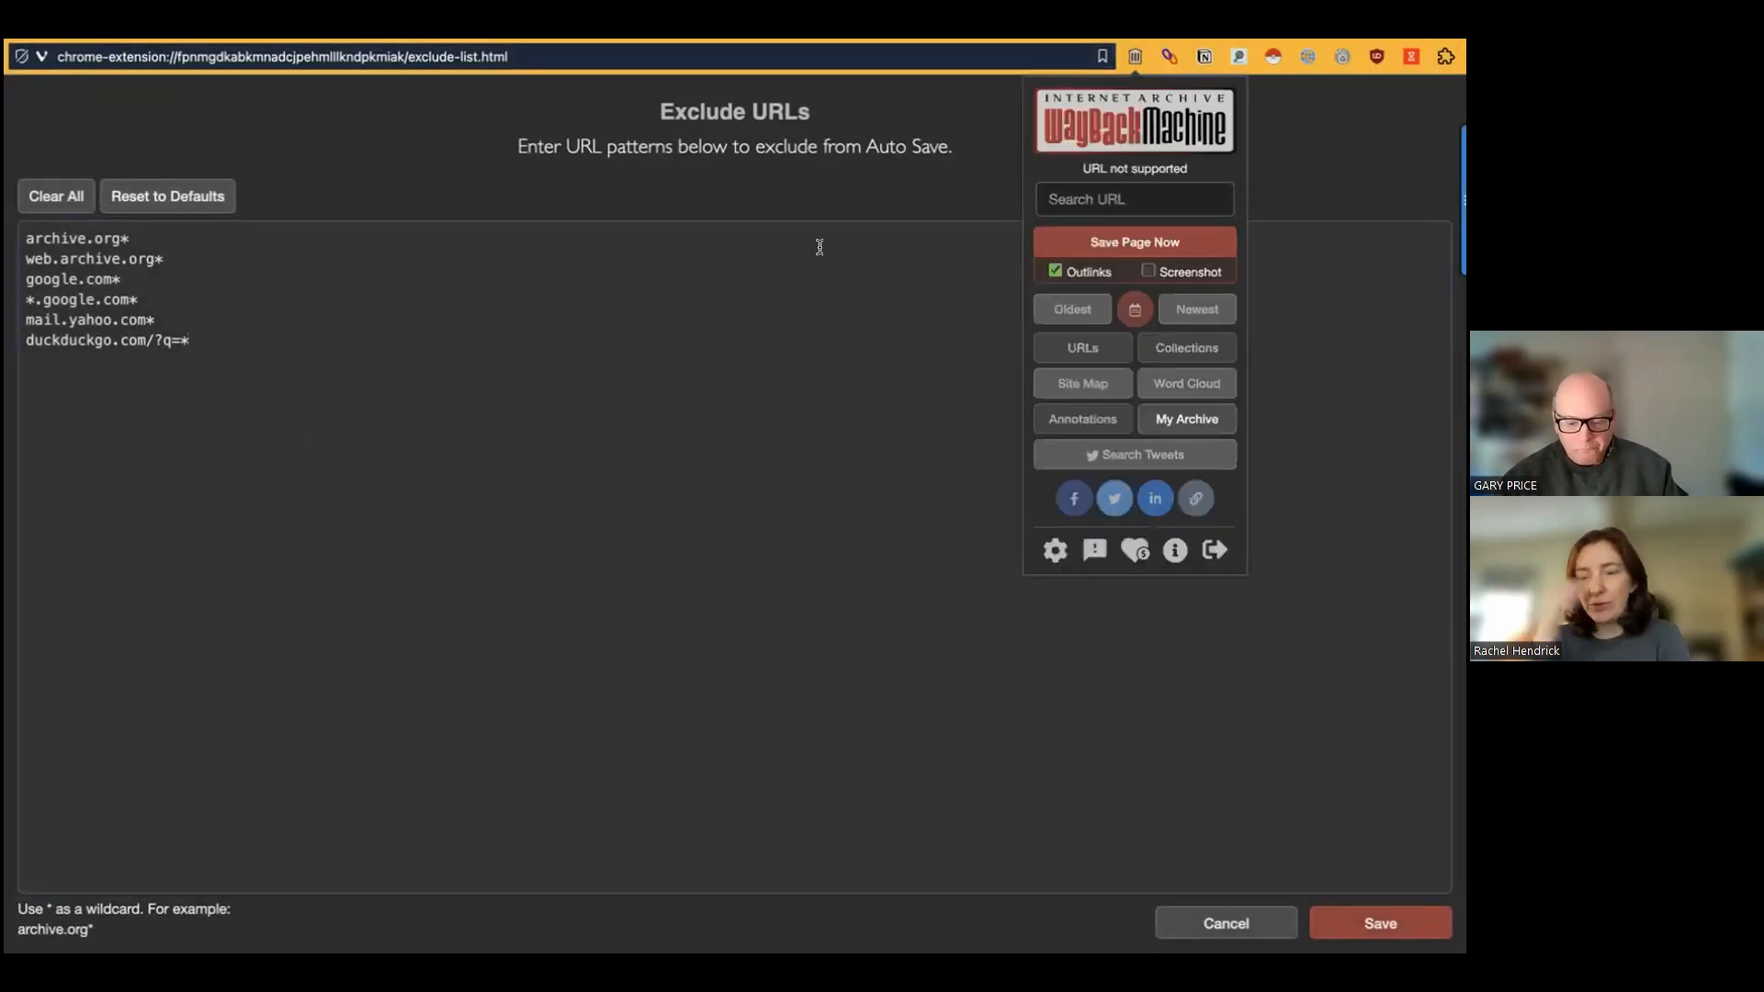
pyautogui.click(1134, 57)
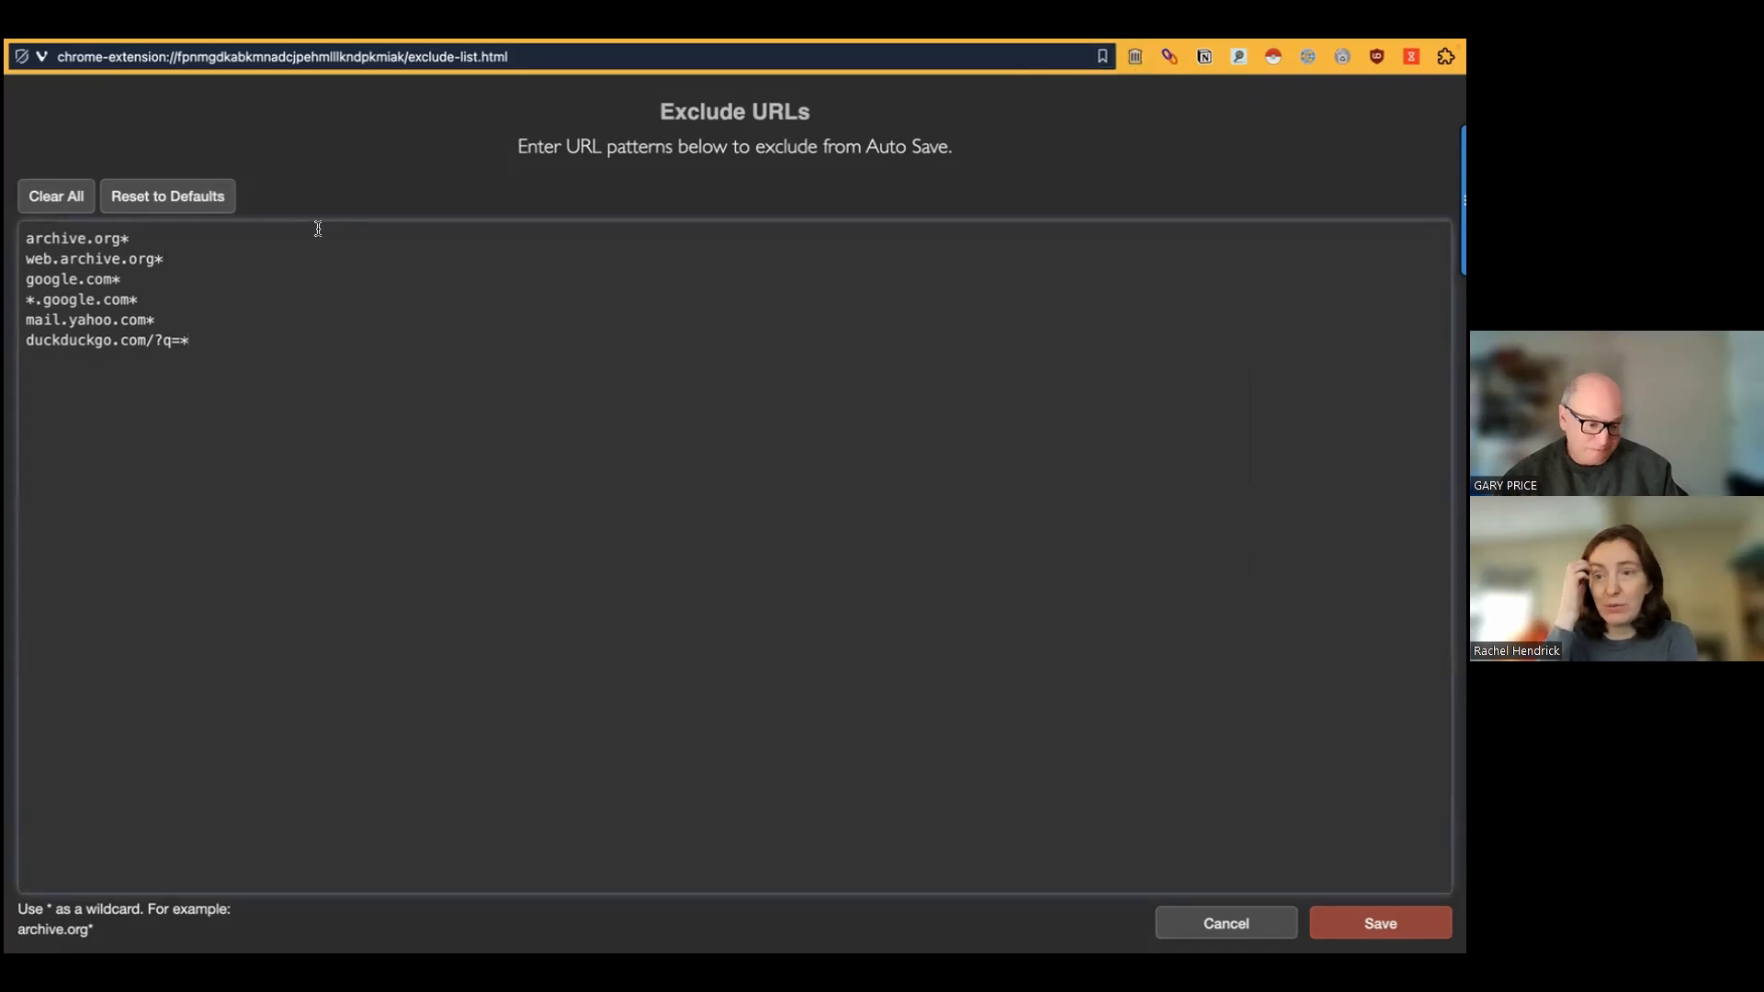
pyautogui.doubleClick(77, 239)
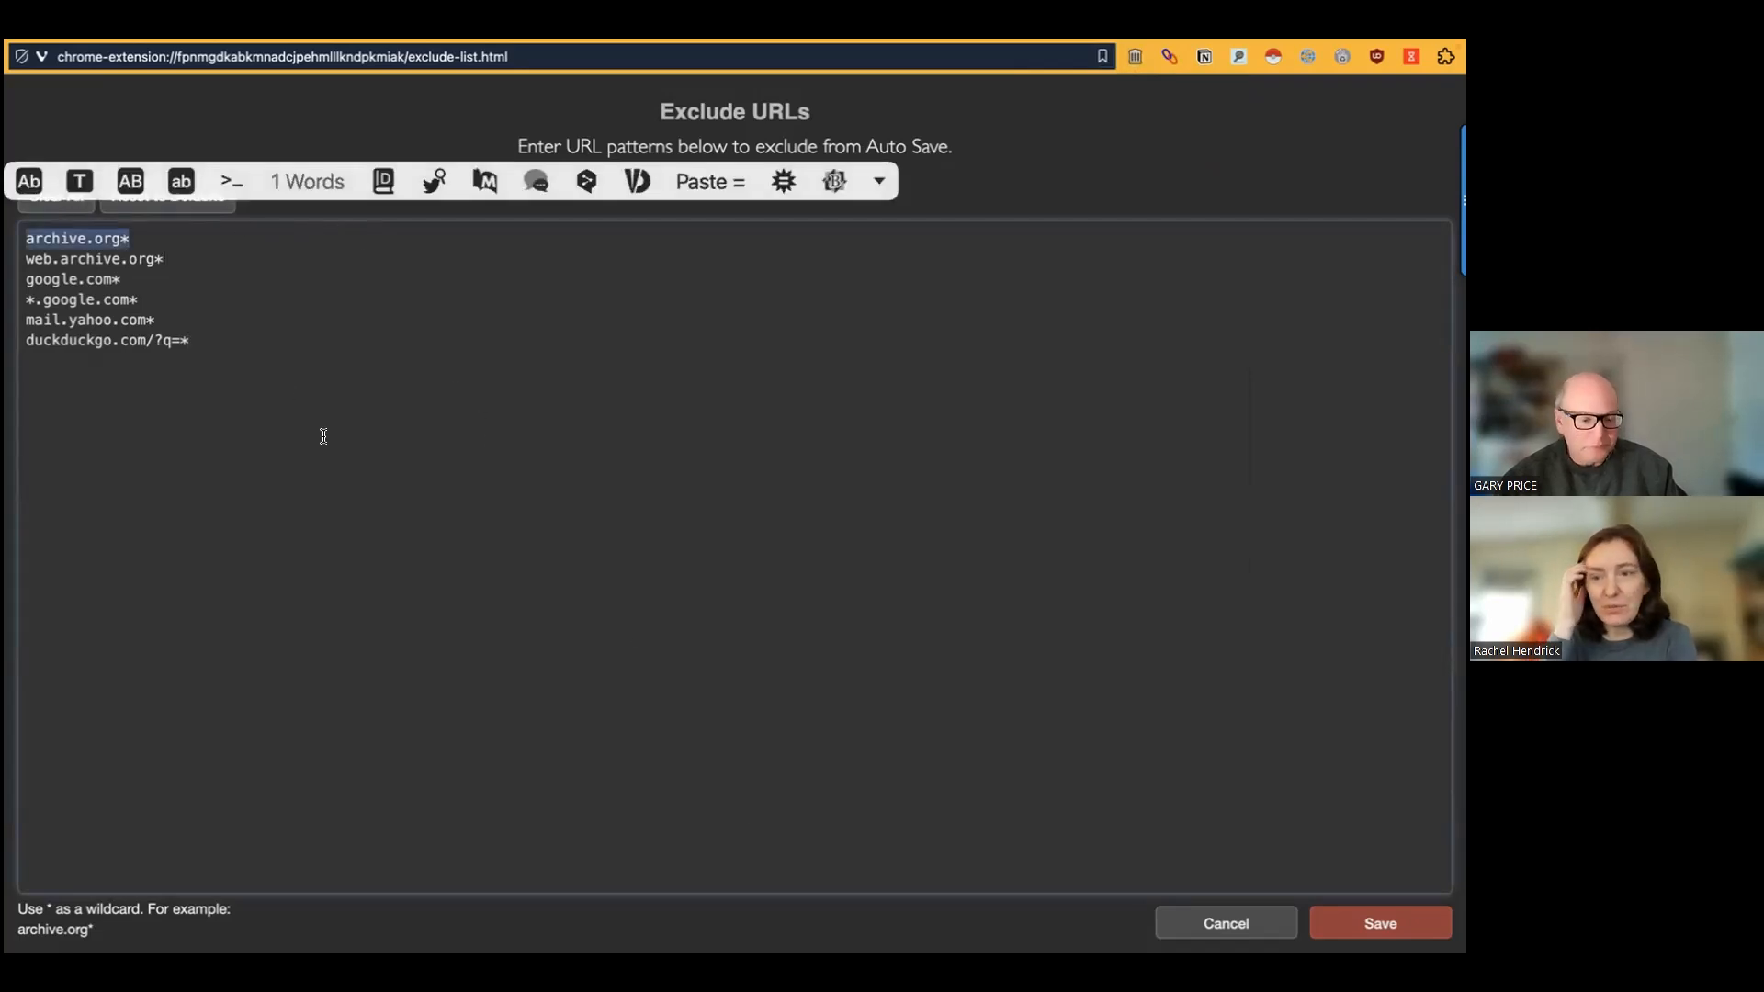